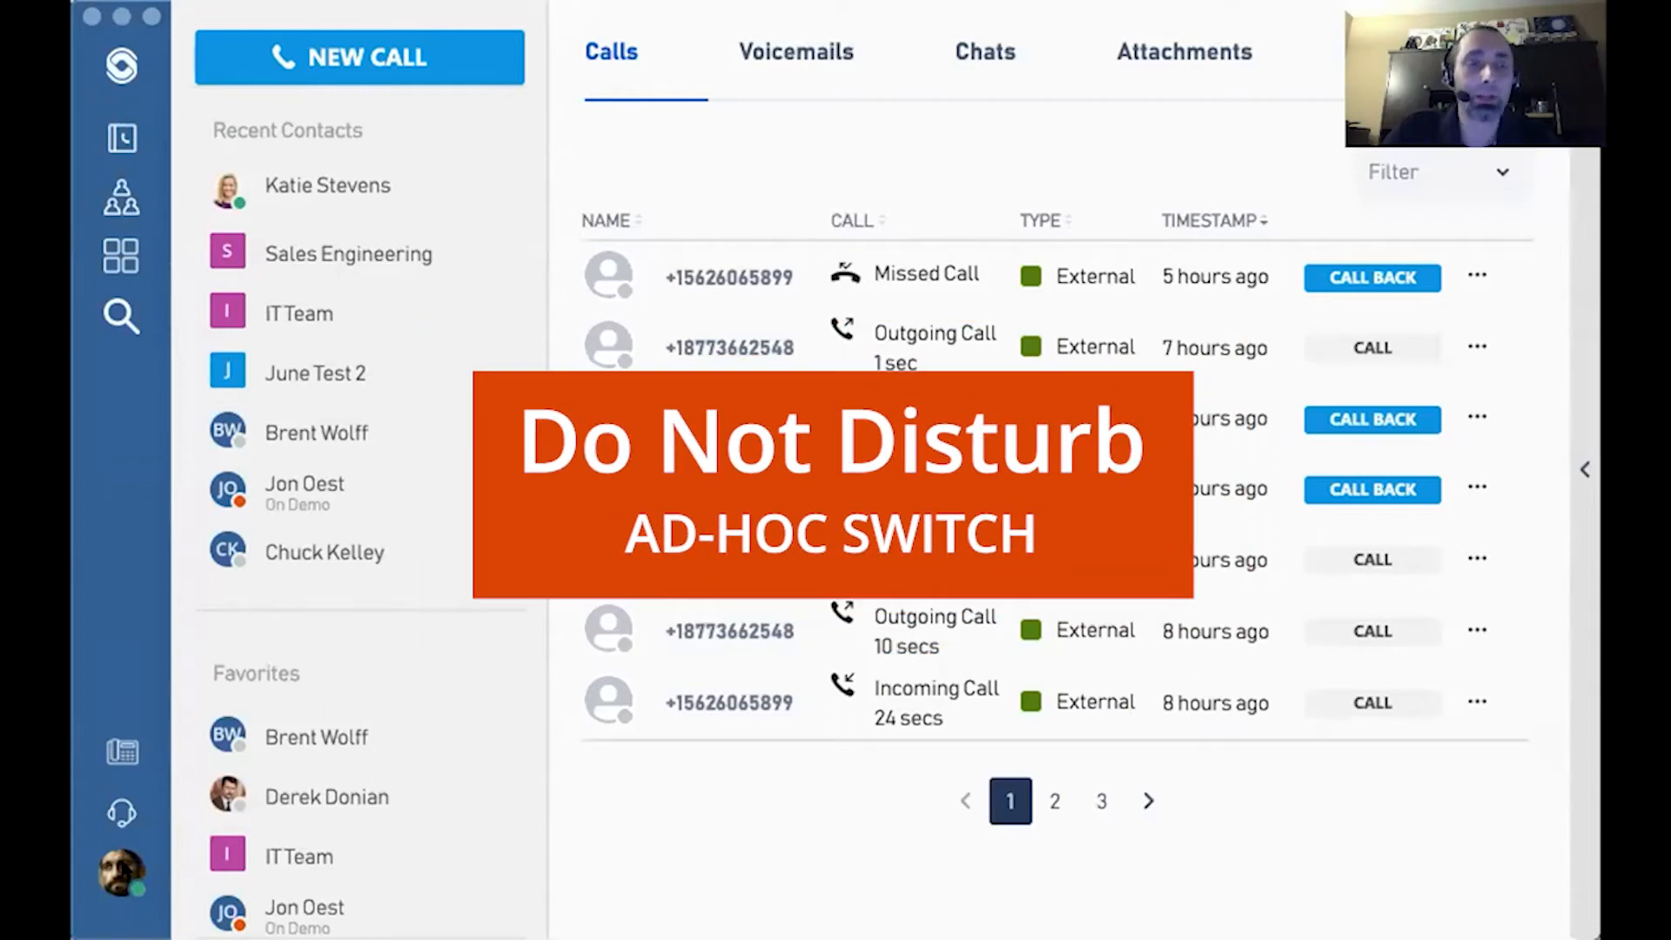
Step: Turn Do Not Disturb on and then back off from the status menu
click(120, 879)
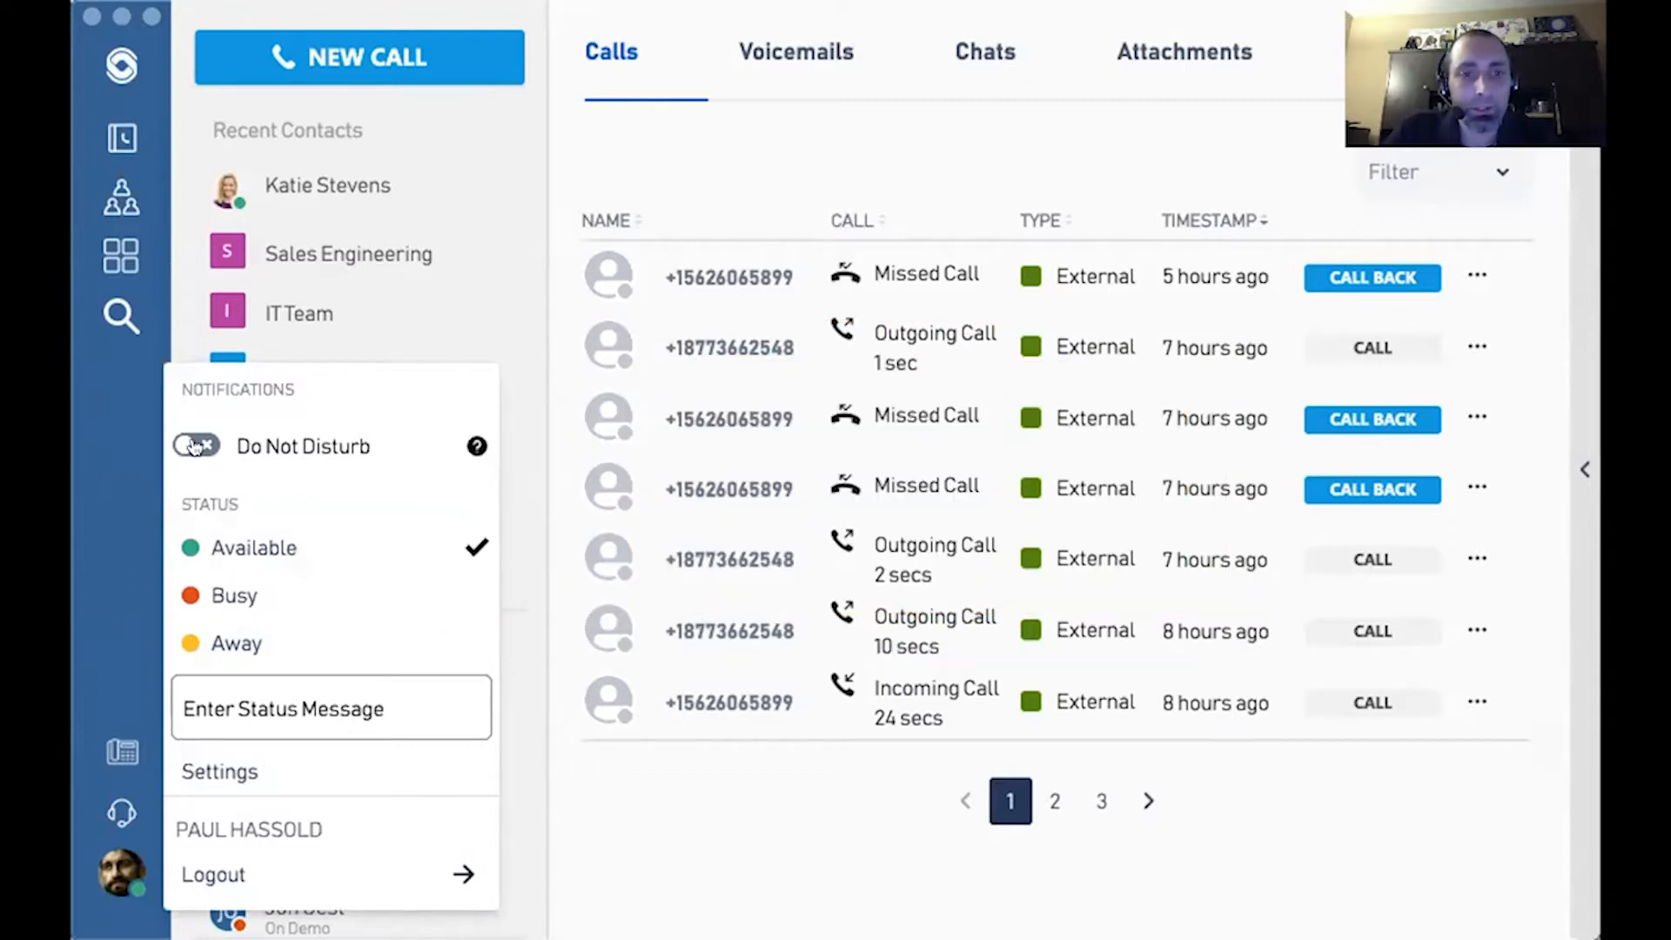
click(195, 447)
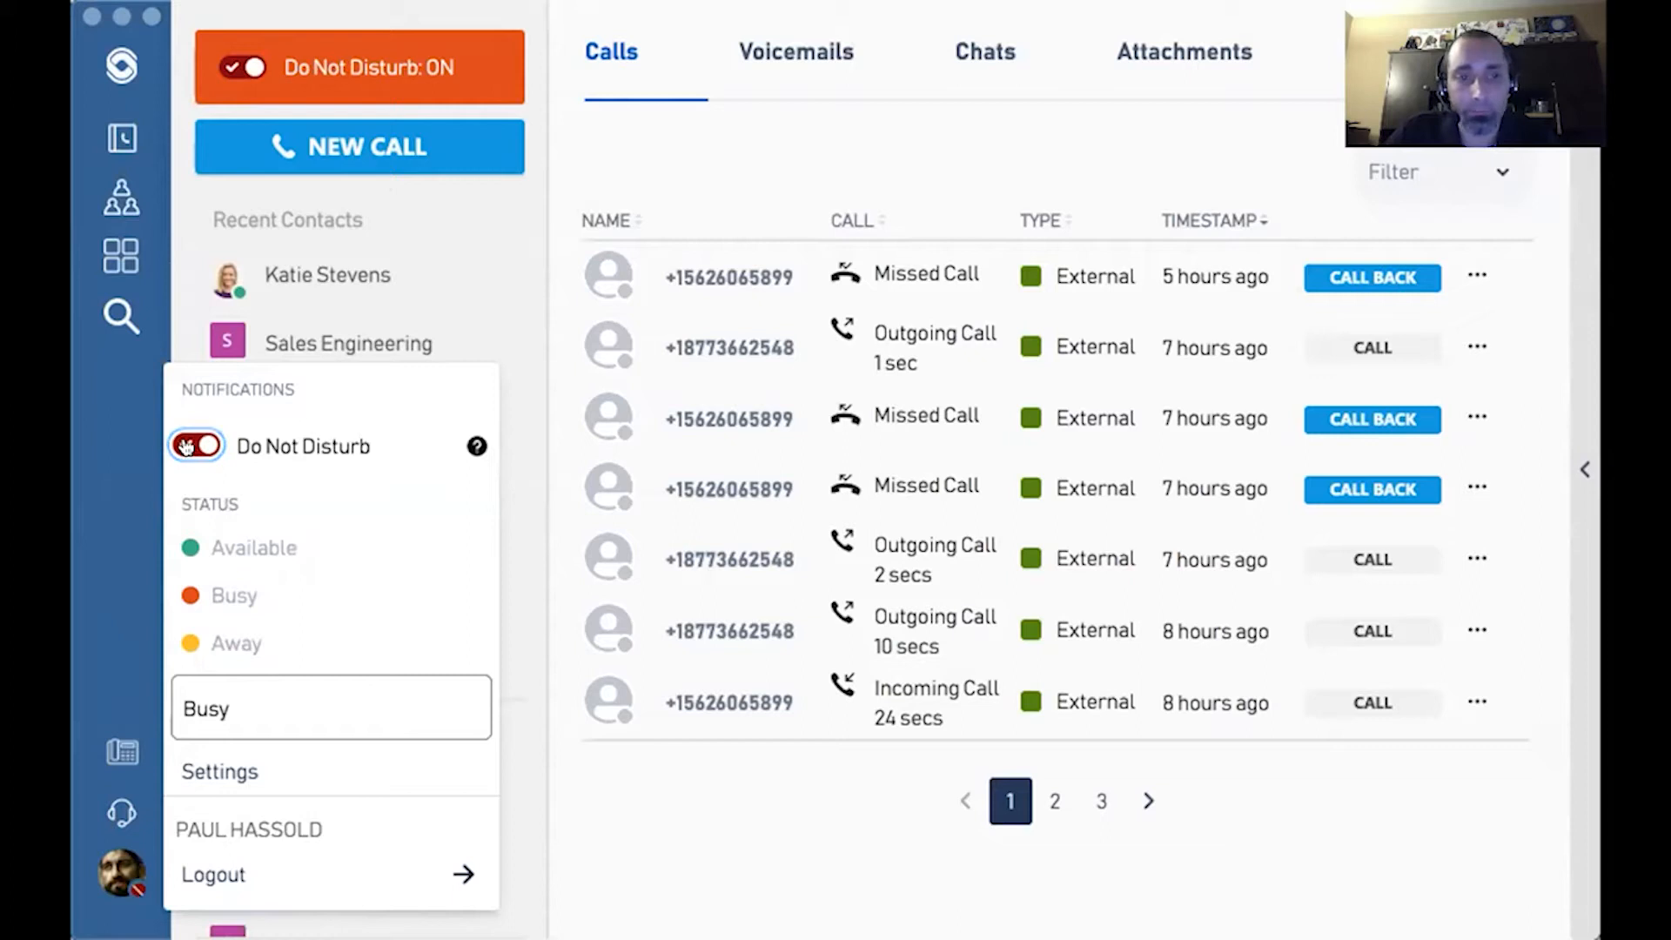
click(195, 445)
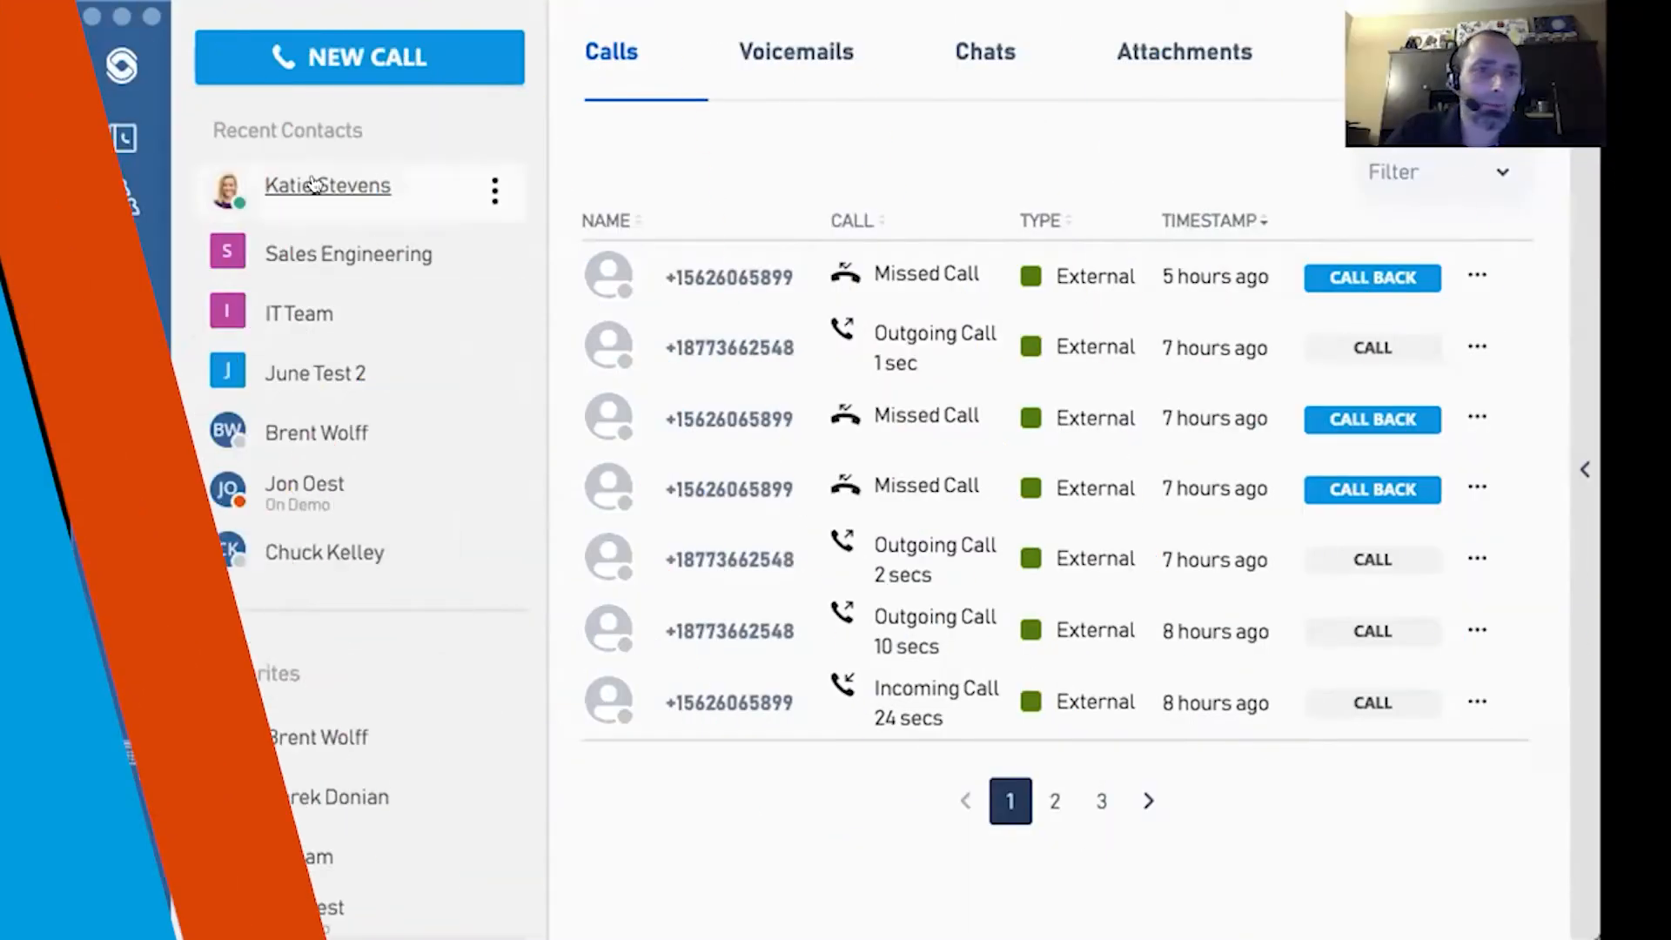
Step: Open the top recent contact's chat and browse the emoji reaction picker
click(327, 186)
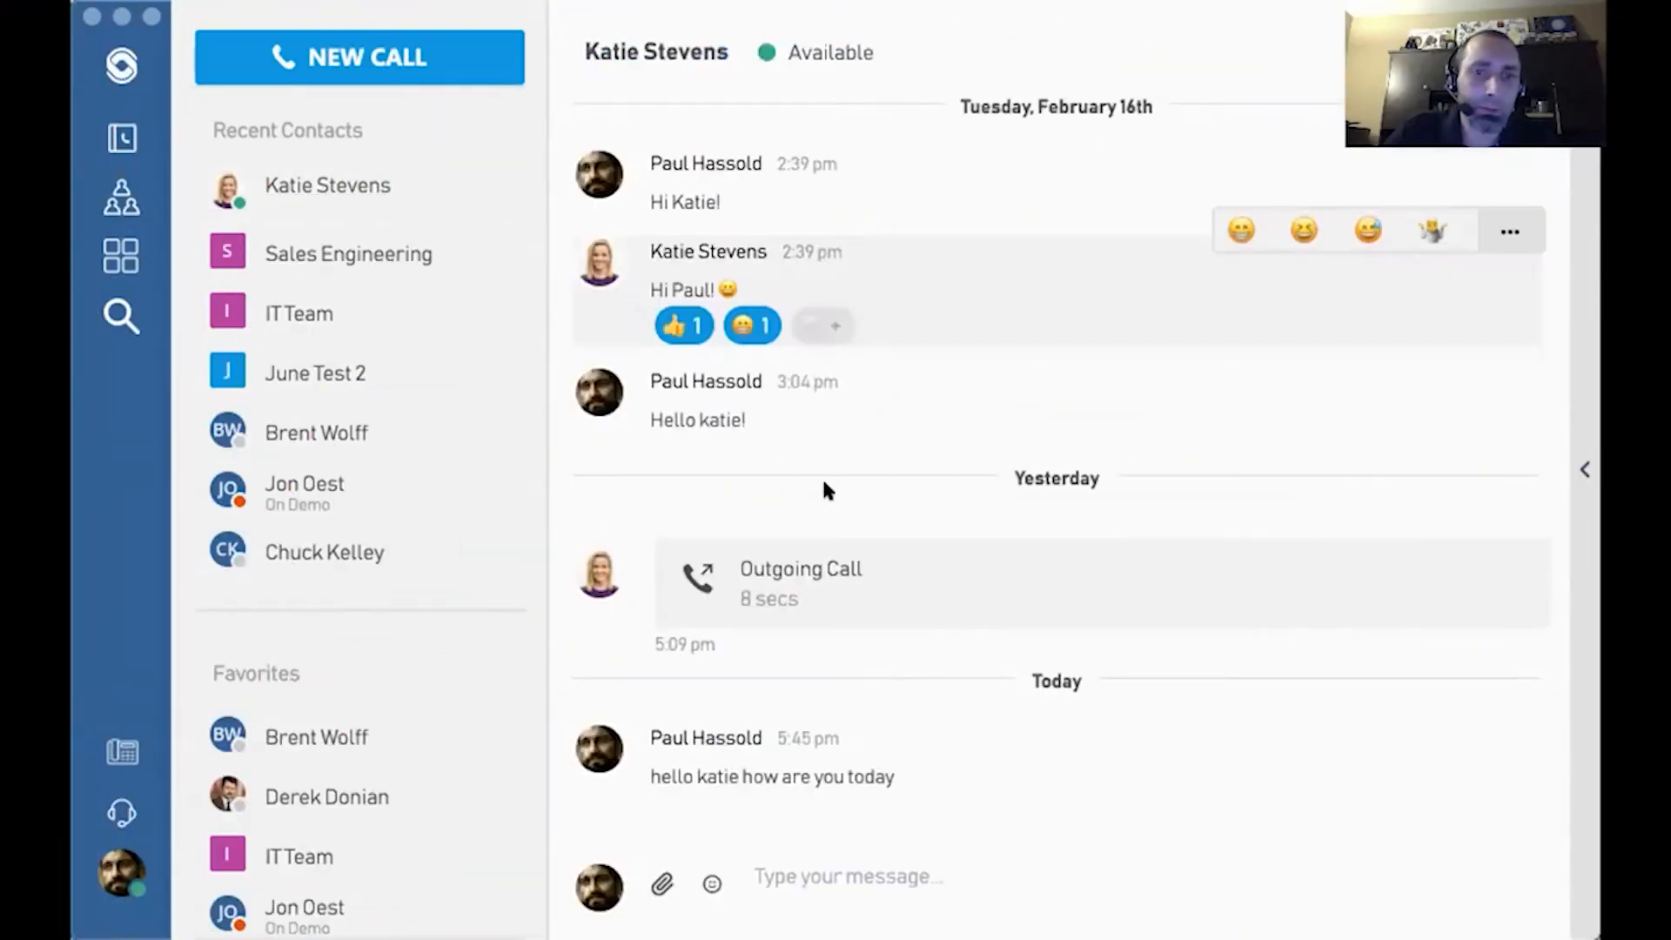
mouse_move(747, 423)
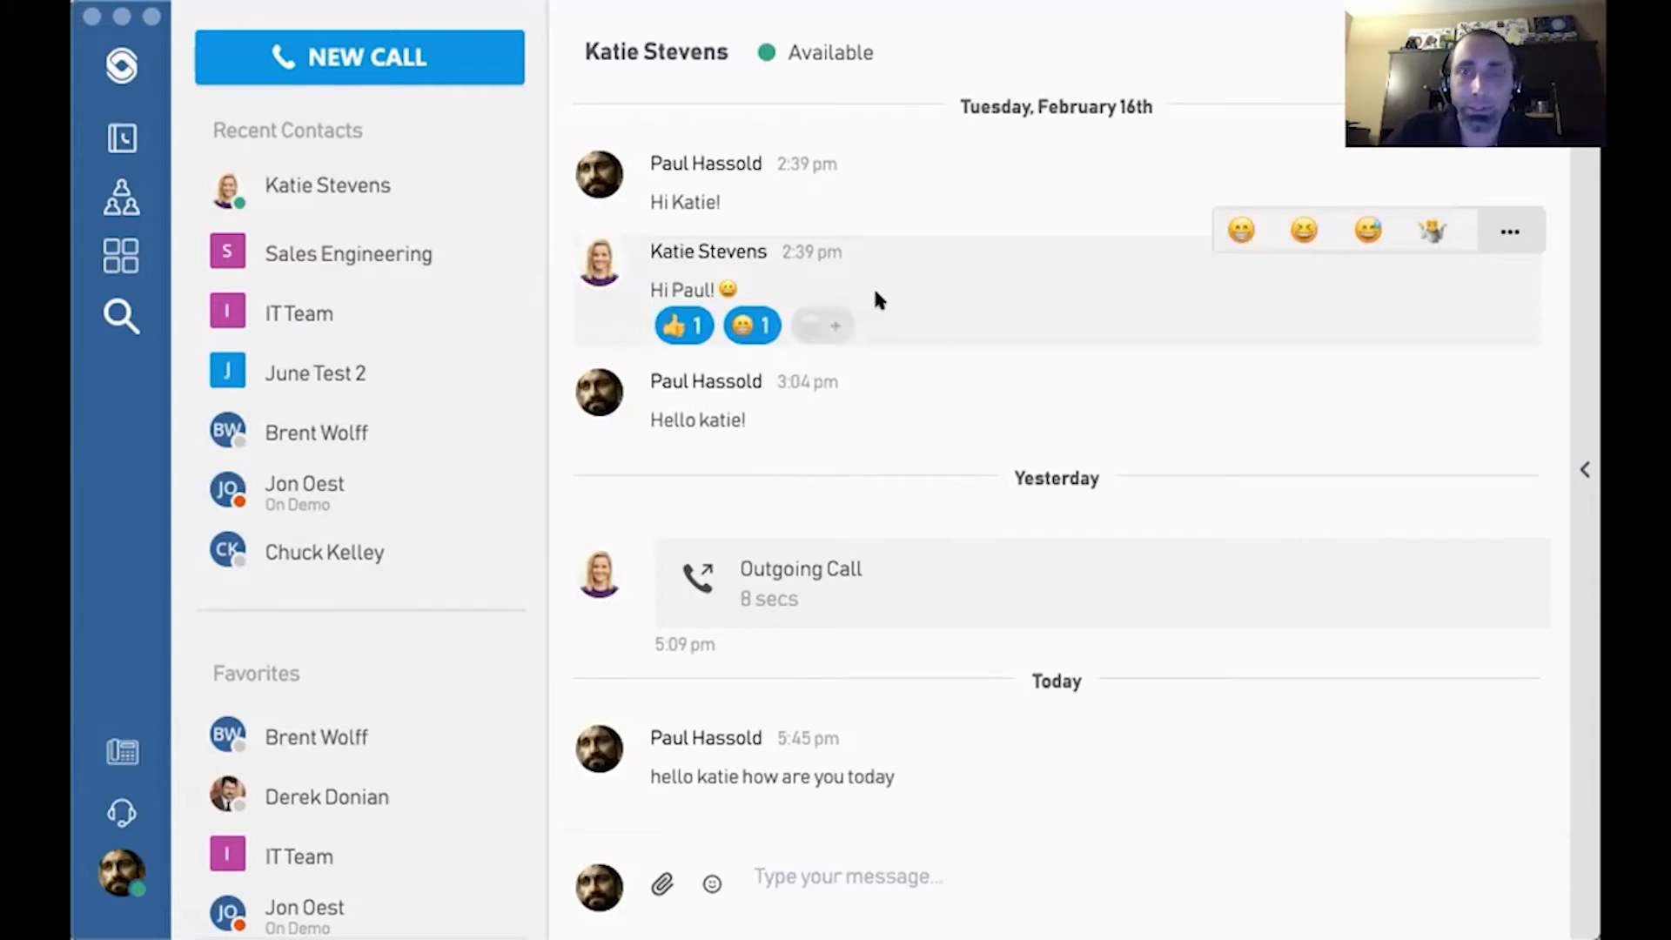
mouse_move(806, 326)
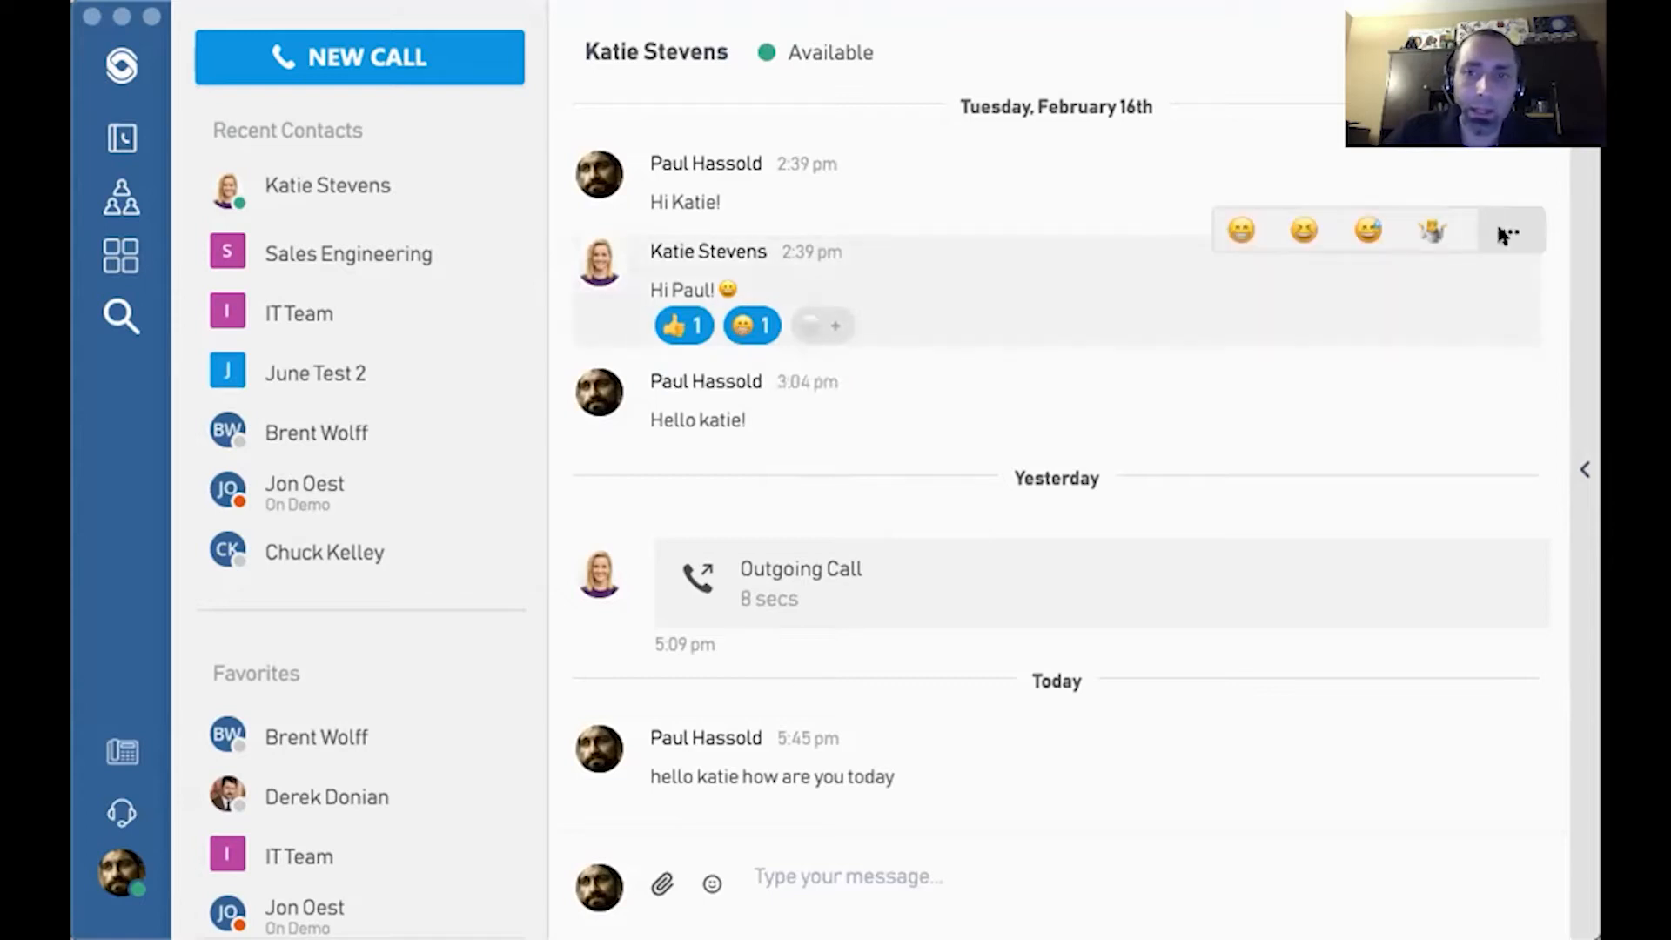
click(1508, 231)
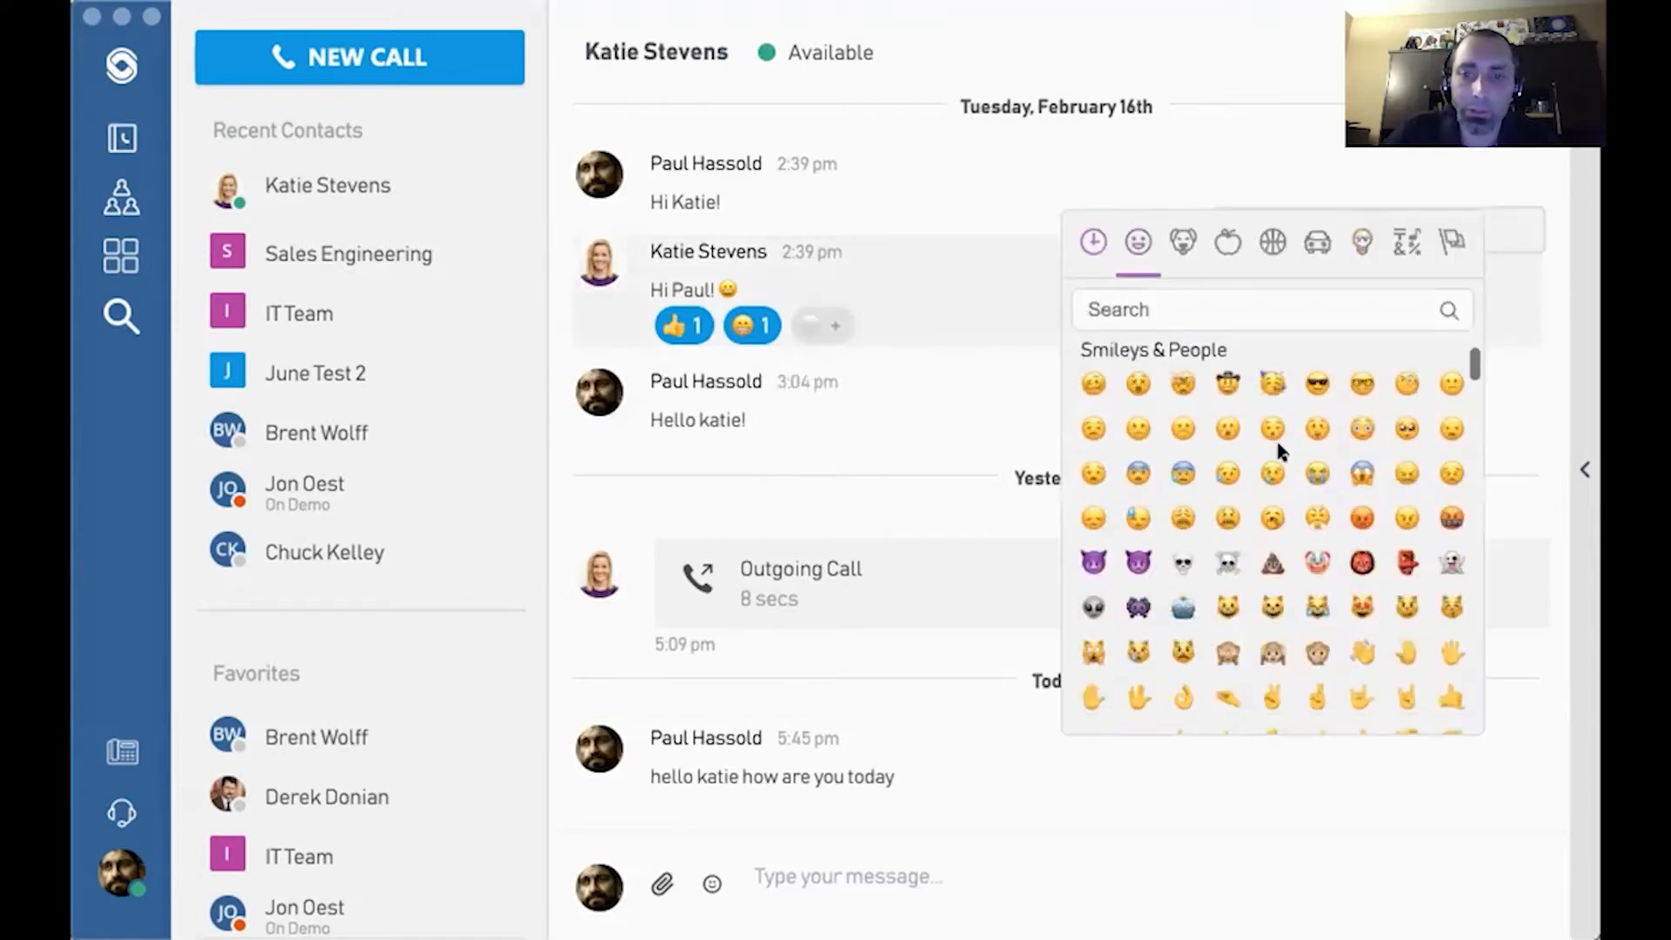
scroll(down, 3)
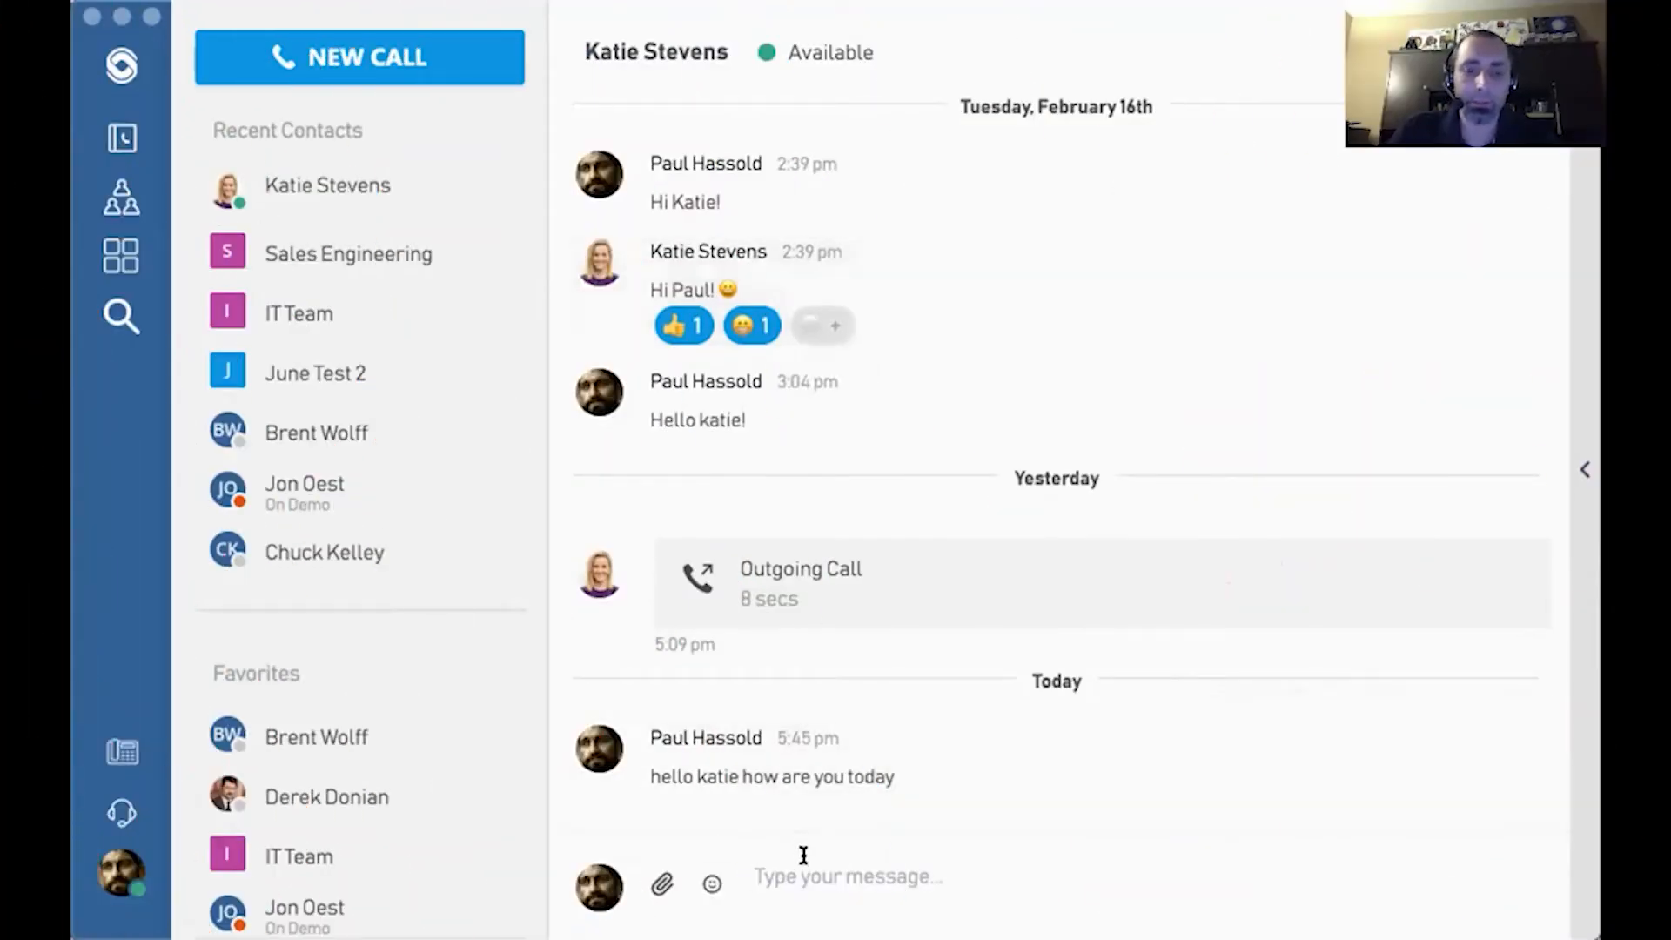
Step: Send 'Hello today is a cold day' to the recent contact
text(Hello today is a cold day)
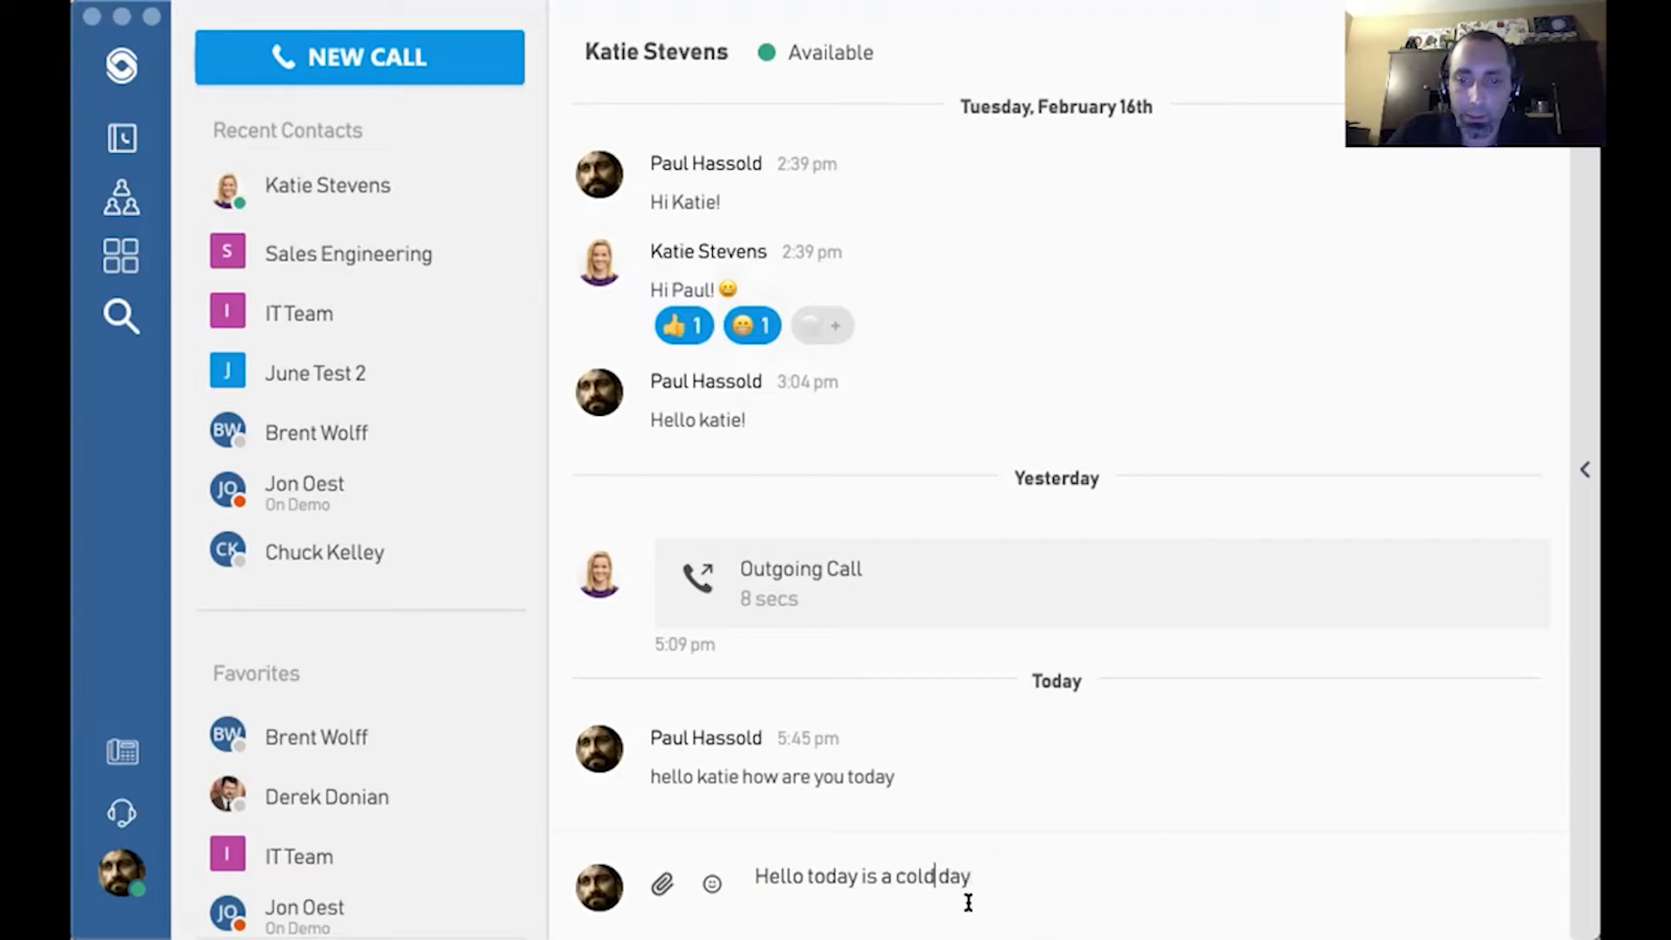
key(Enter)
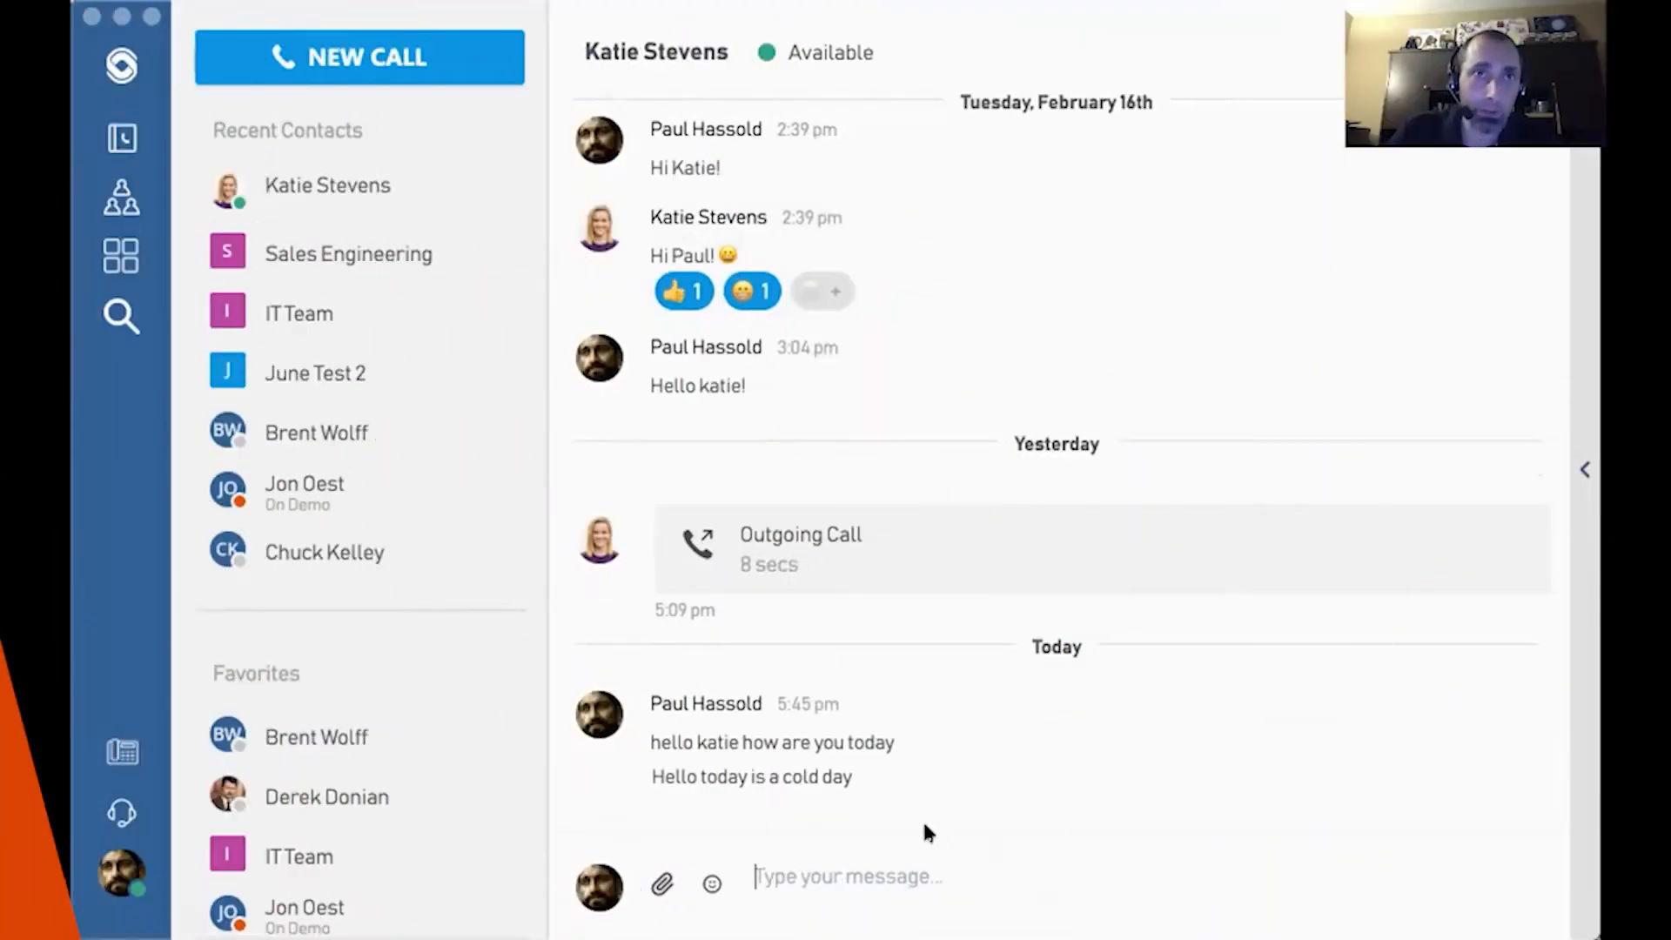
mouse_move(348, 258)
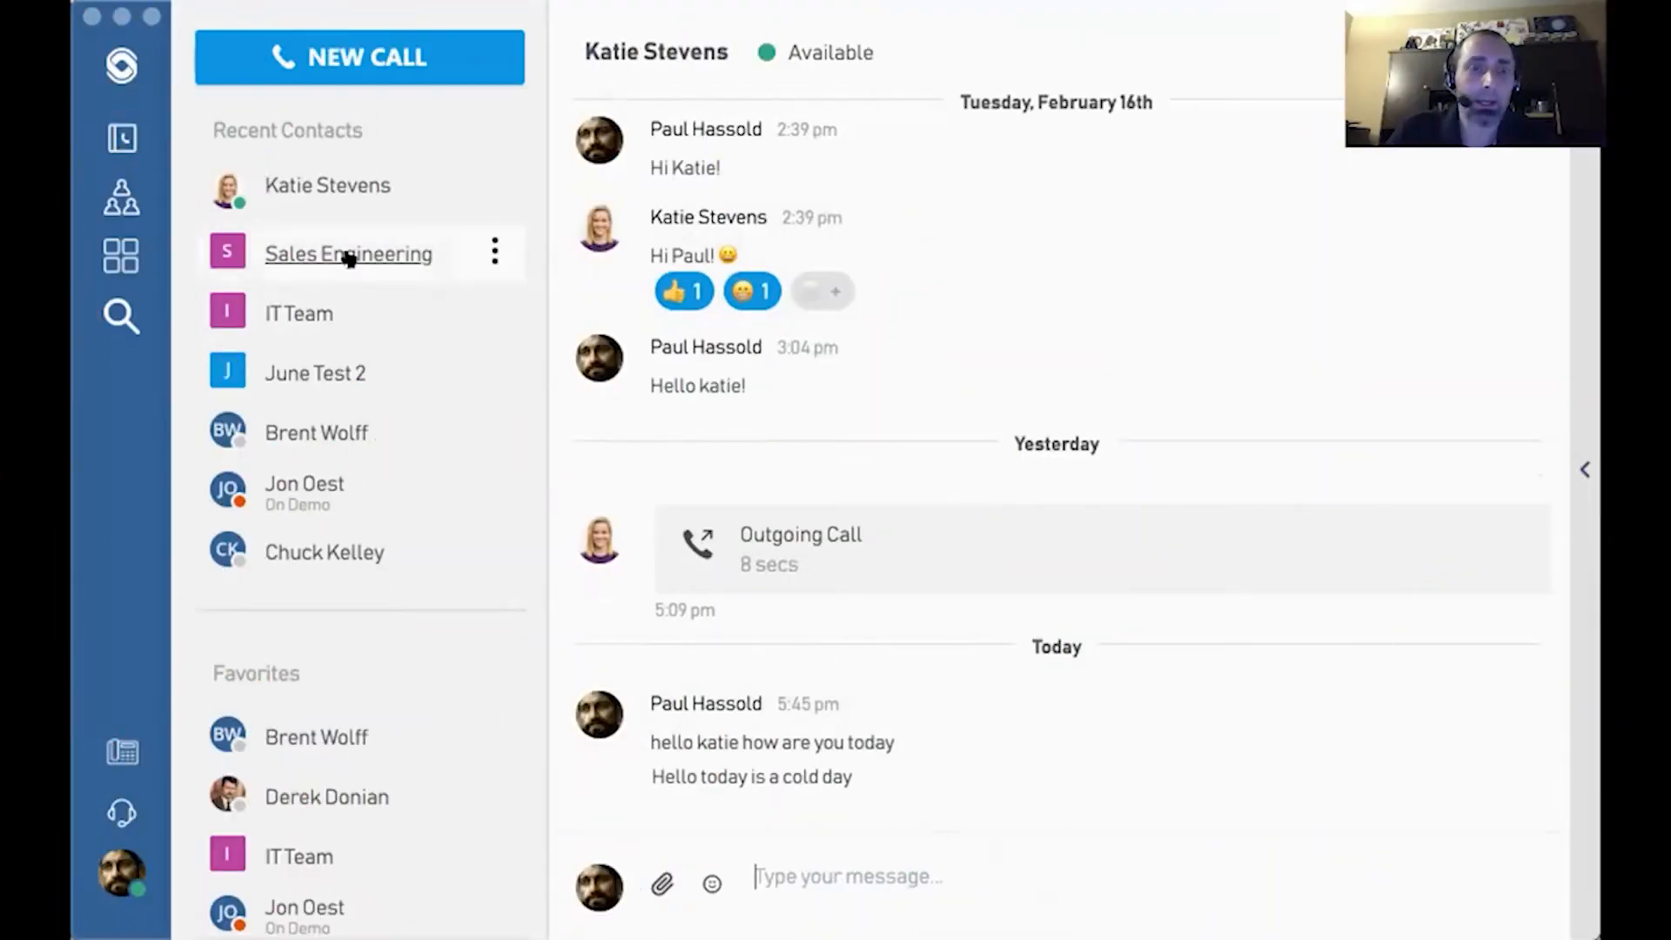
Step: View Sales Engineering's group details, try None notifications, then cancel keeping All Messages
click(349, 254)
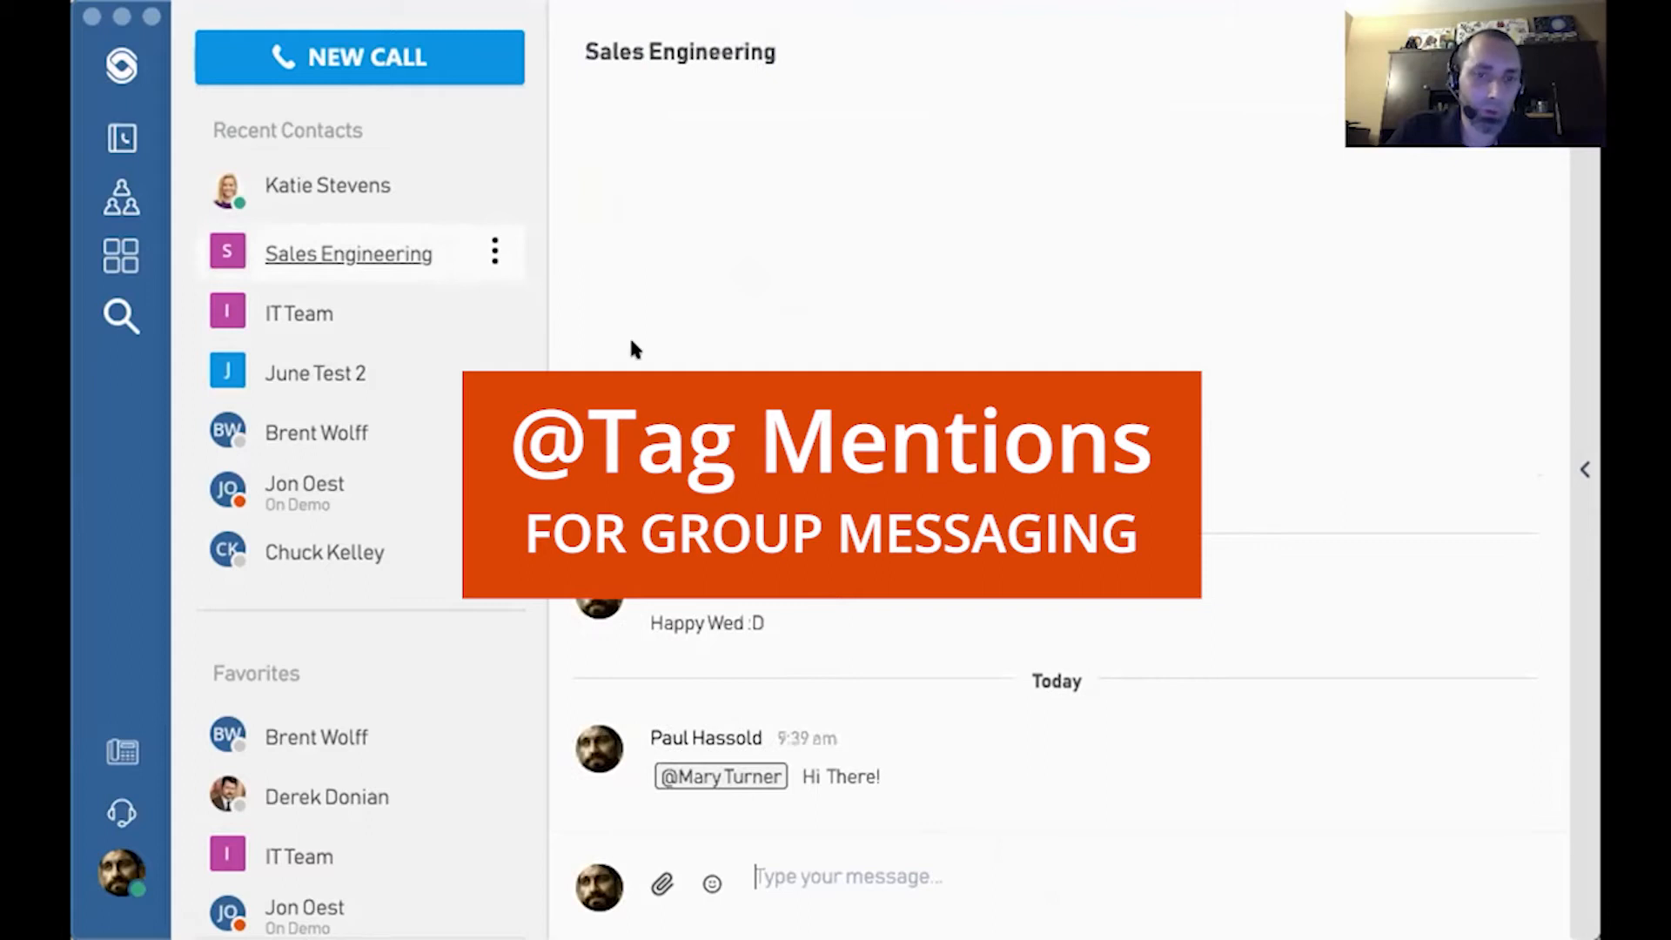
mouse_move(732, 778)
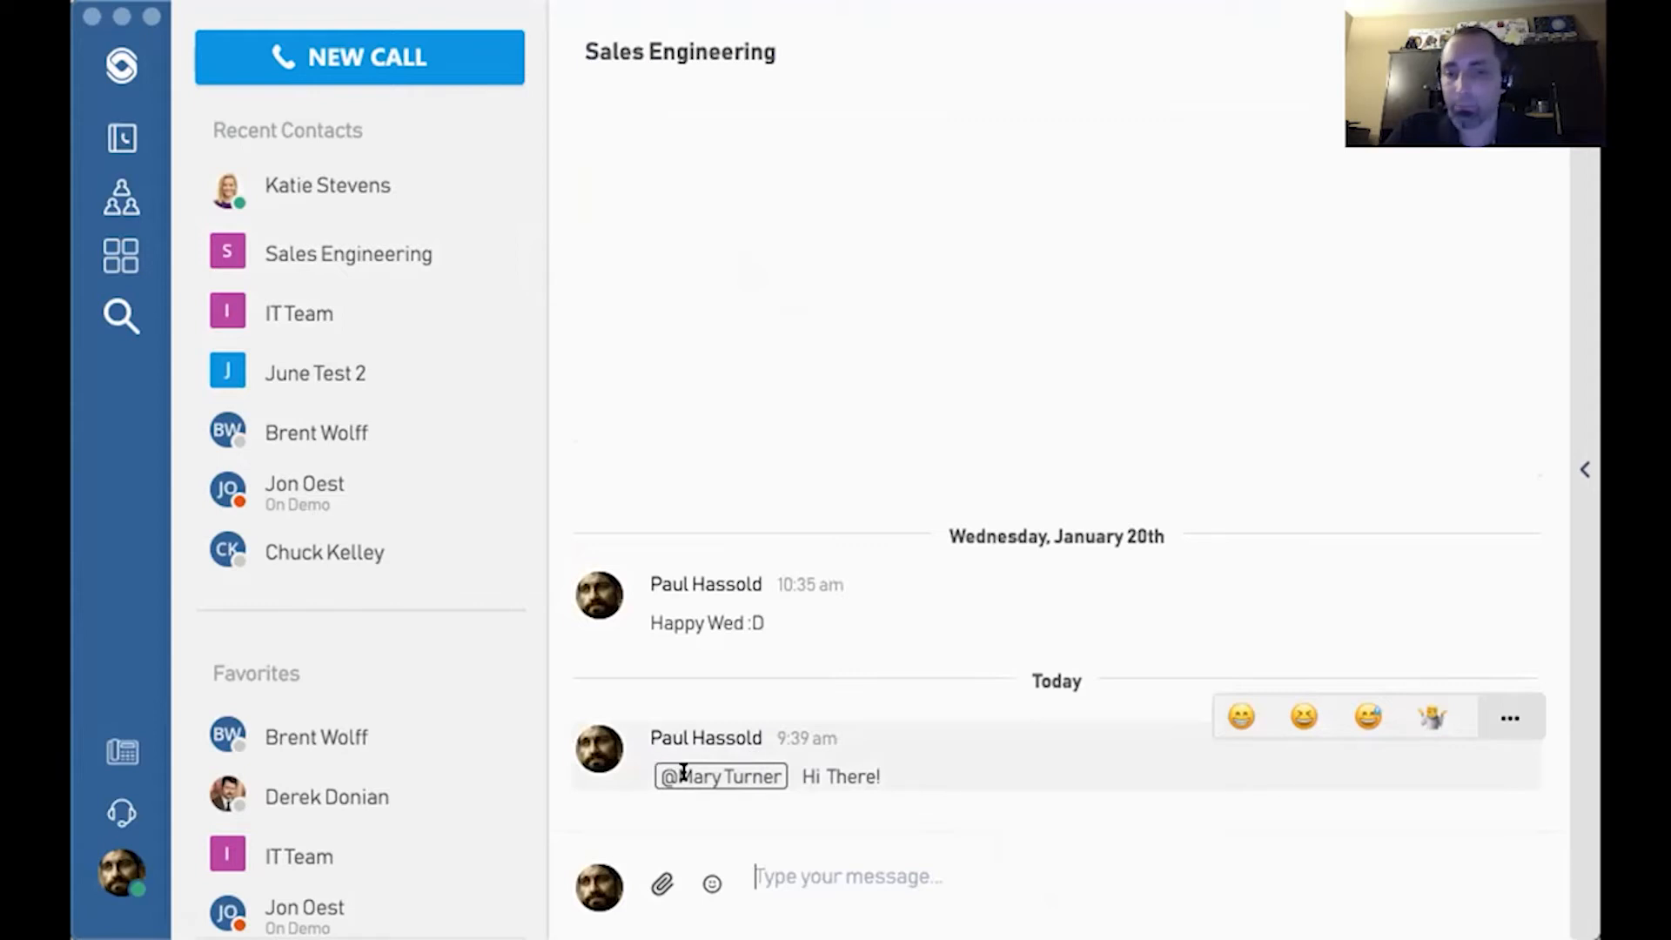
mouse_move(1445, 353)
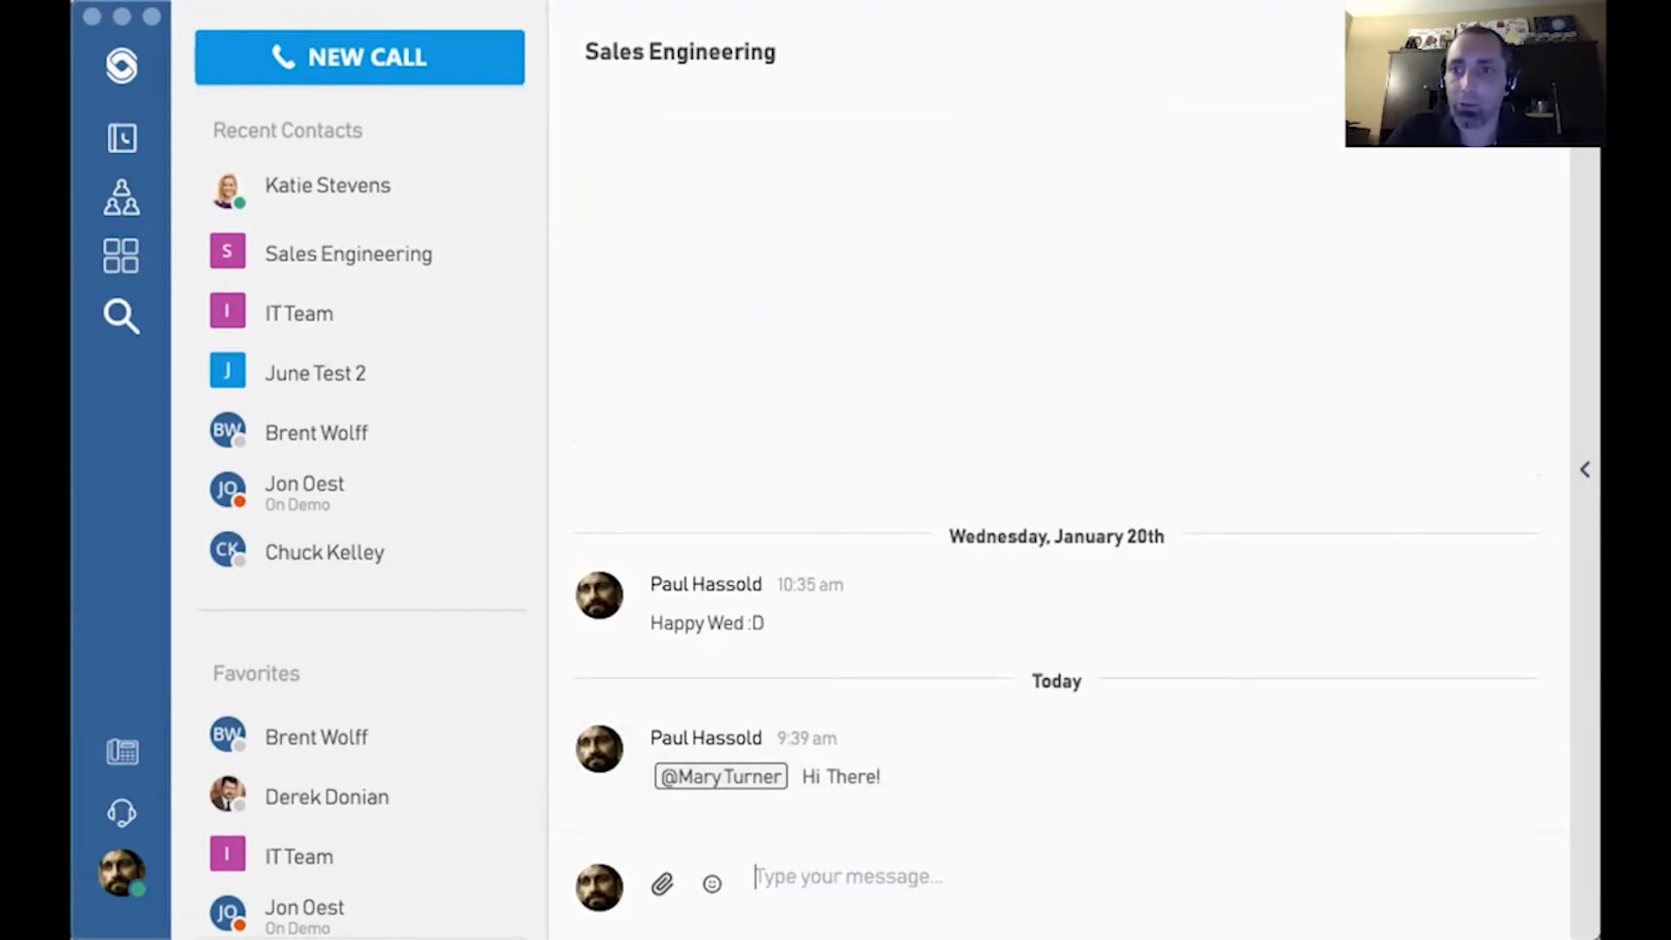
click(1588, 470)
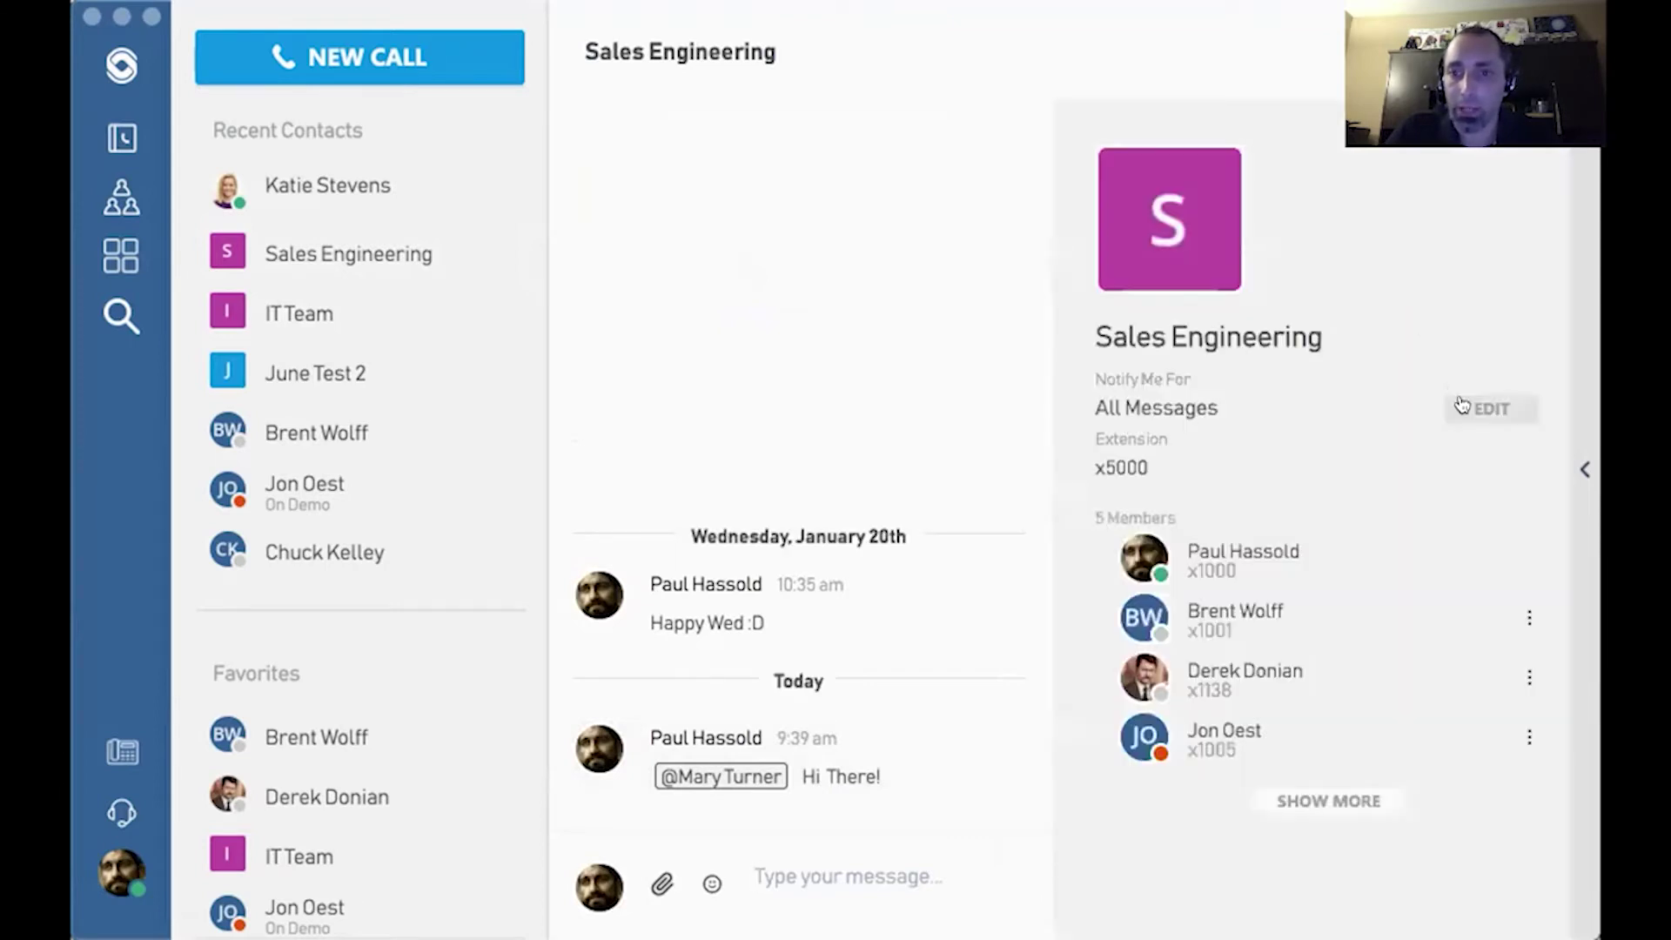
click(1490, 409)
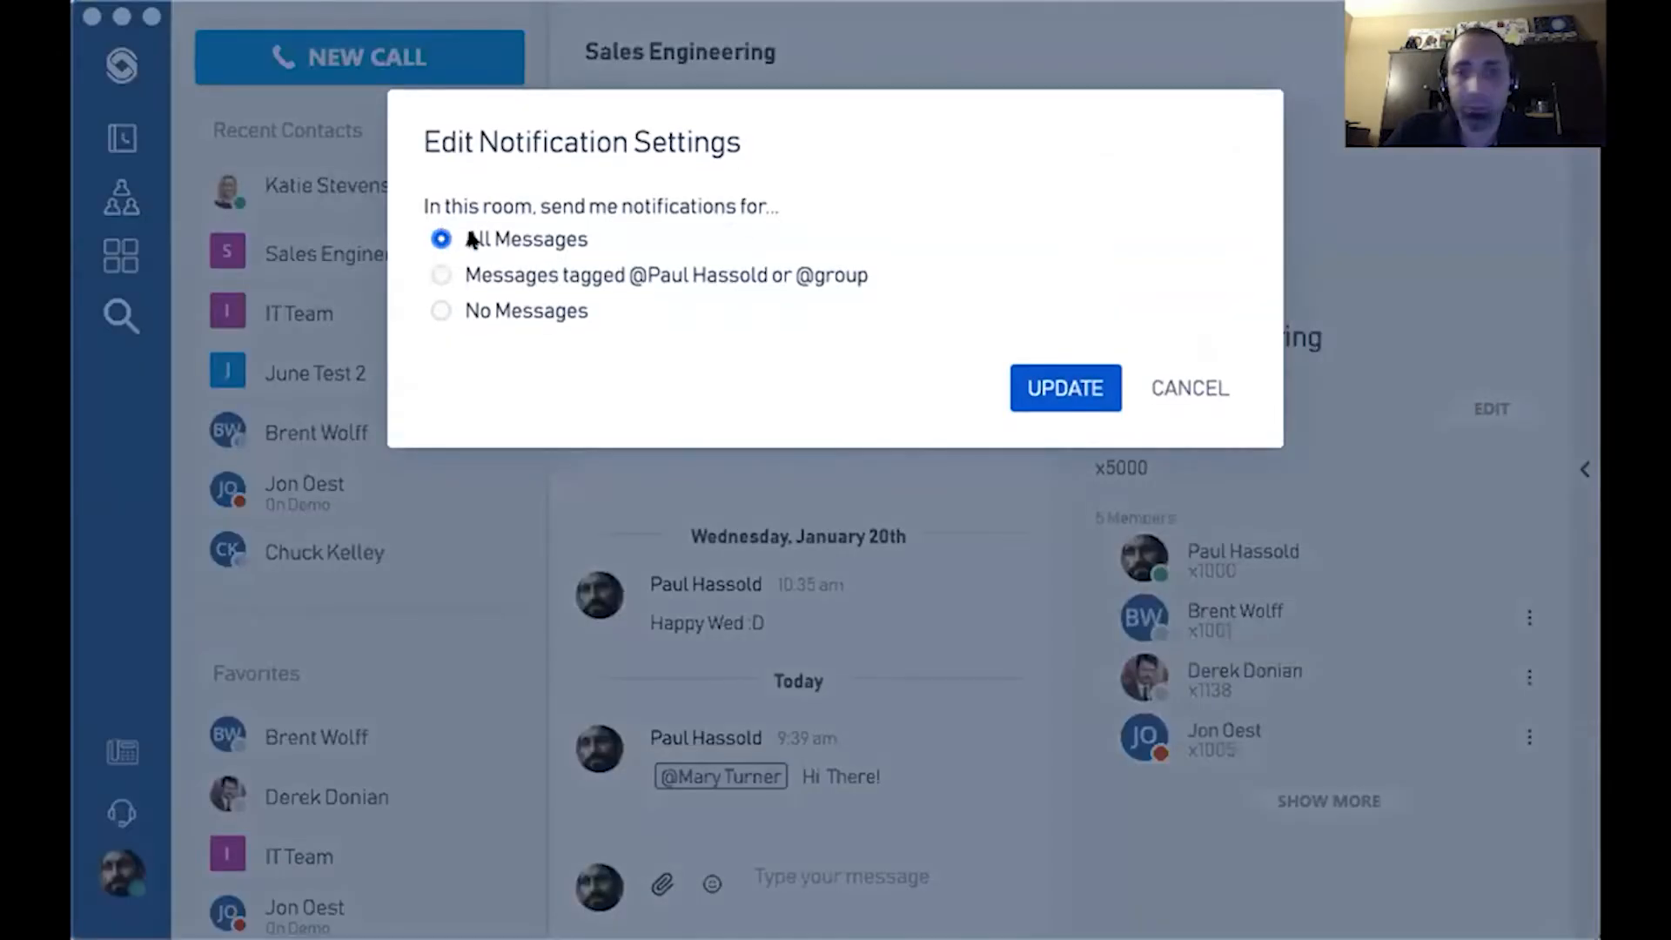
mouse_move(506, 280)
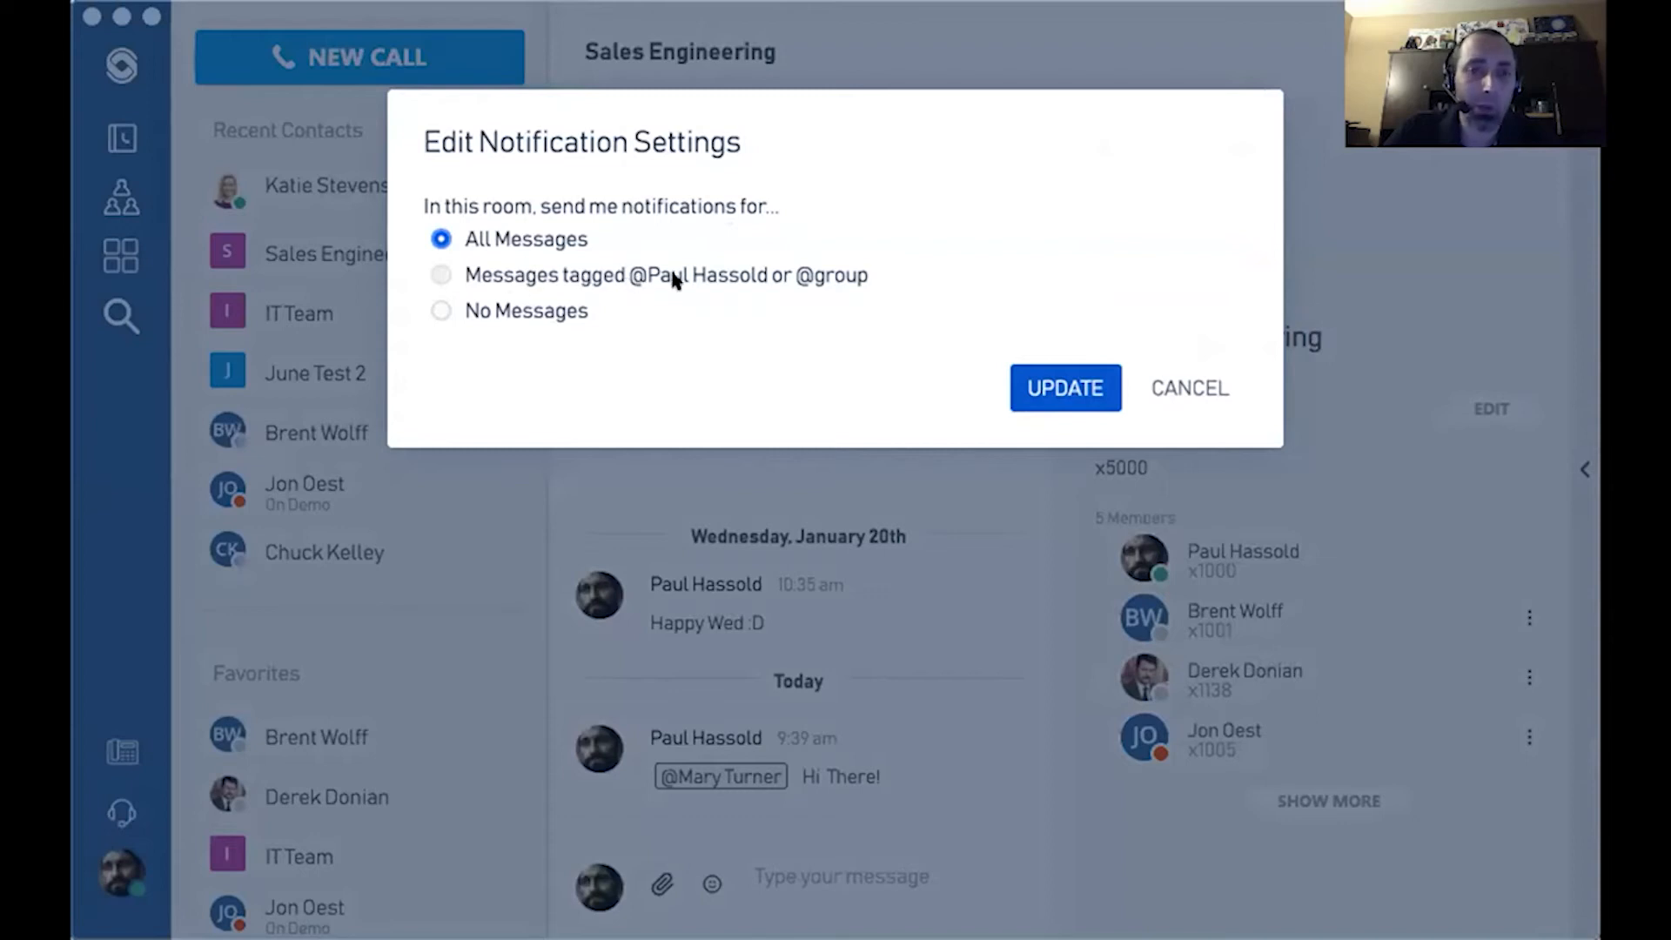
mouse_move(805, 277)
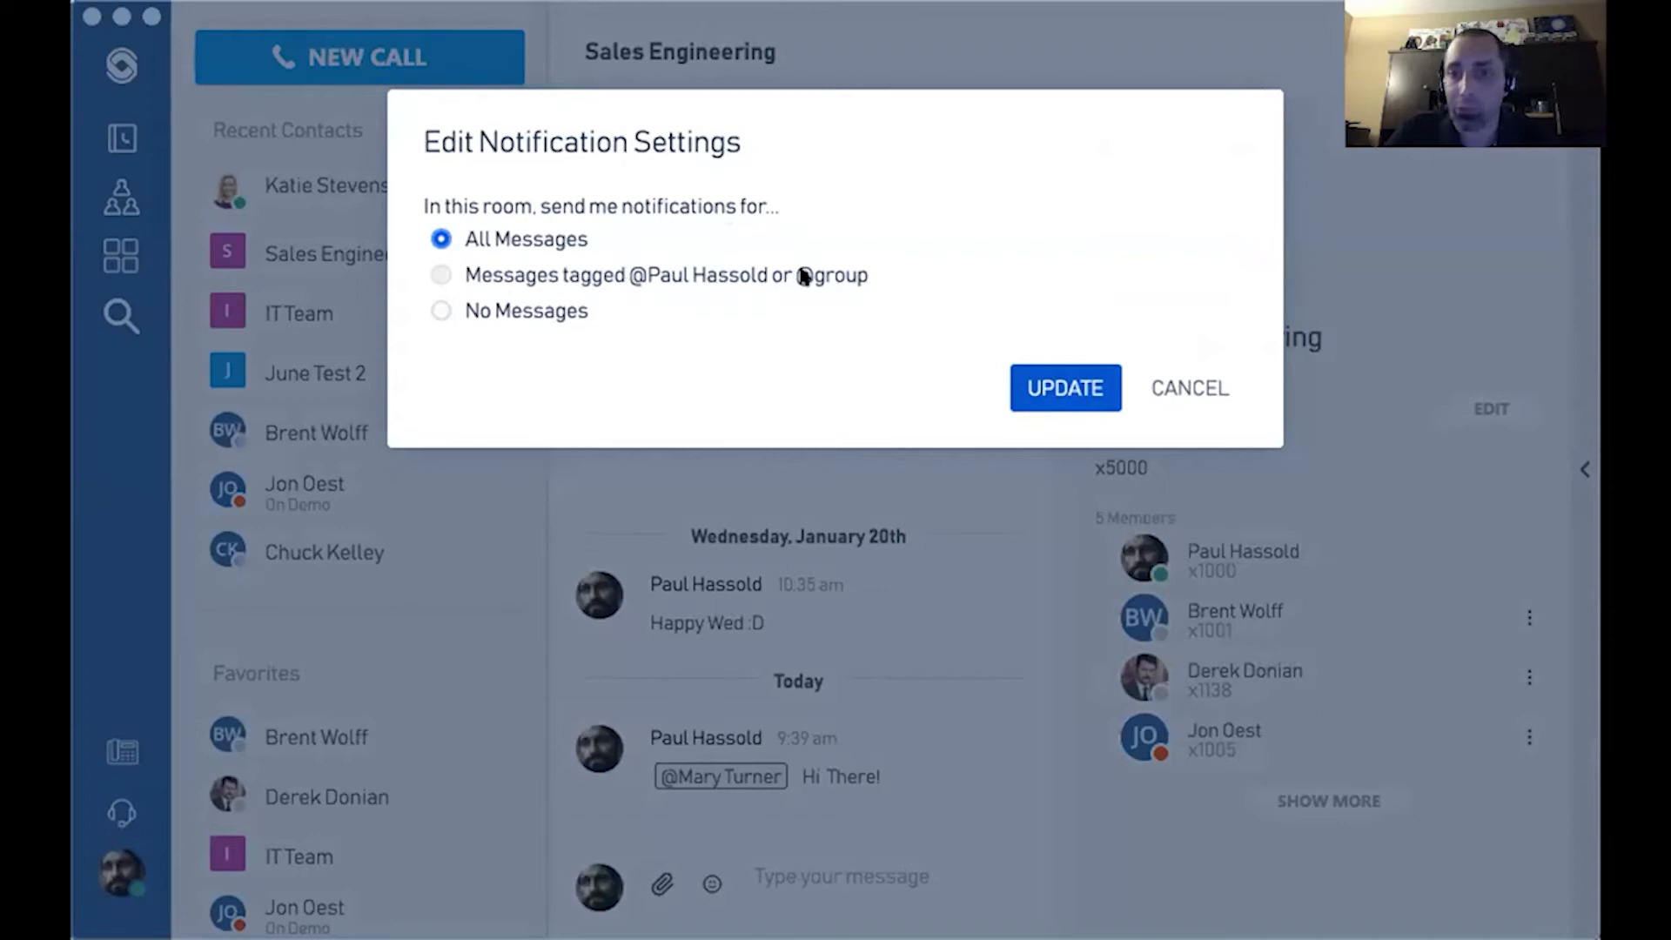
mouse_move(440, 305)
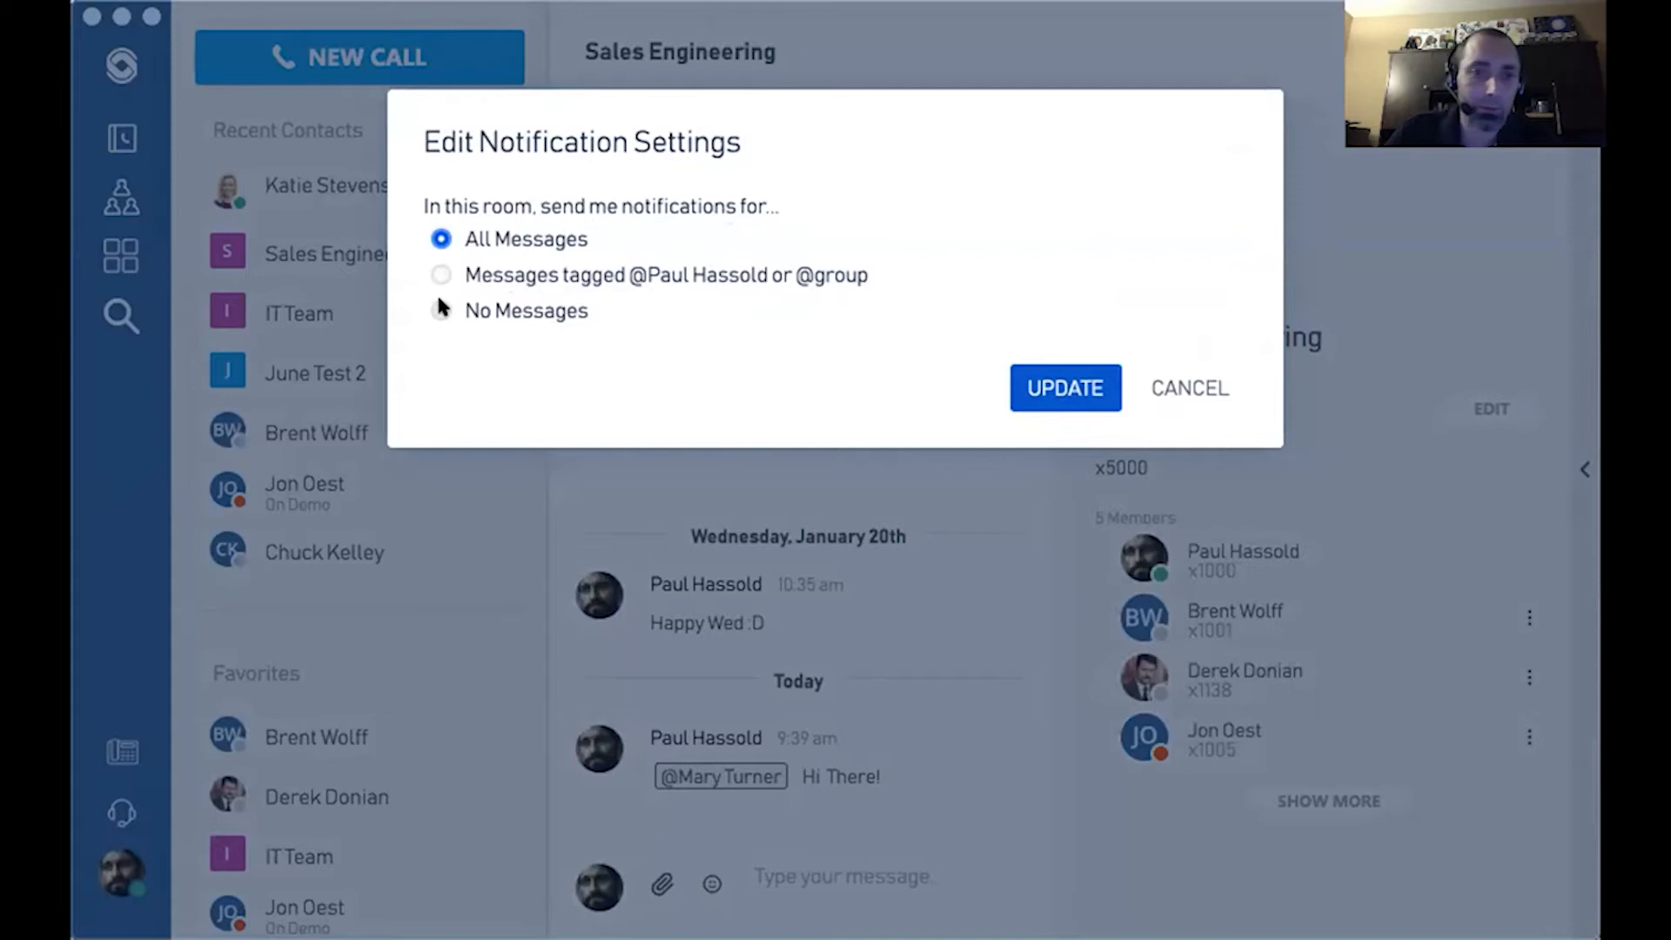
click(440, 311)
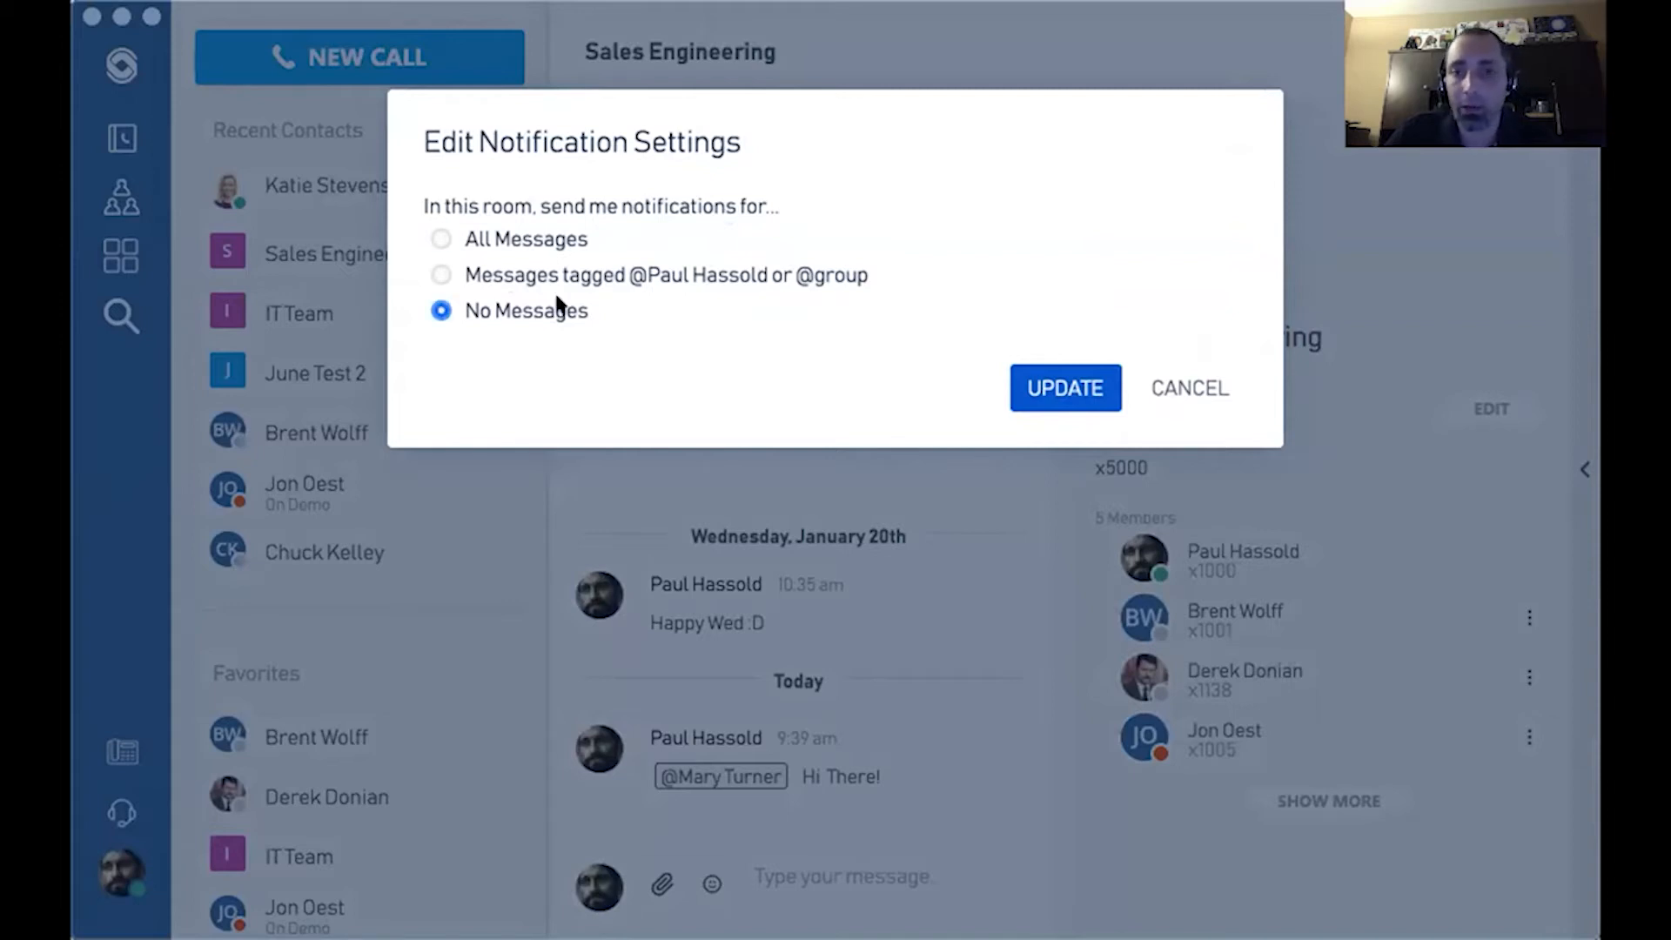
click(441, 238)
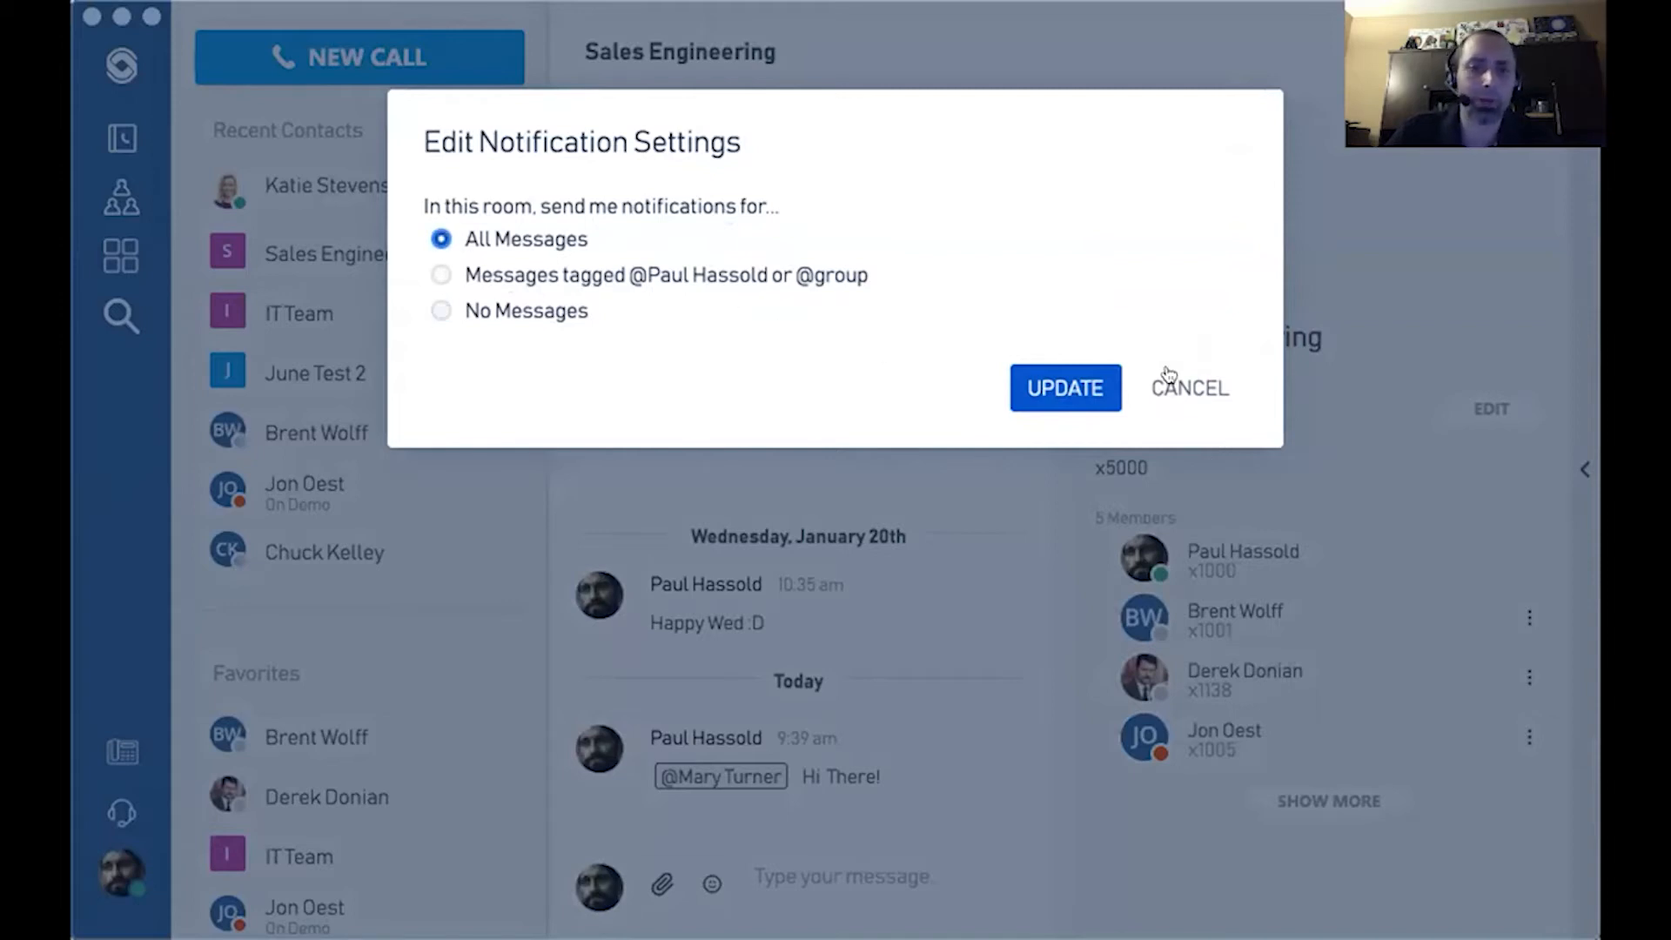
click(1189, 389)
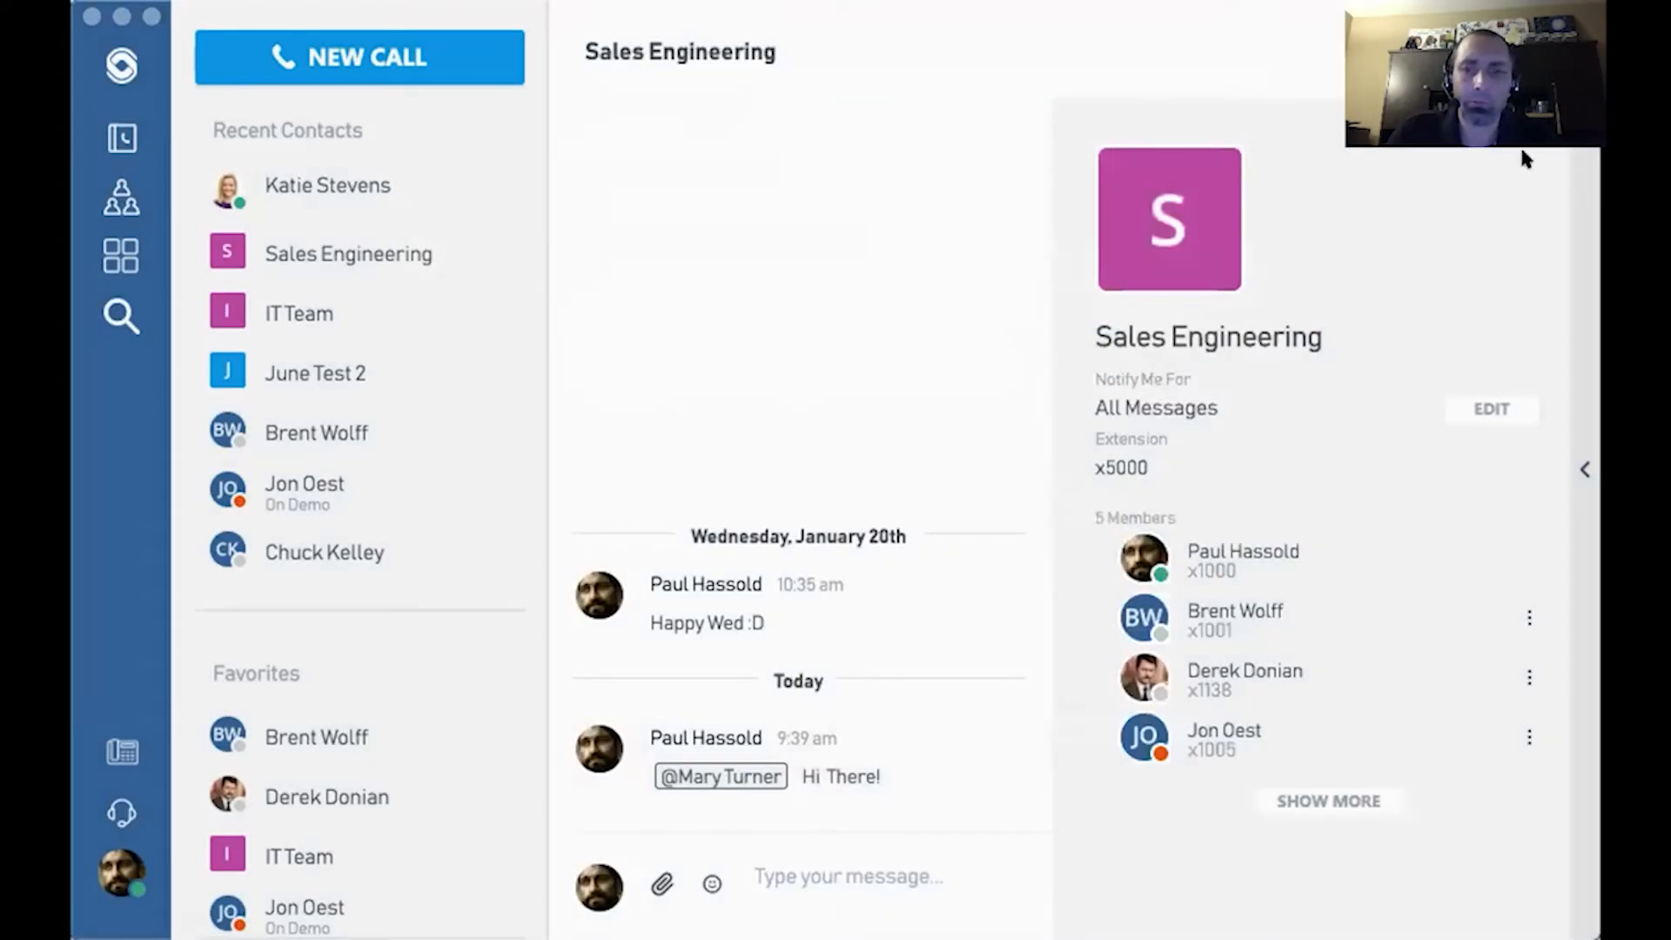
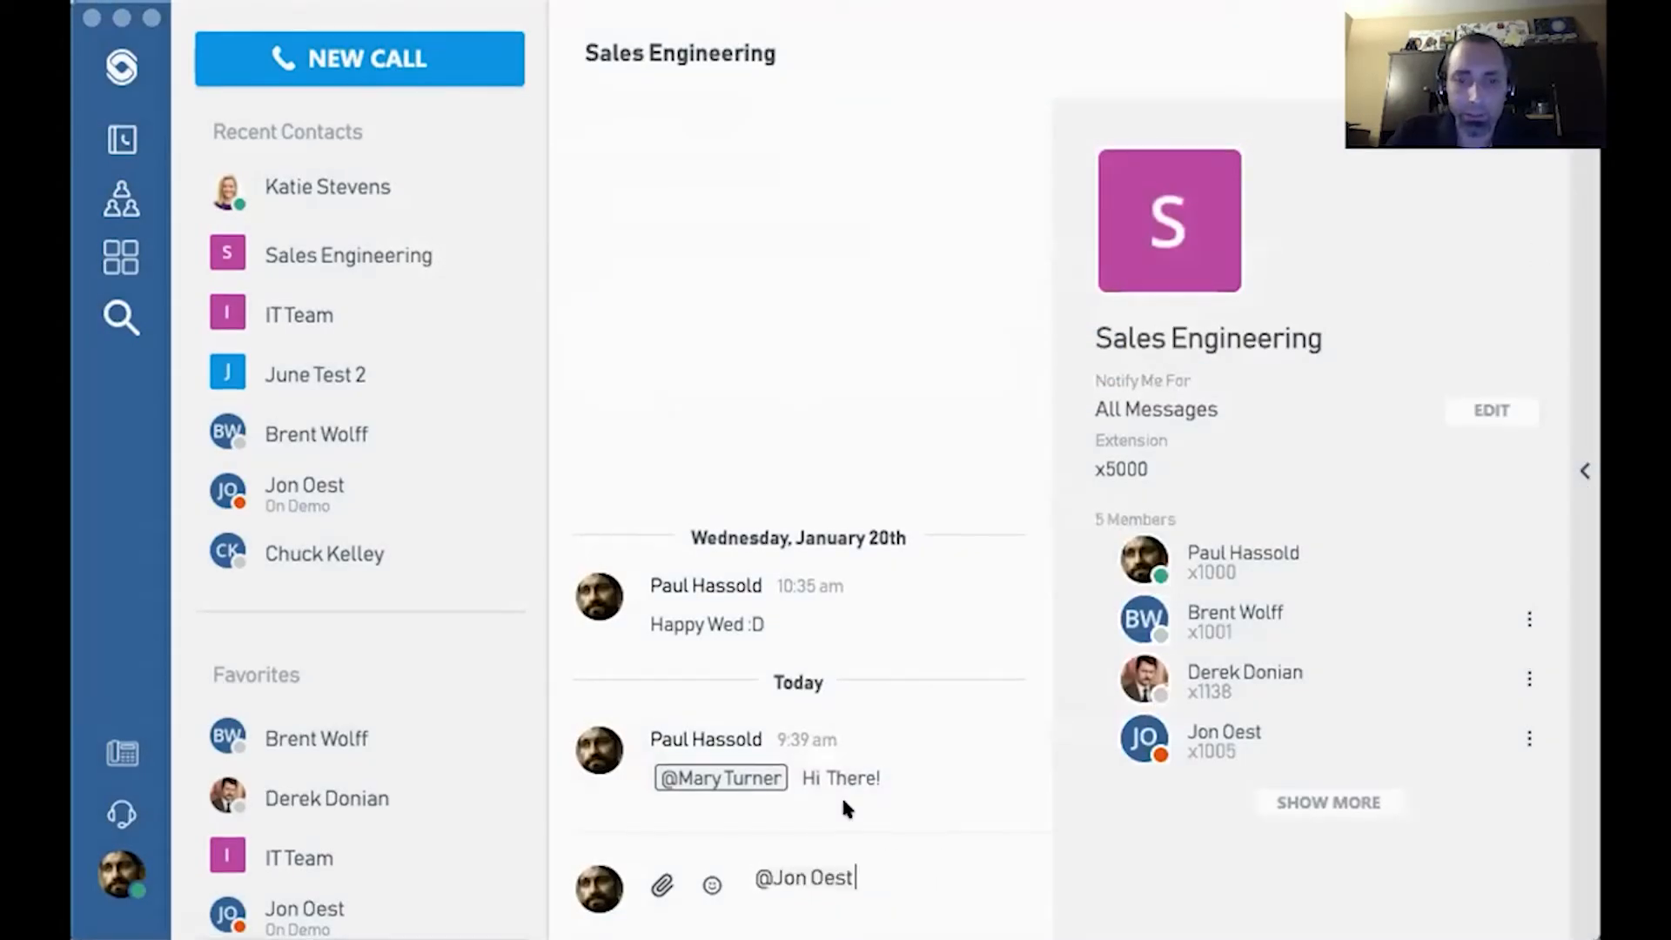
text(@group)
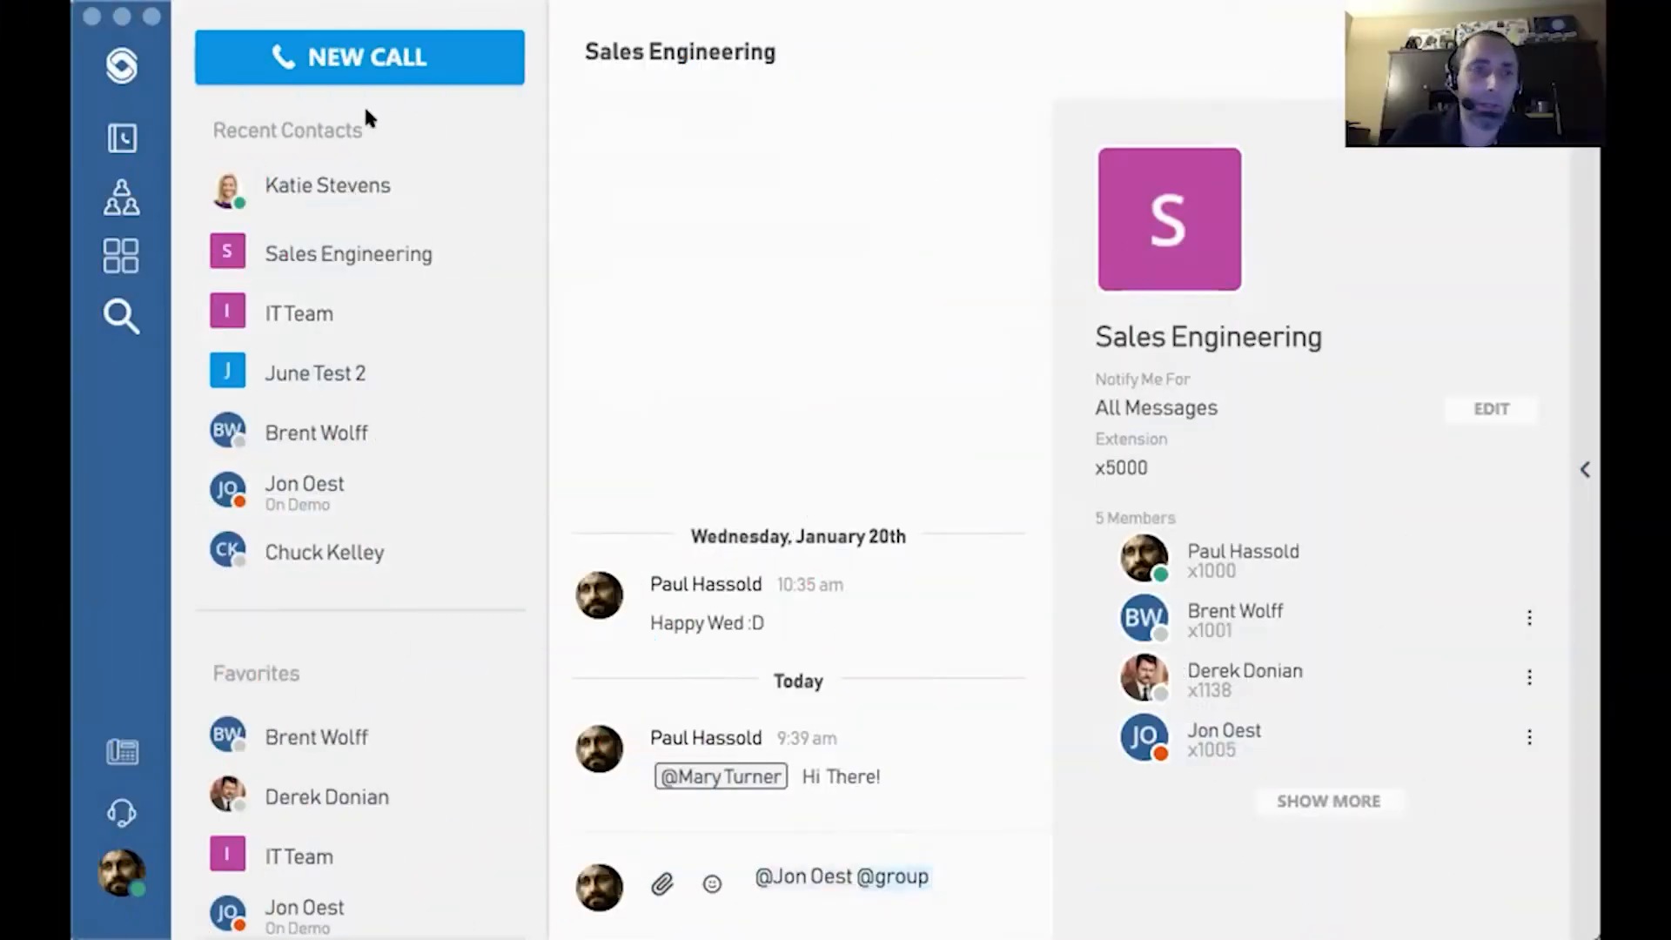
click(121, 197)
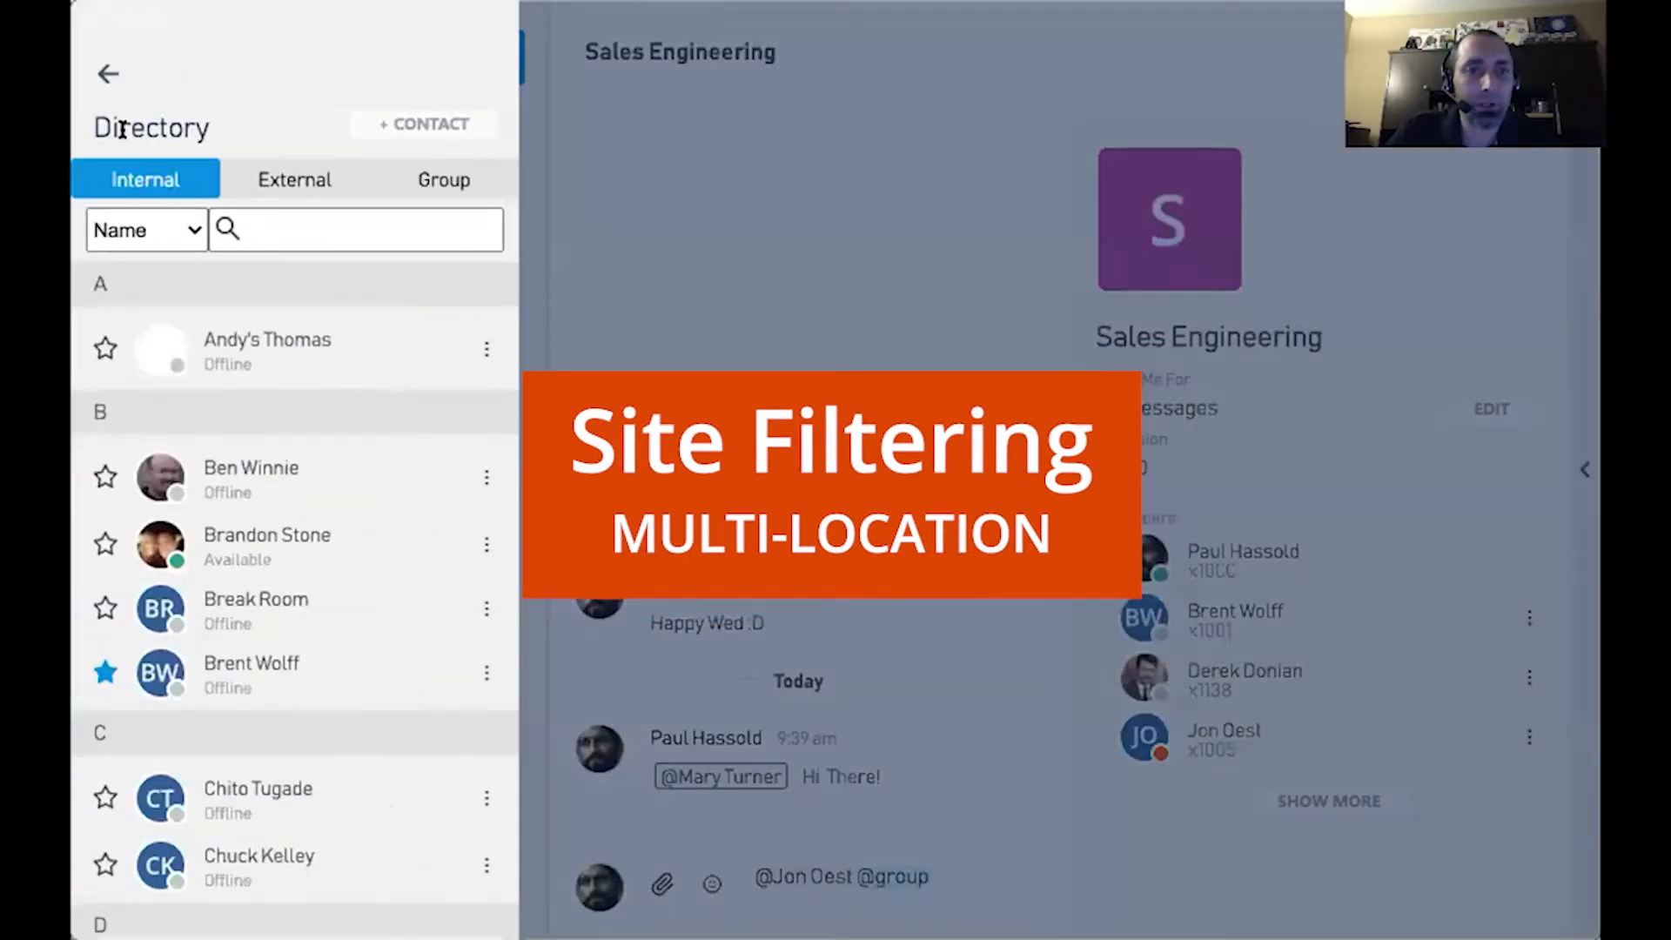
Step: Switch the internal directory search to filter by site and search 'plan'
click(146, 229)
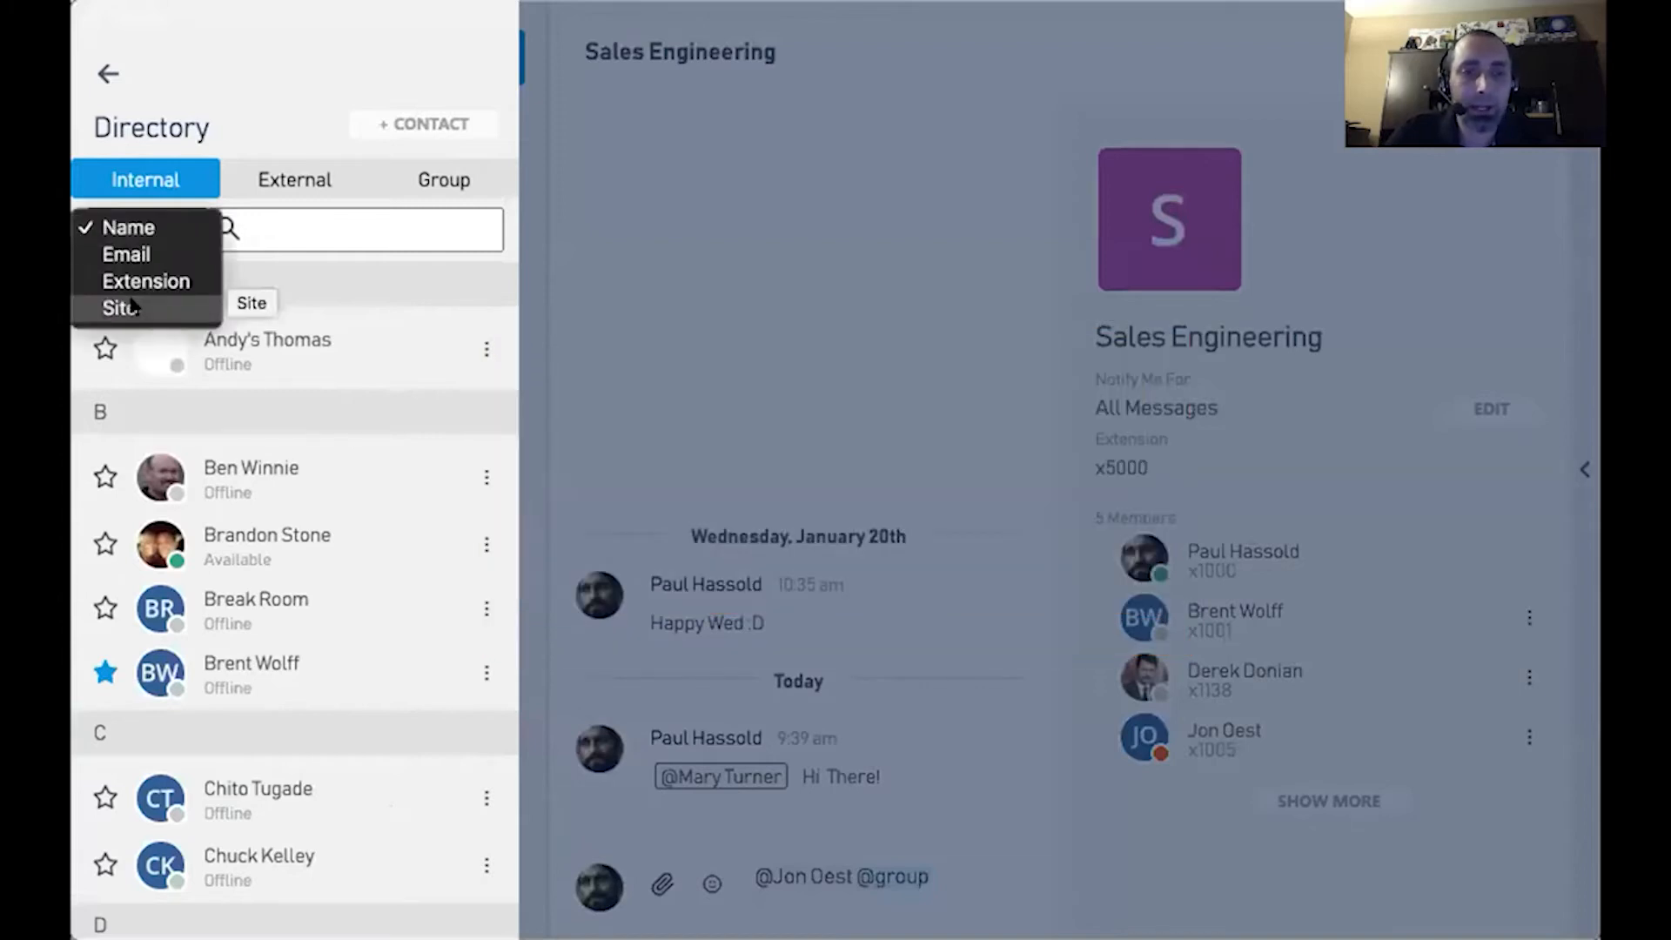
click(119, 307)
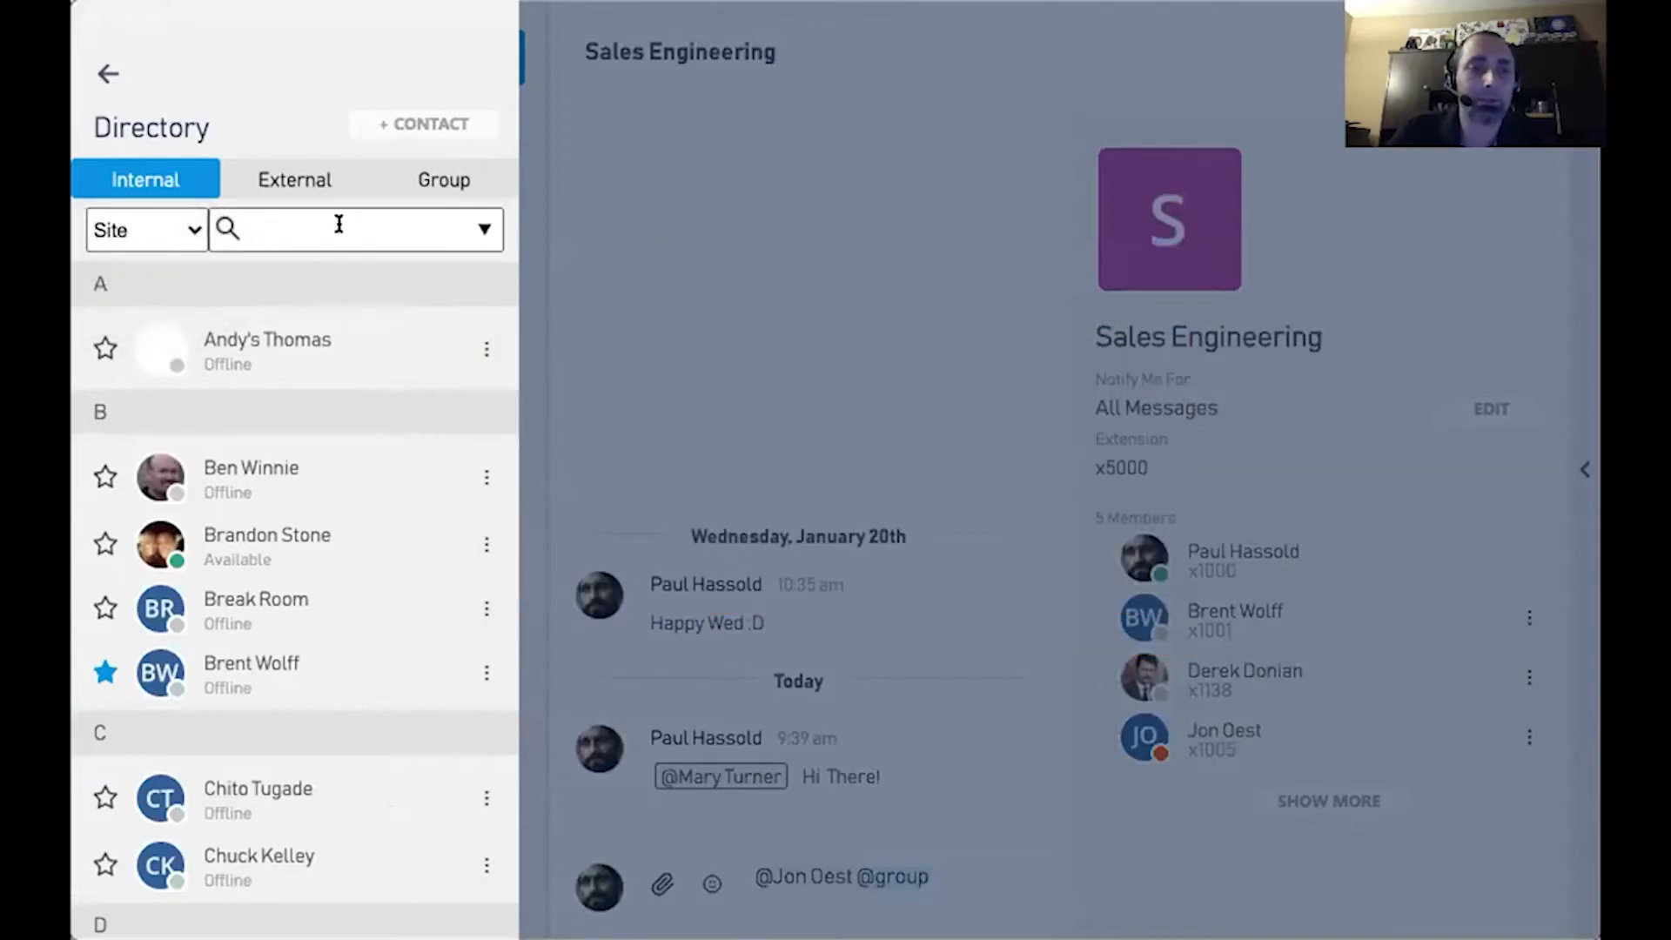
click(482, 229)
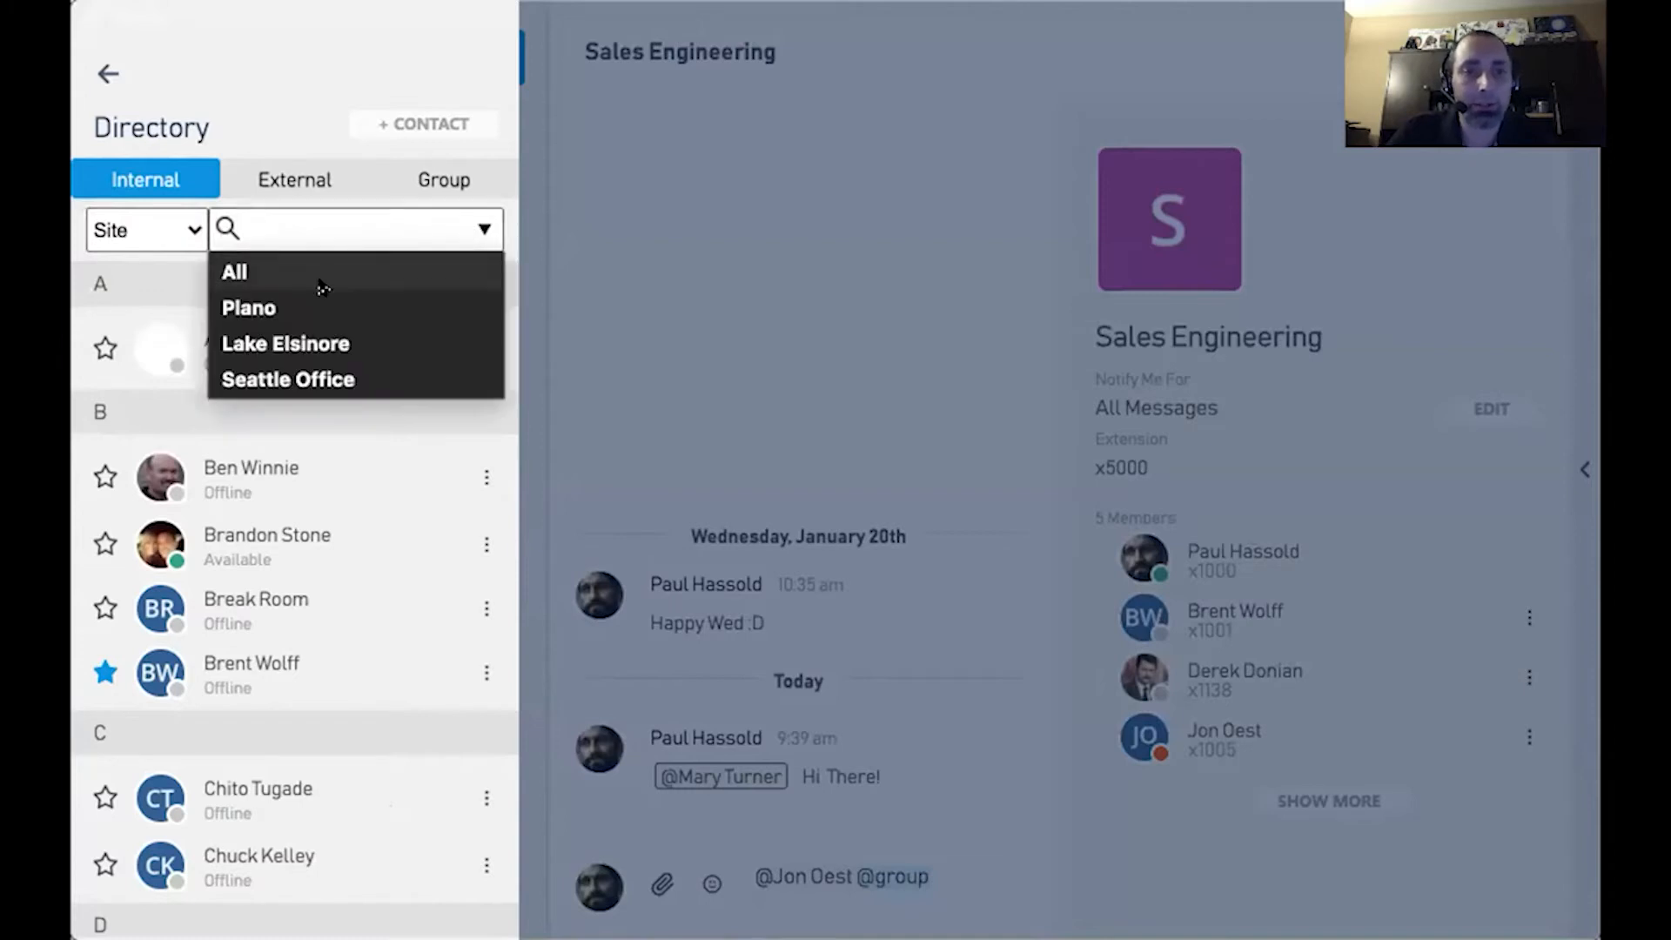
mouse_move(317, 348)
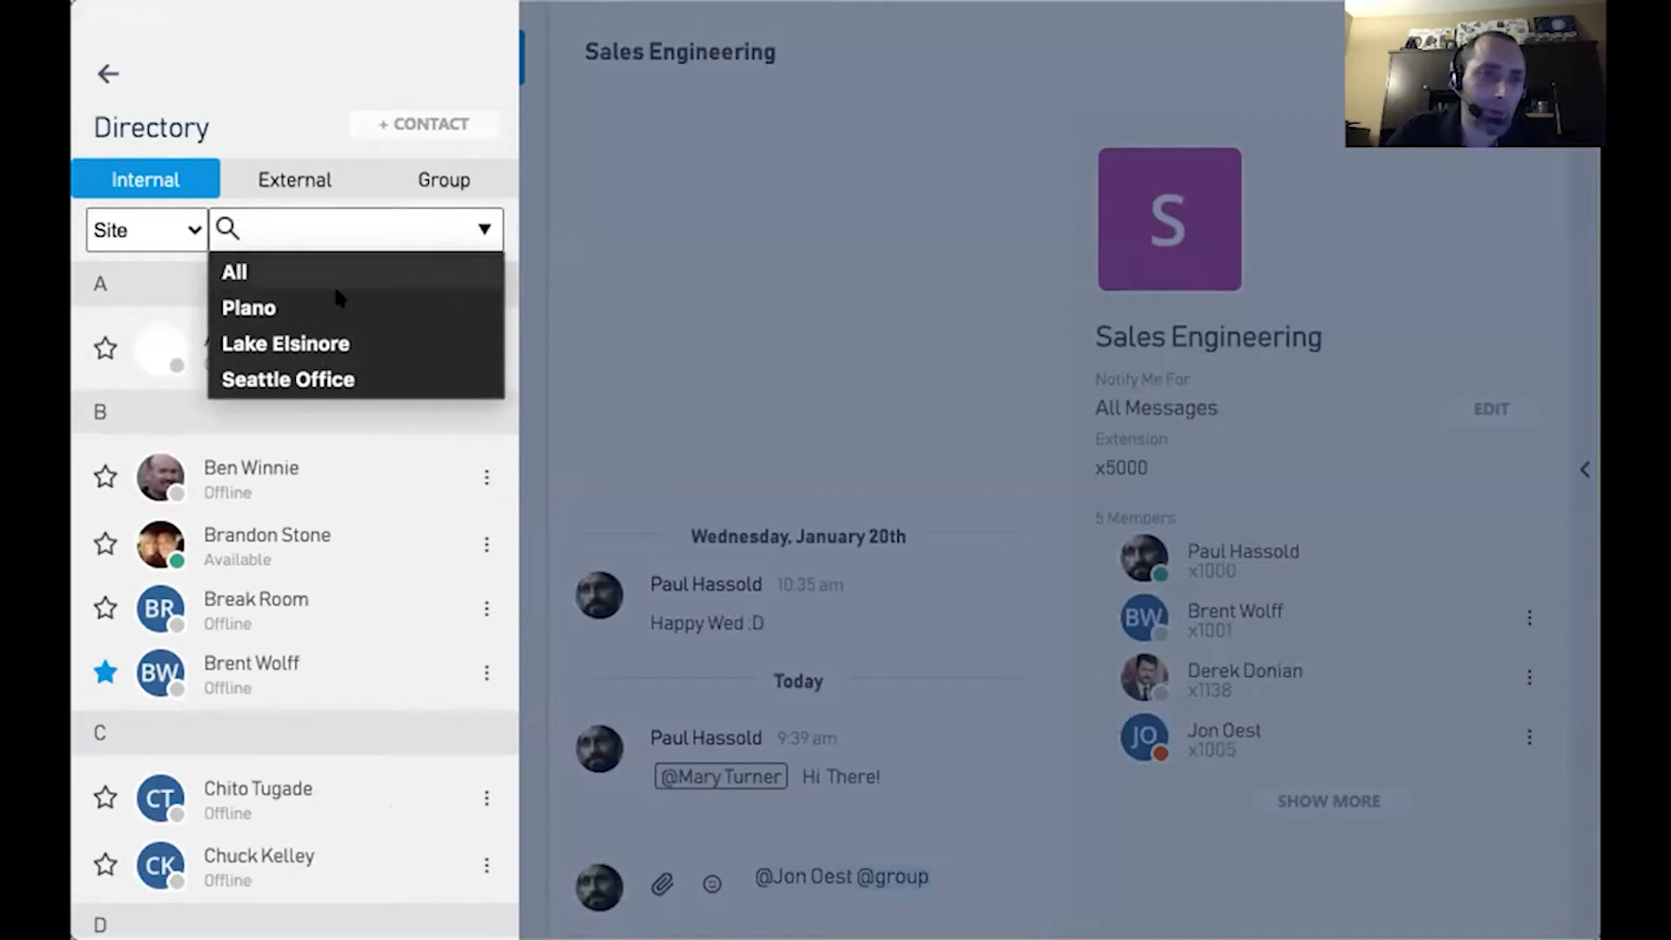
text(plan)
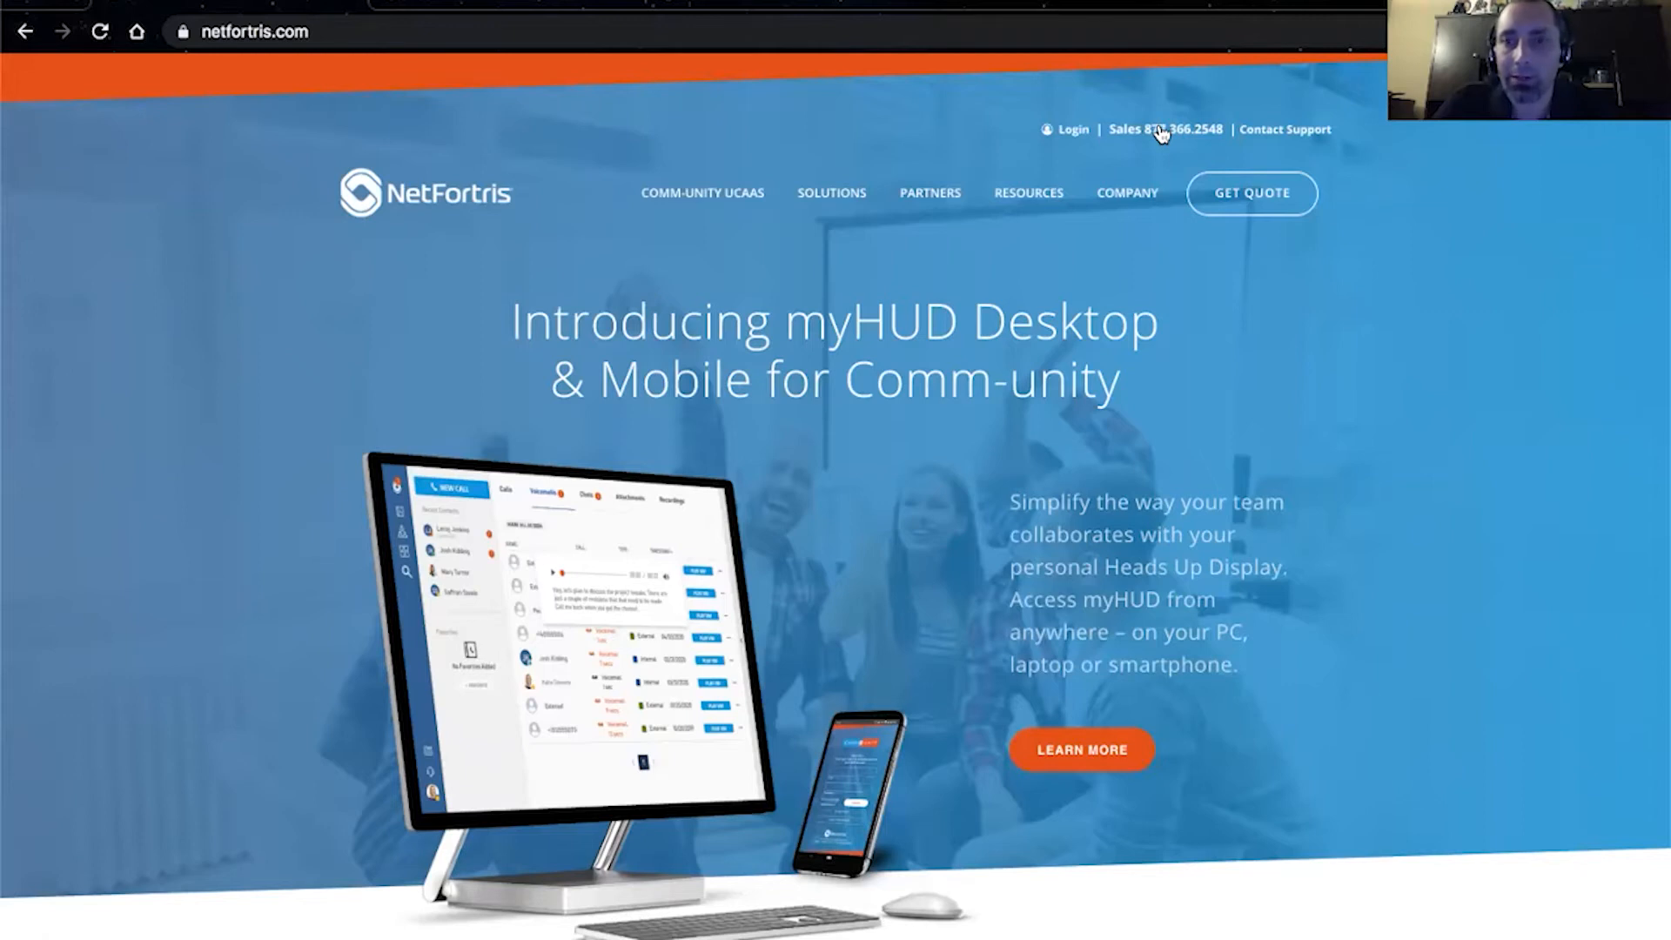
mouse_move(1261, 219)
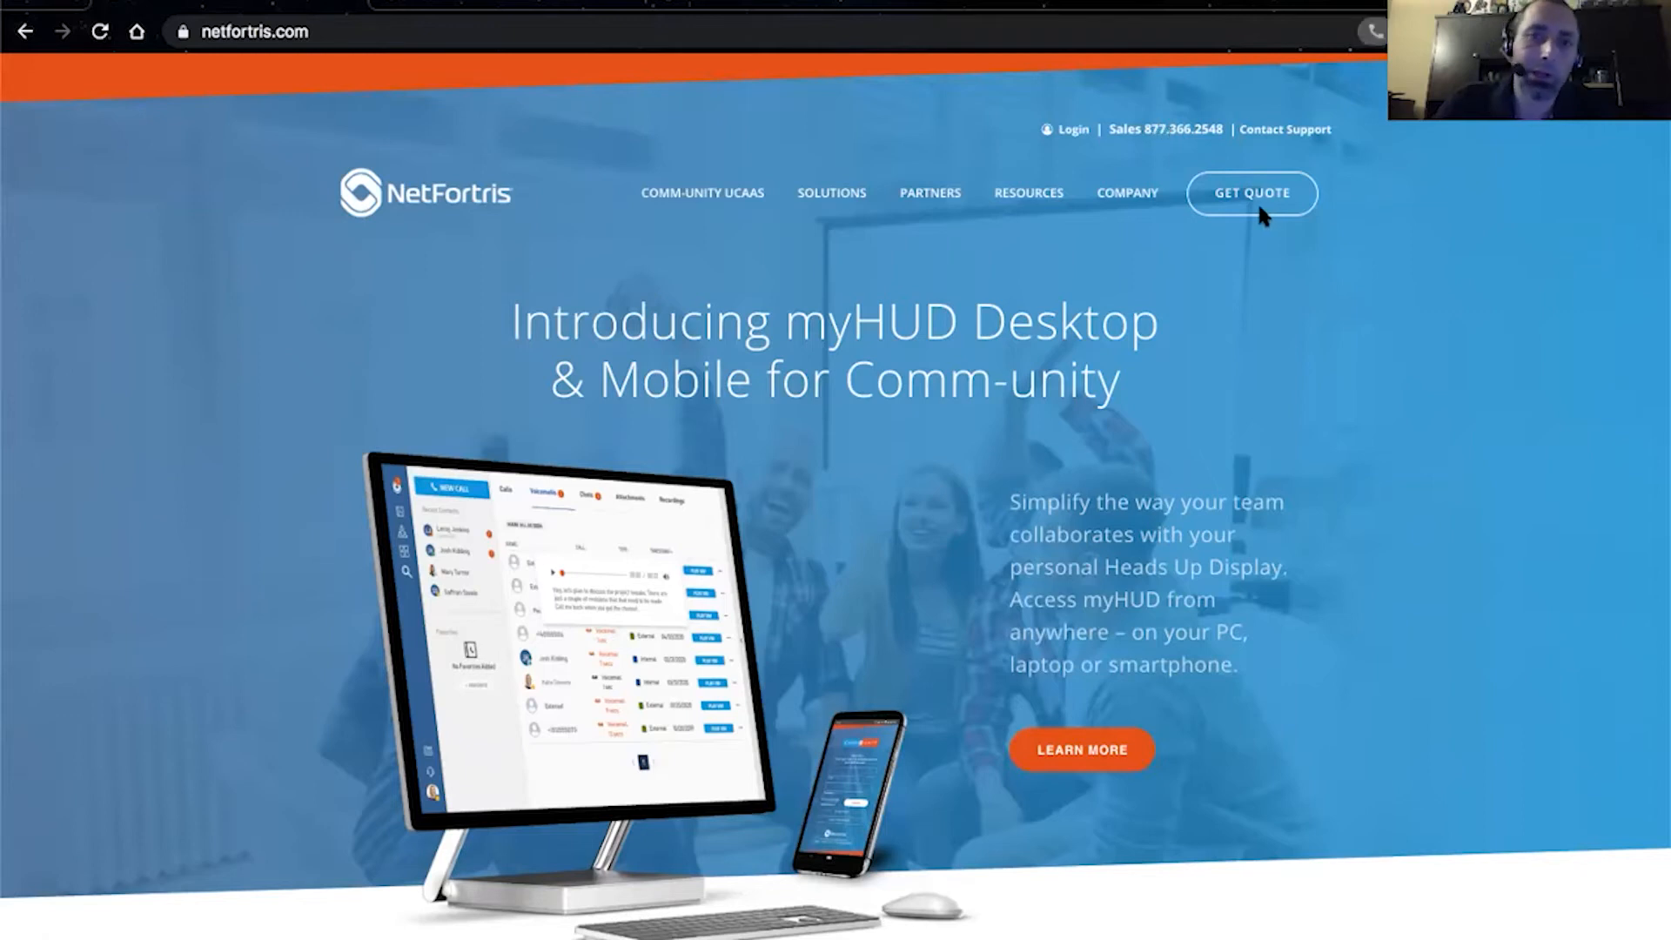
mouse_move(1258, 252)
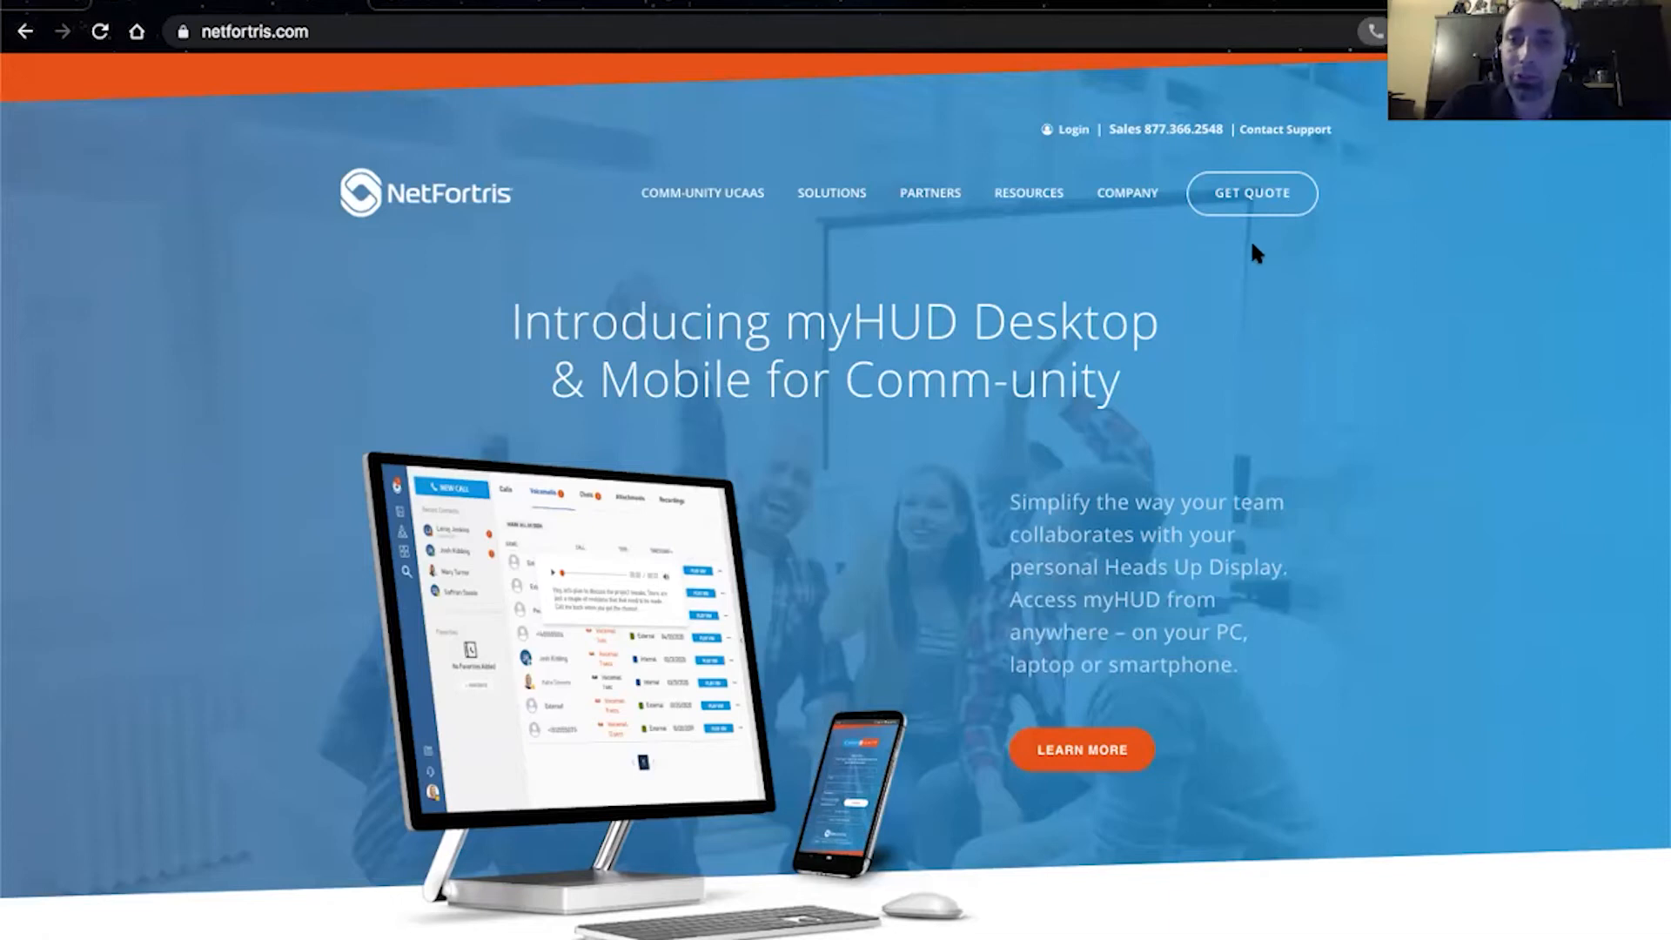
mouse_move(1220, 255)
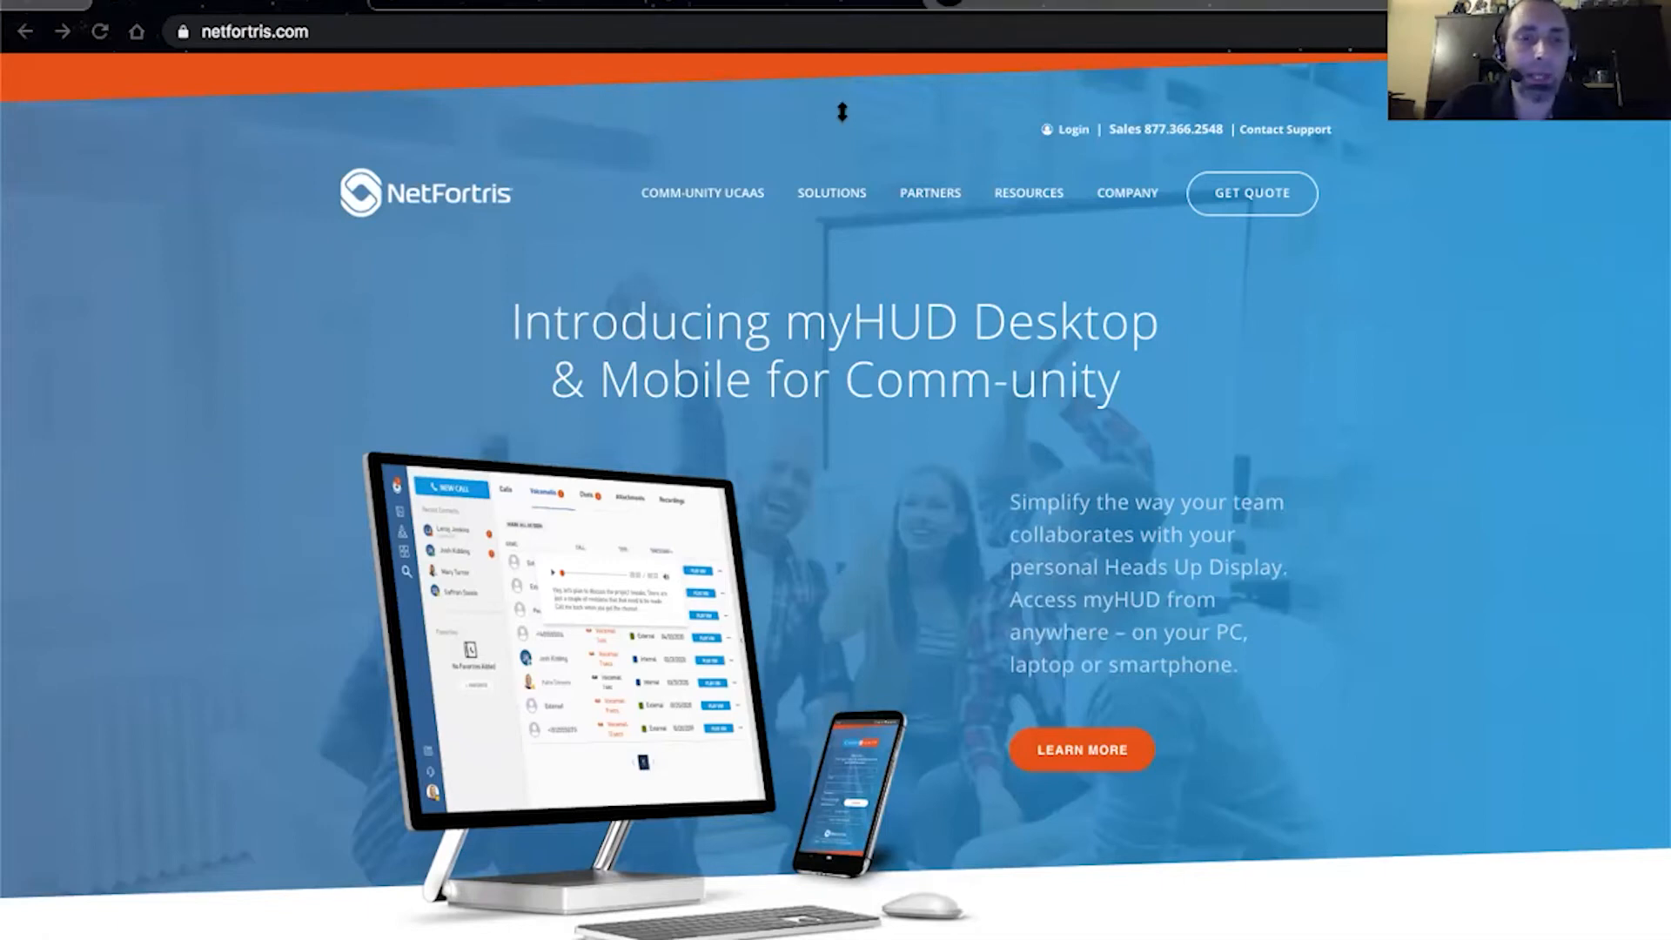
mouse_move(613, 225)
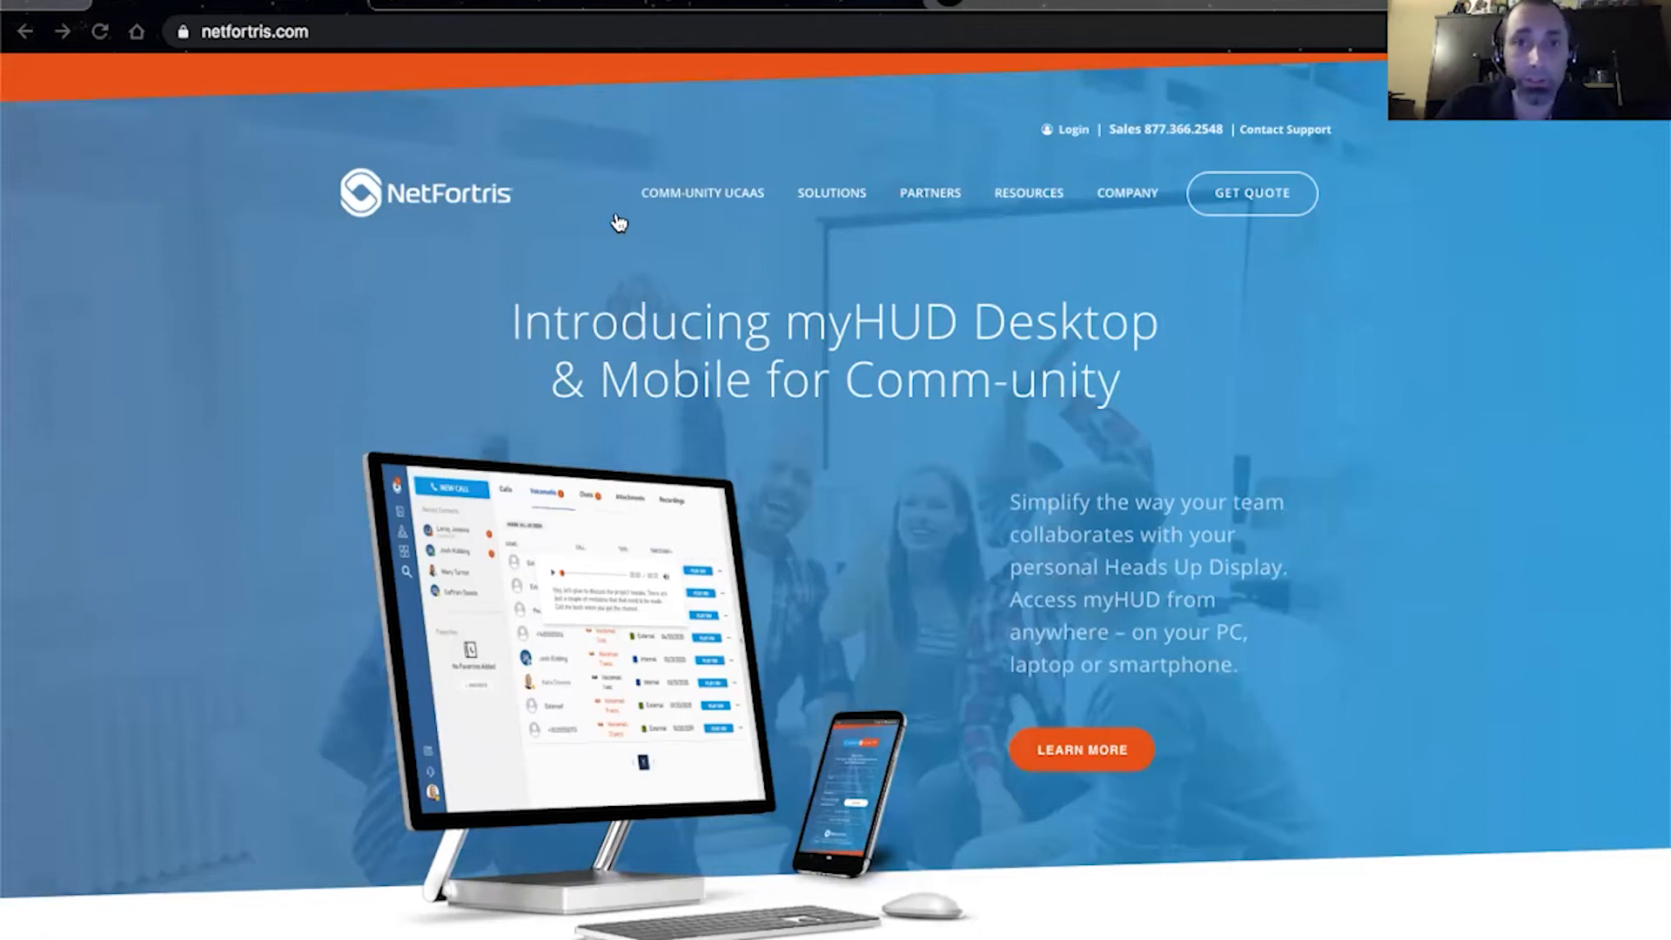
mouse_move(211, 297)
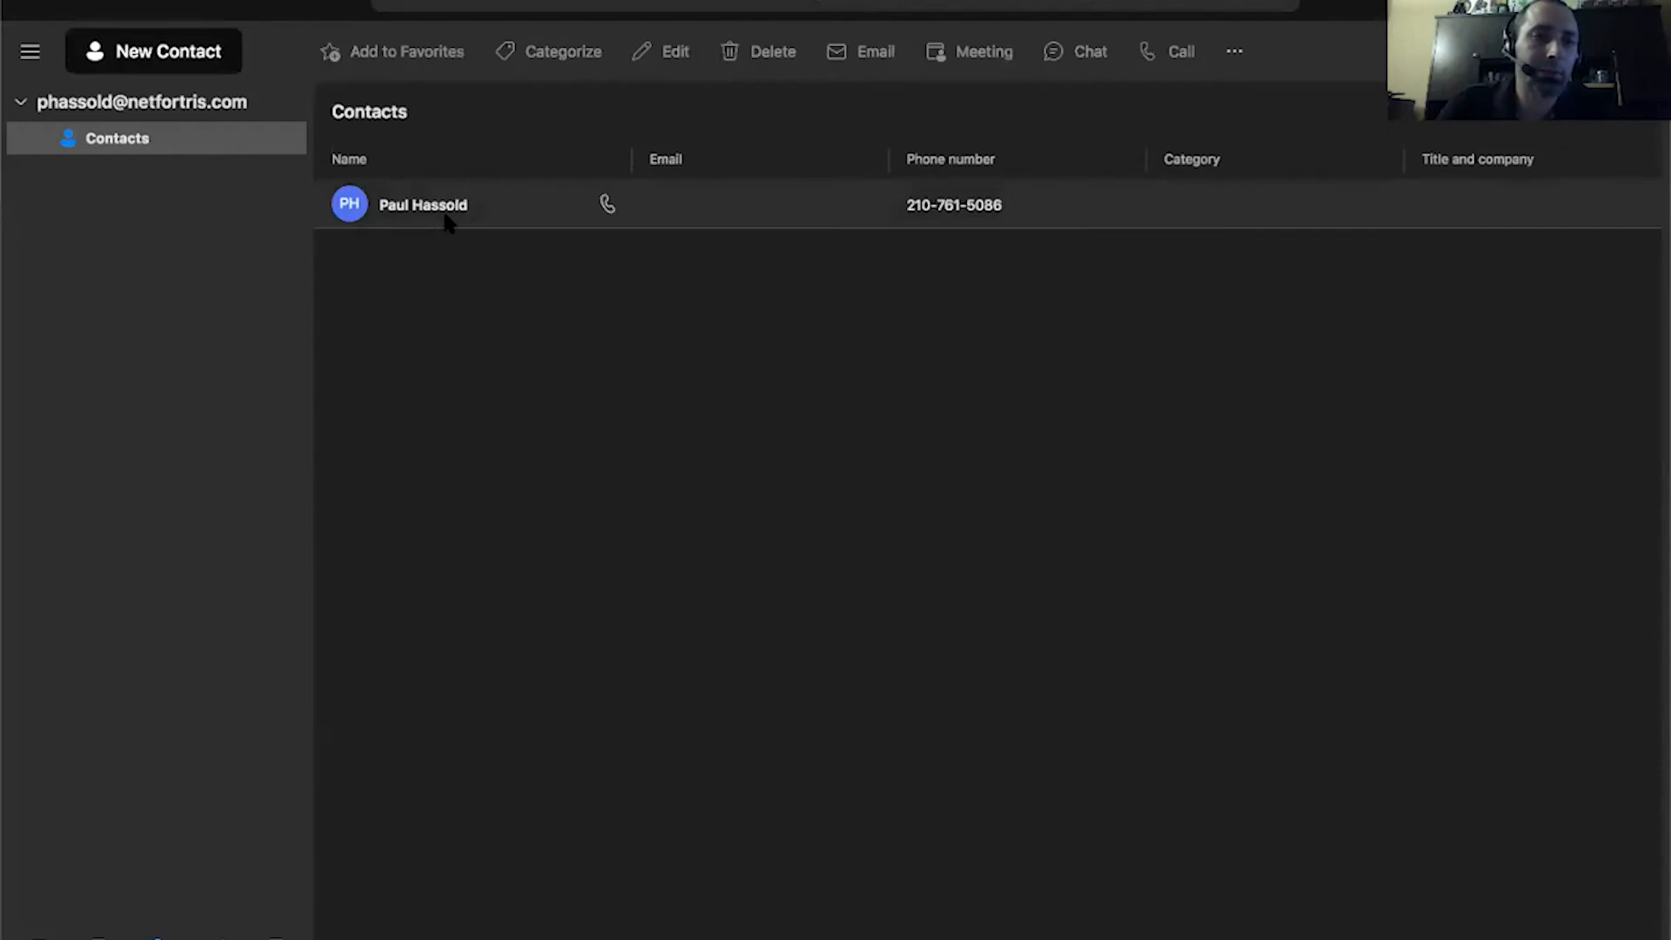
mouse_move(607, 205)
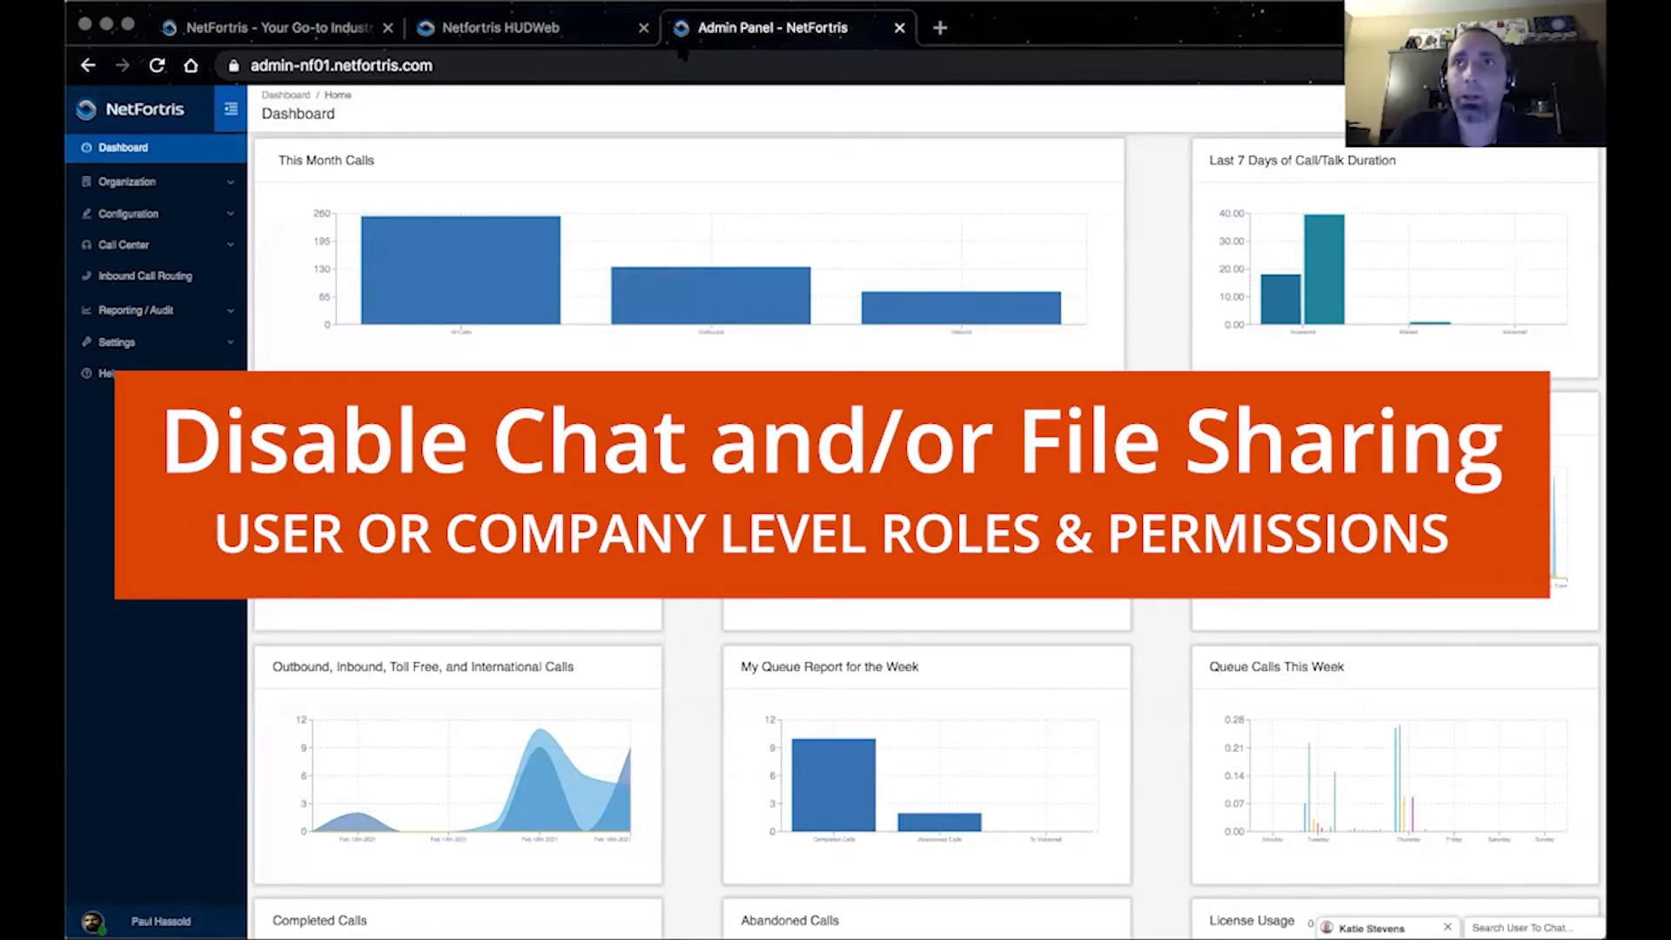
Step: Go to Organization > Configuration > Roles & Permissions to list the seven user roles
click(127, 181)
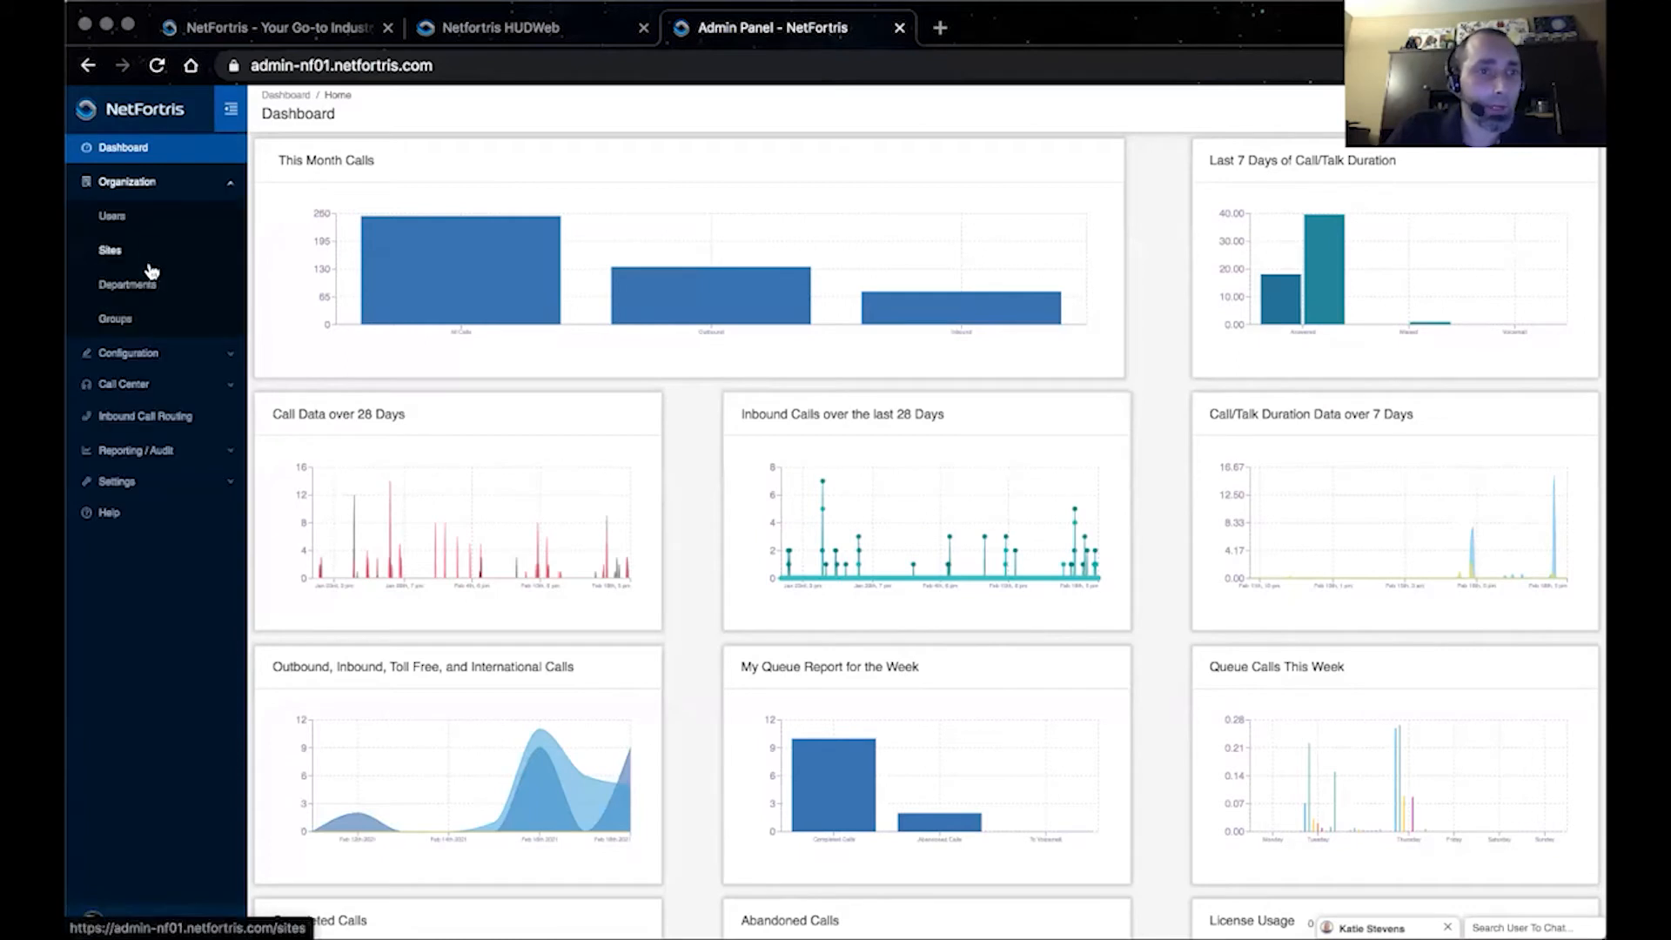
click(128, 353)
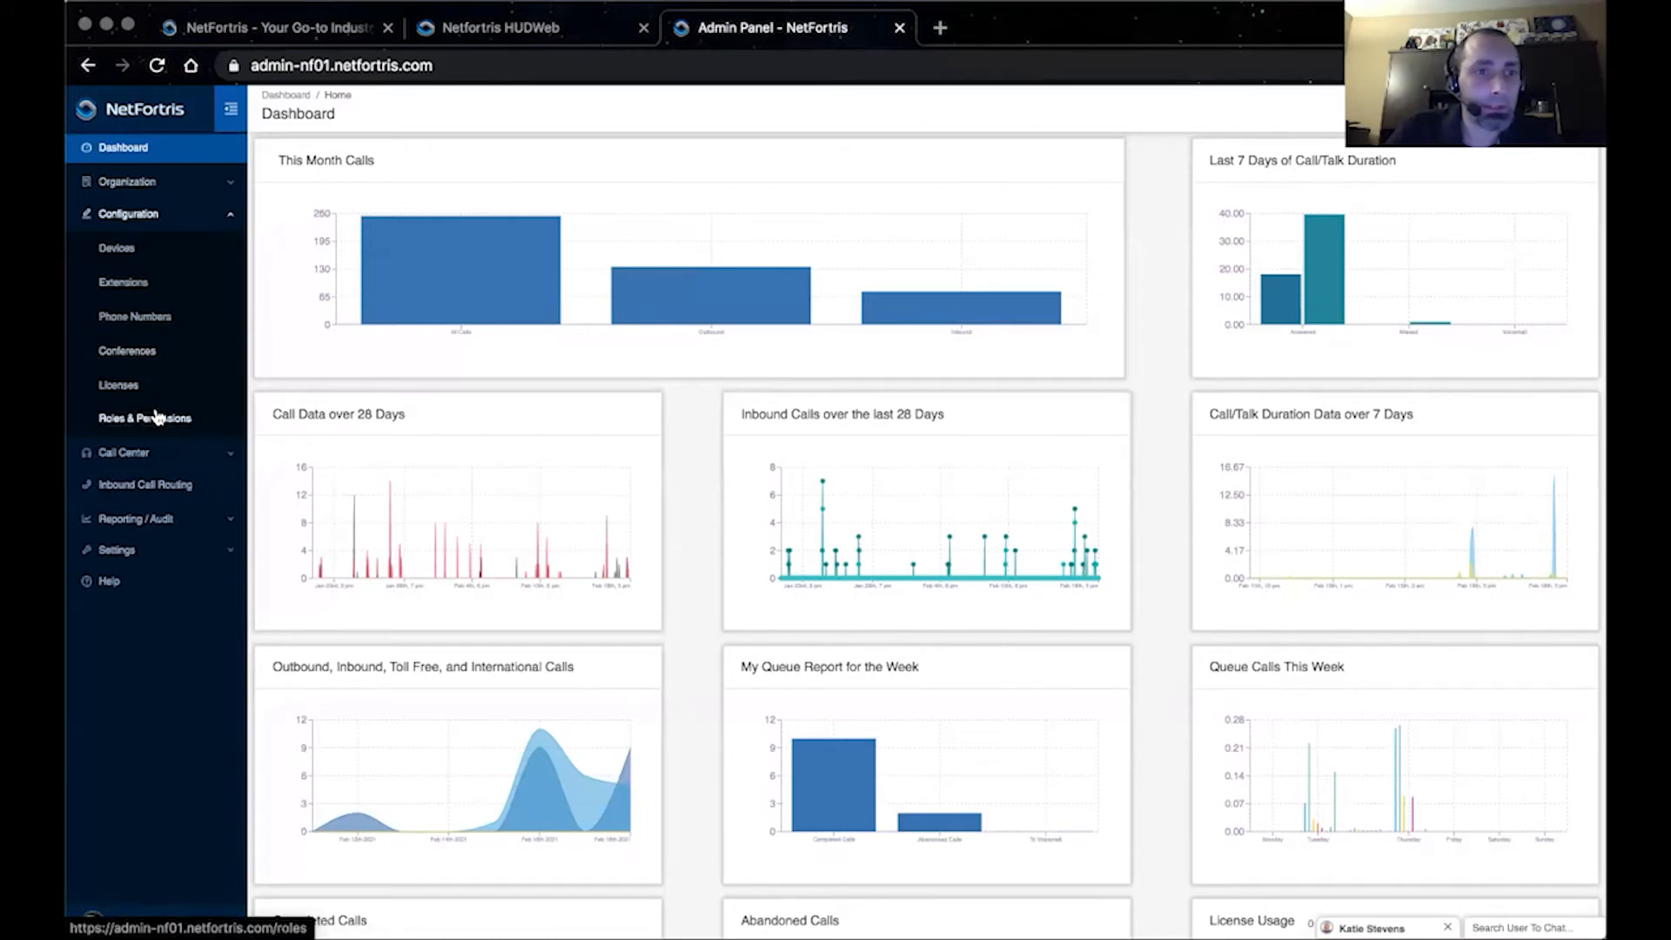
click(145, 418)
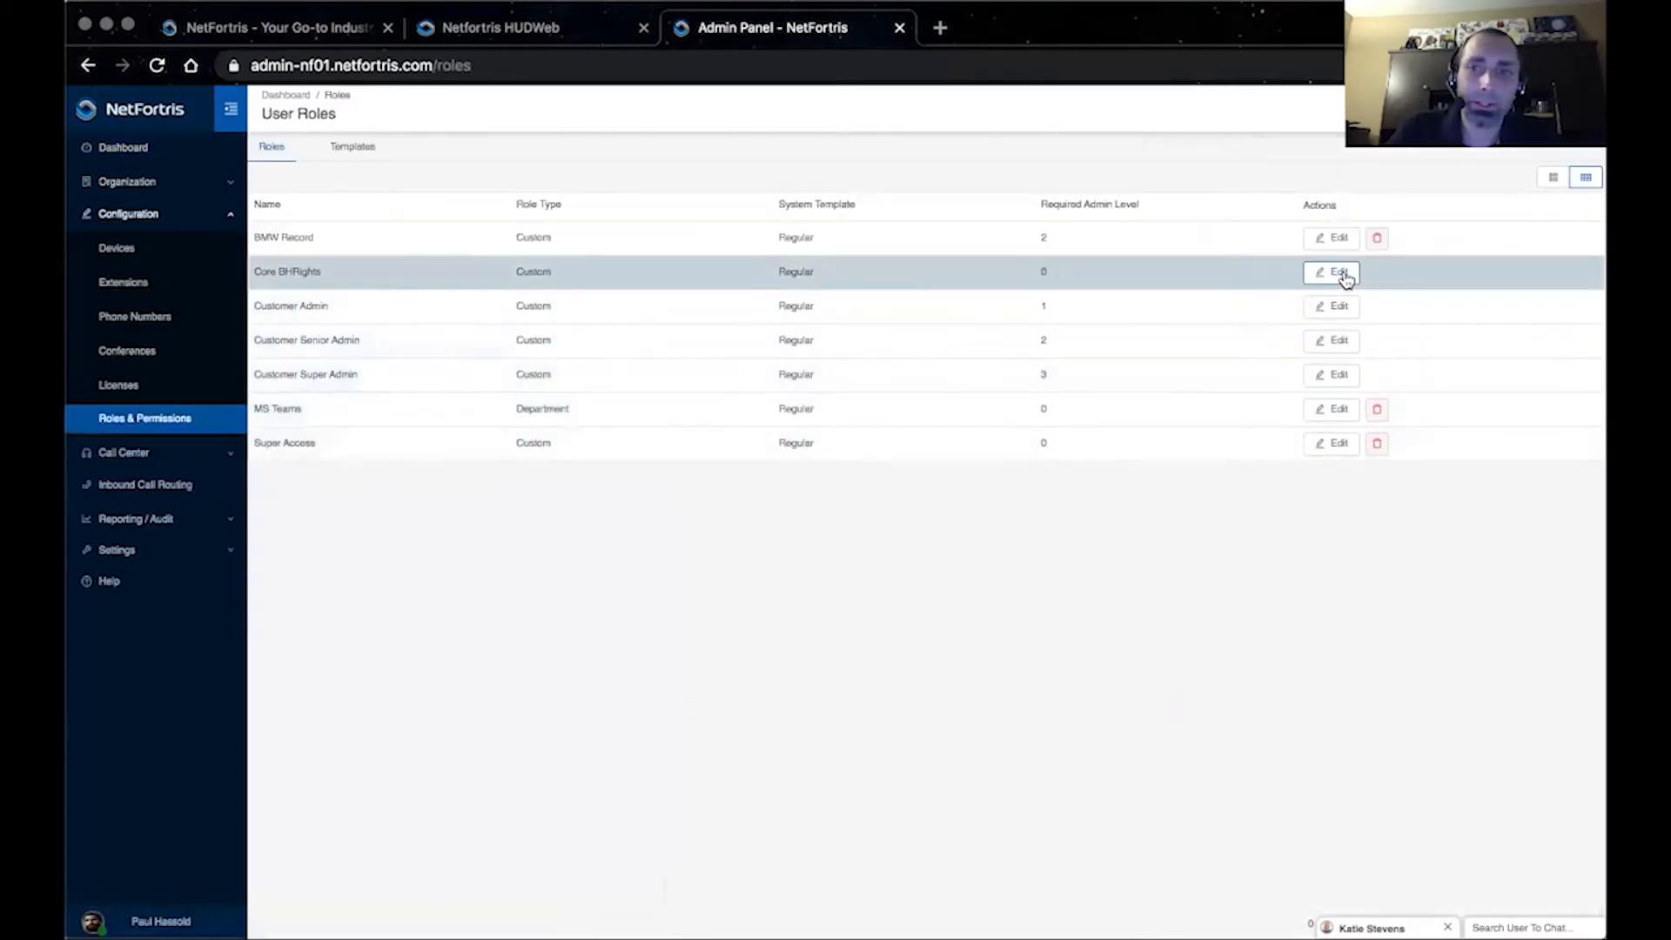
Step: Find Core BHRights' Use chat fileshare permission via 'chat' search, then open Organization > Users
click(1332, 272)
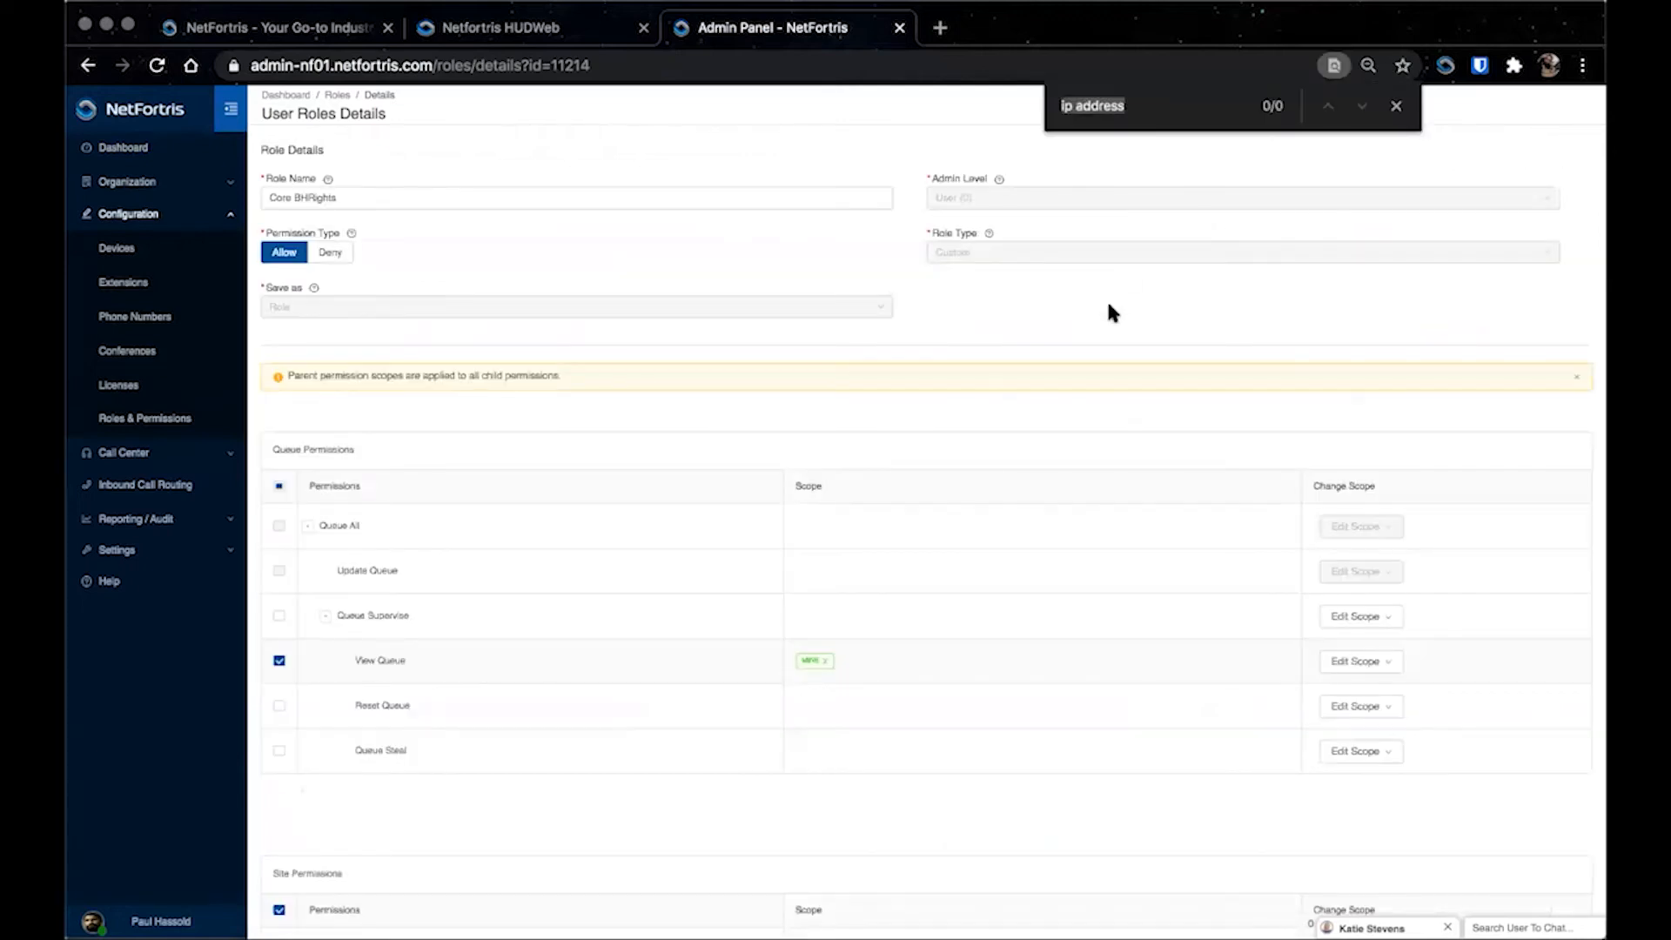
text(chat)
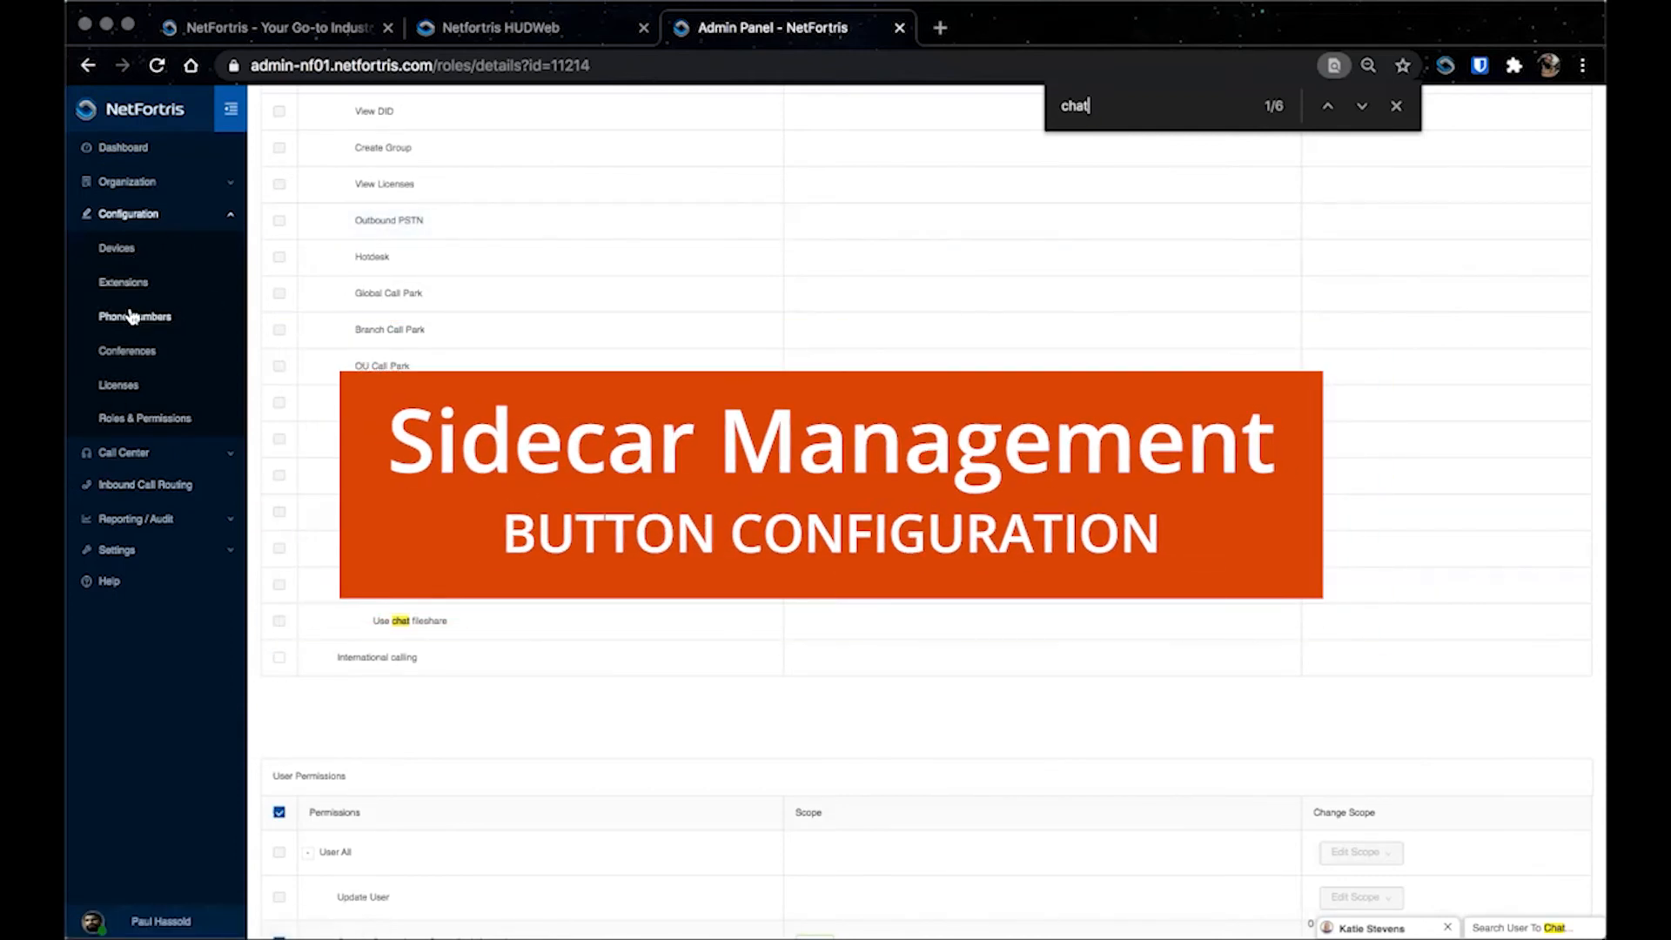
click(125, 181)
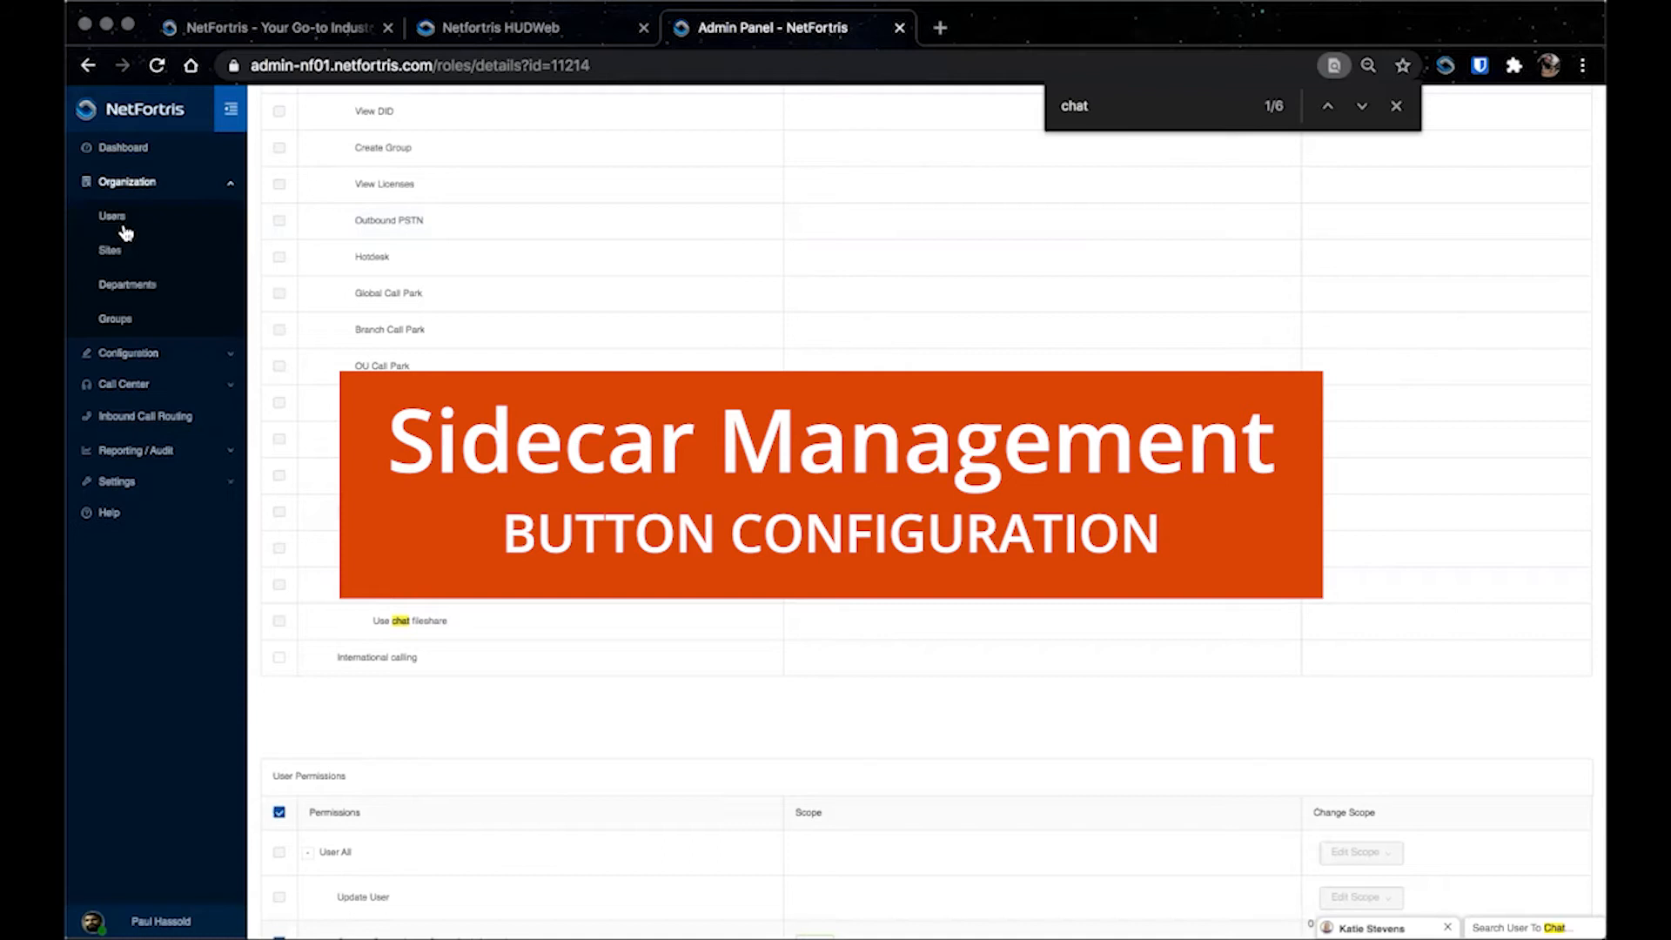
click(112, 215)
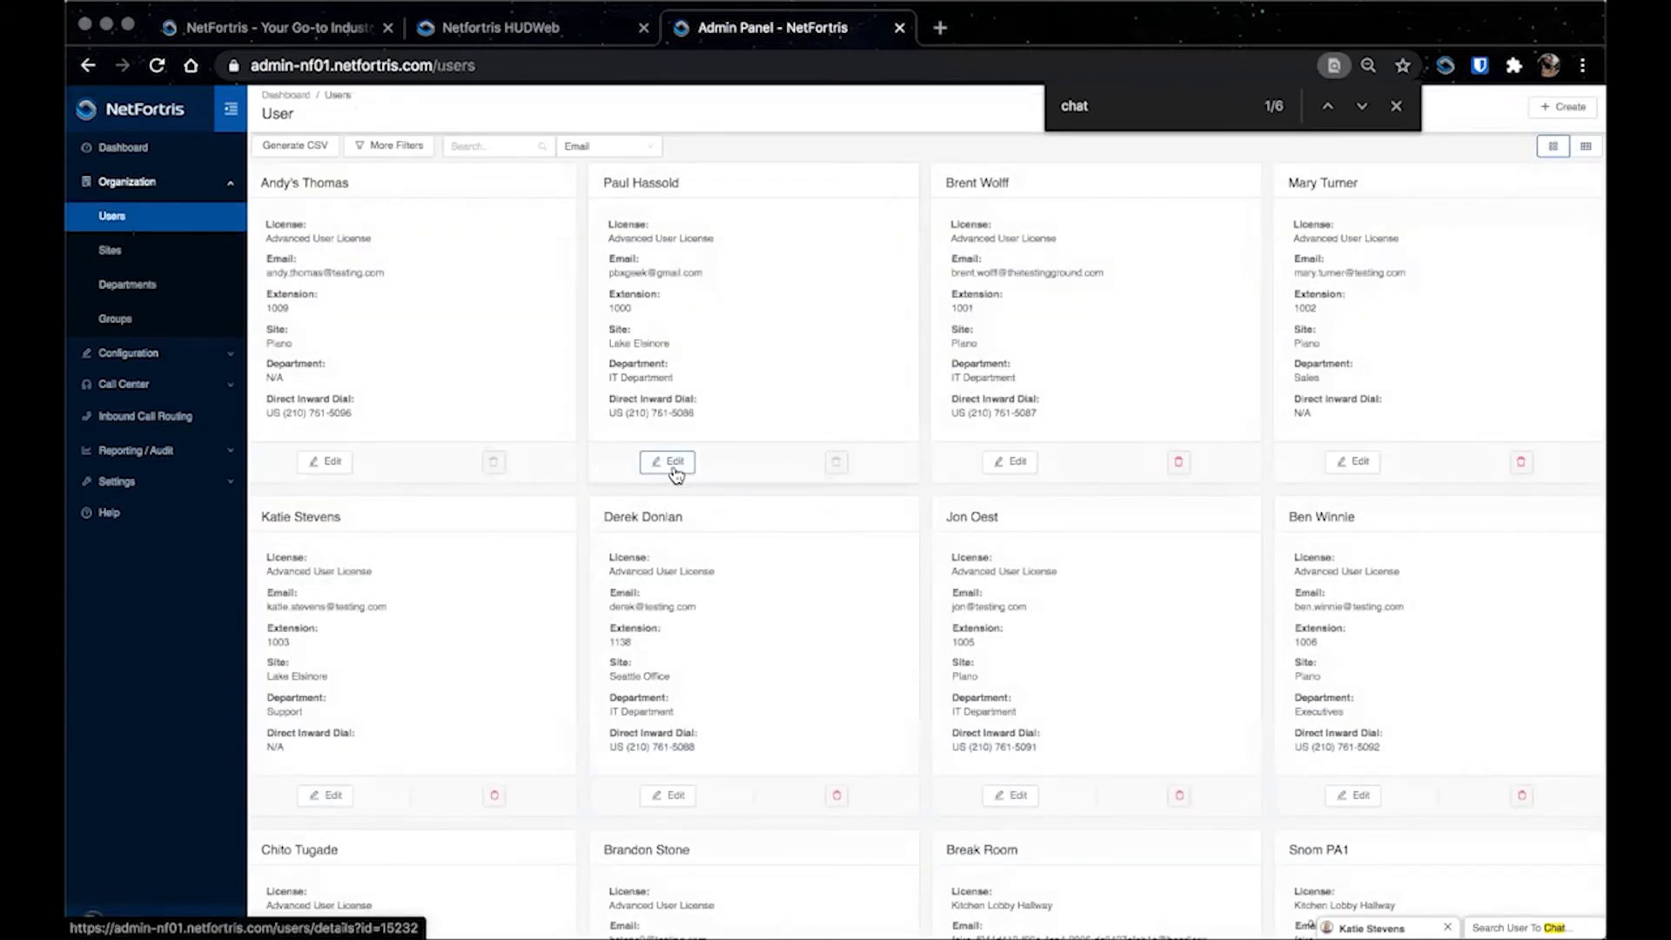
click(666, 462)
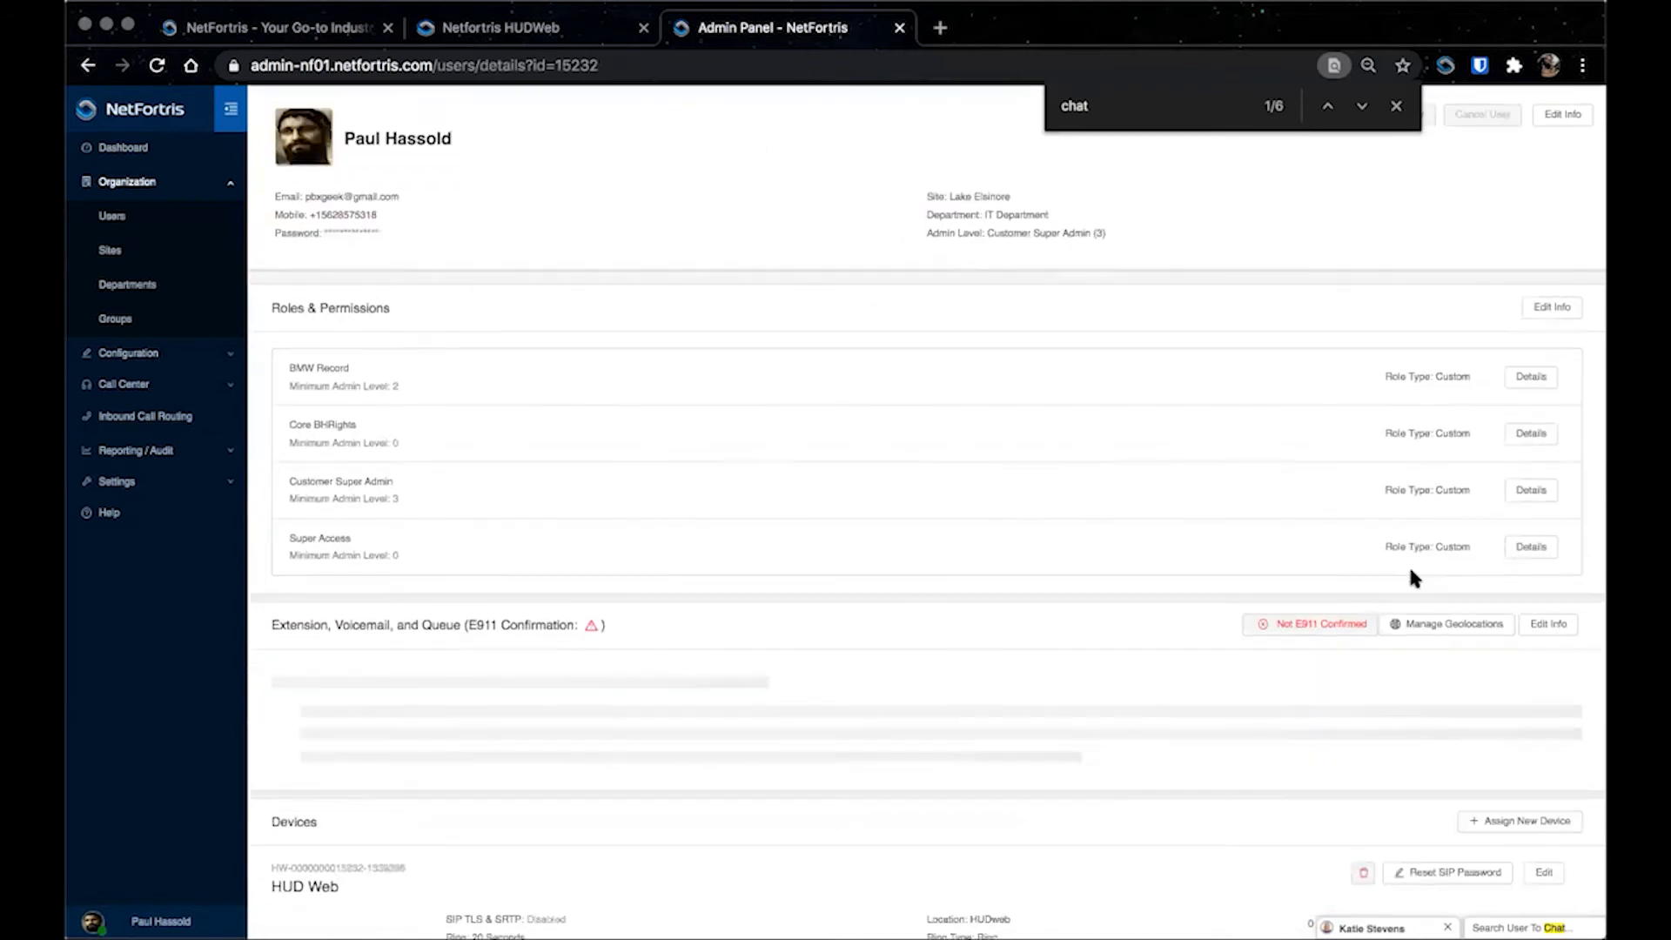
scroll(down, 3)
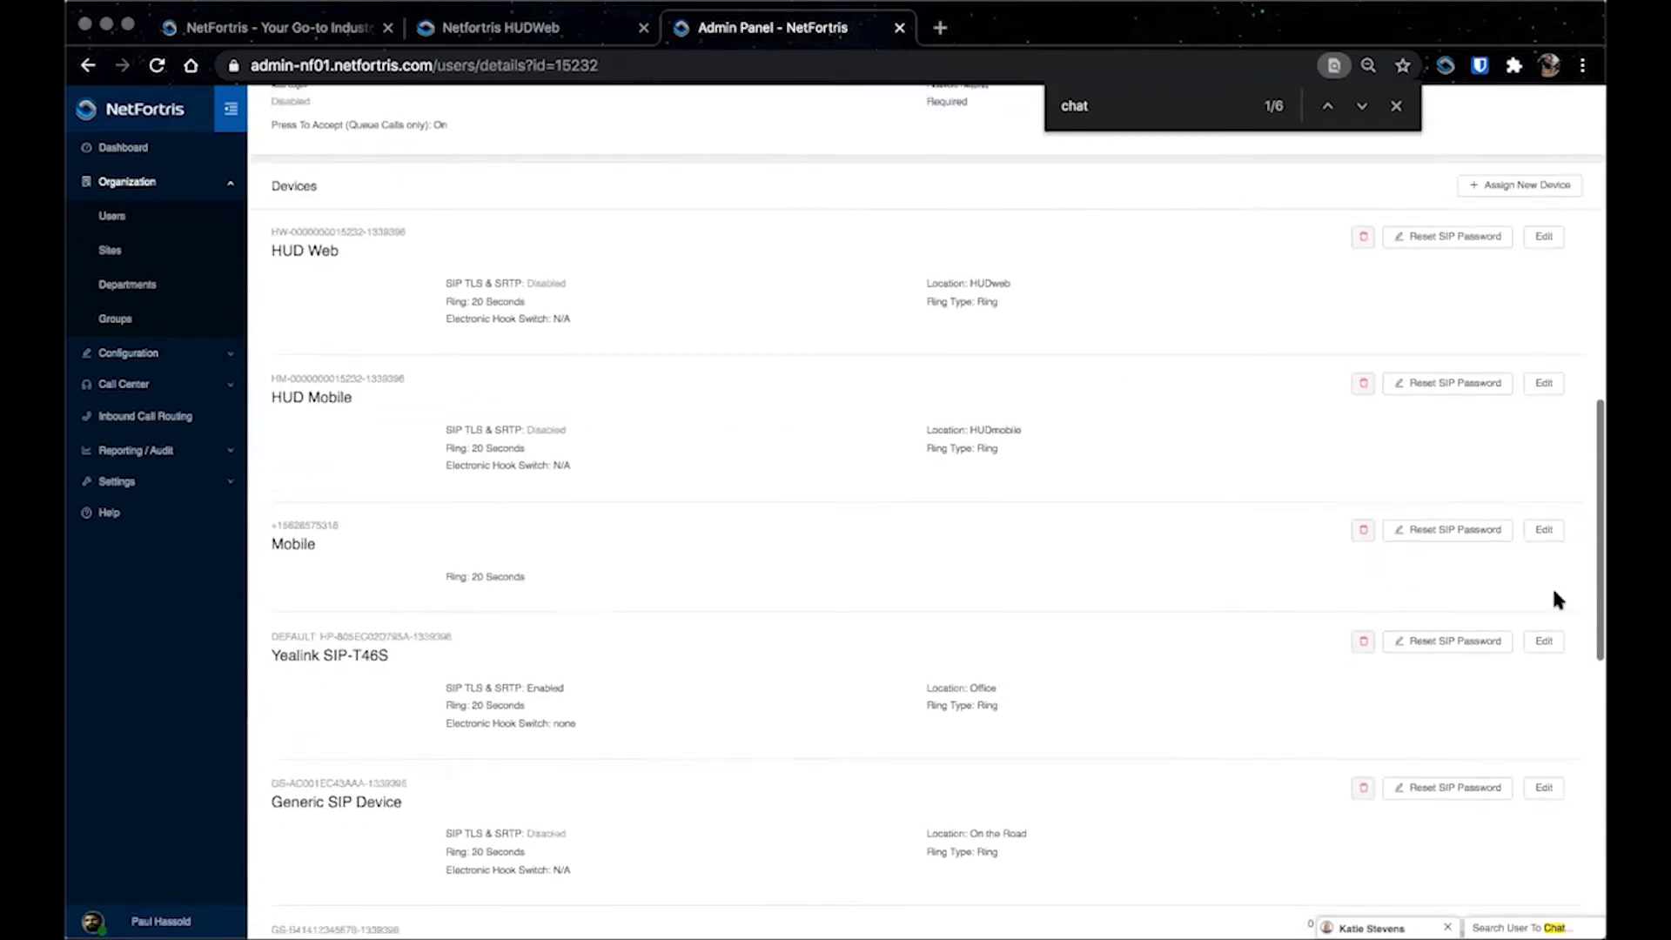
click(1544, 641)
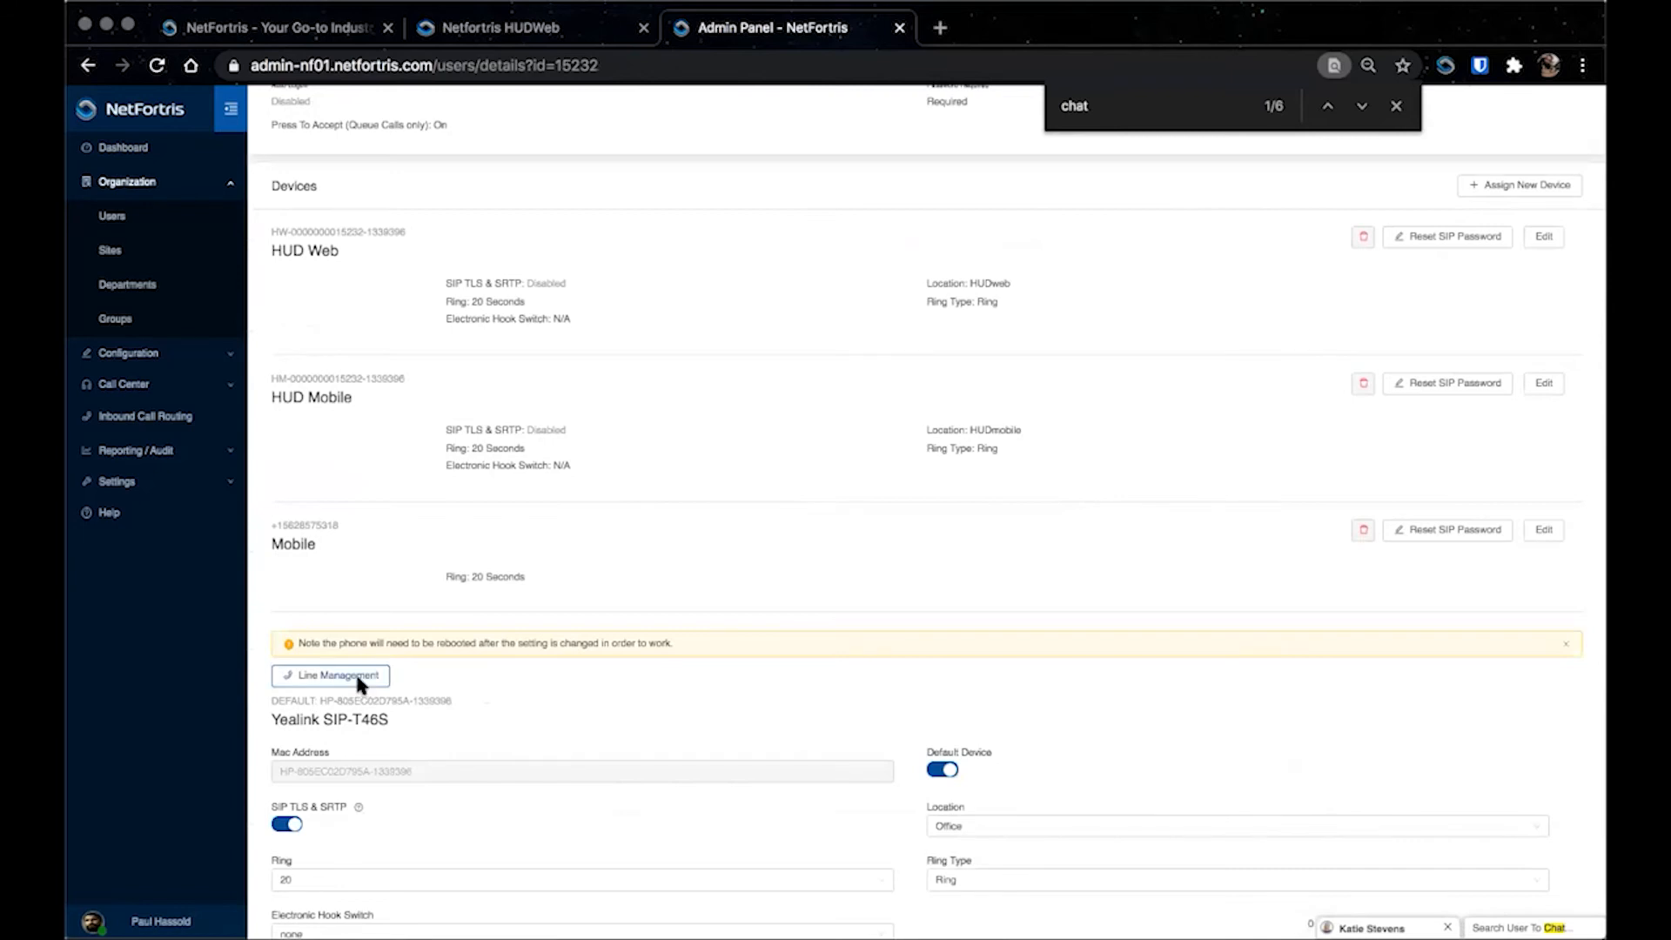
click(330, 675)
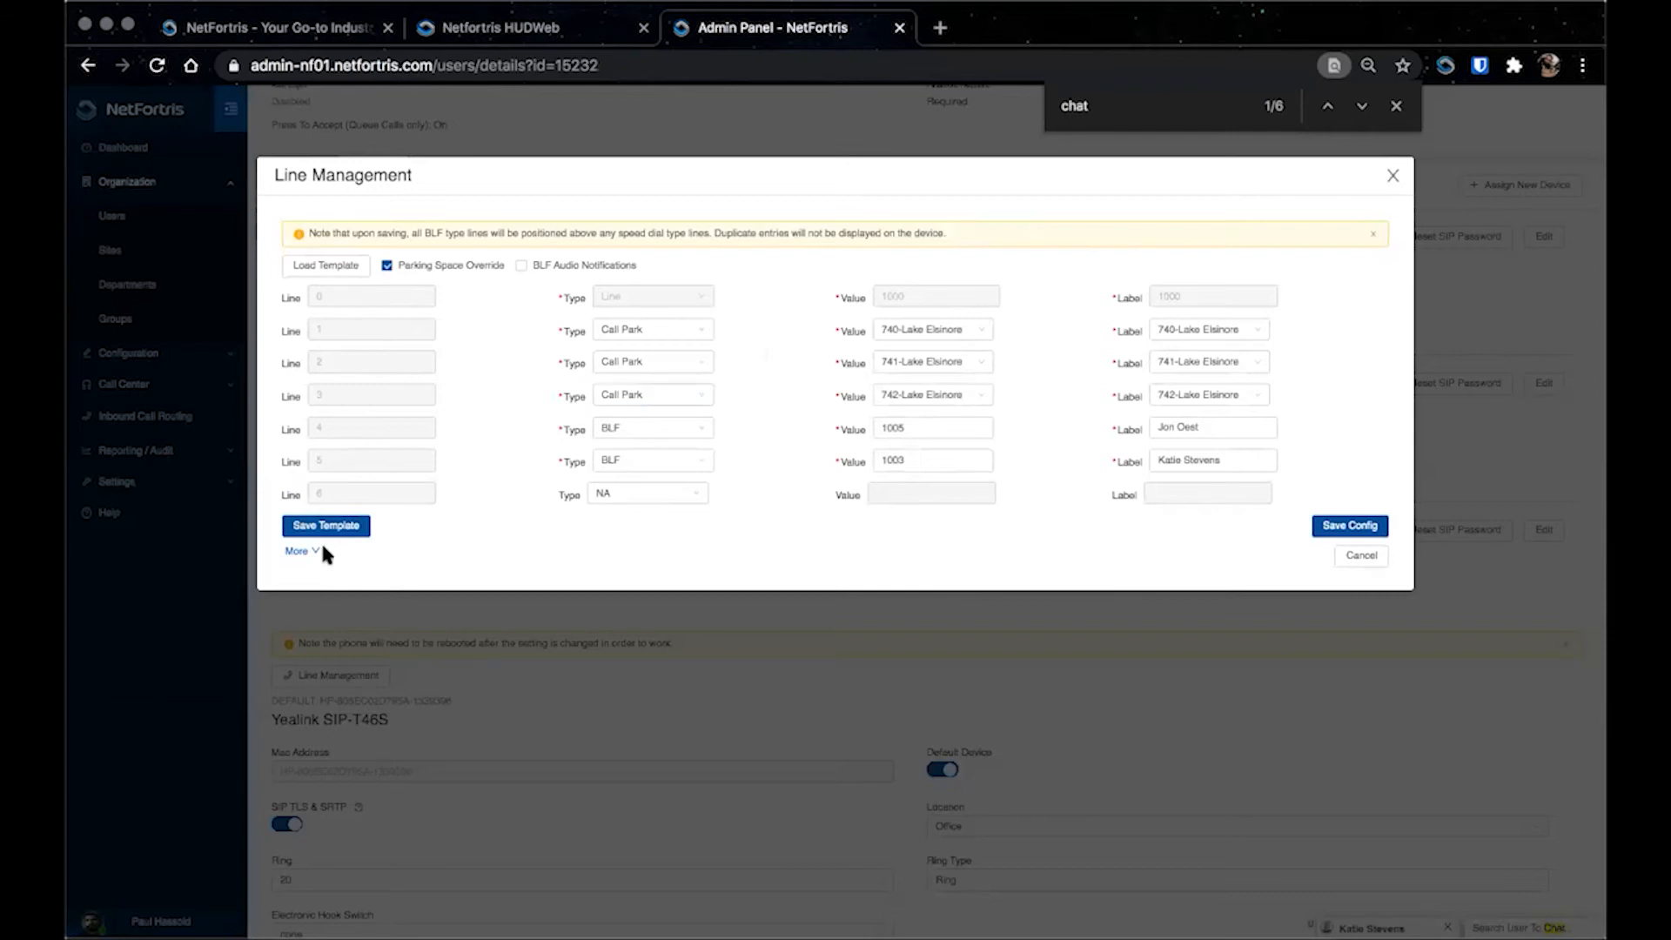
Step: Show more line rows and add empty lines so the Yealink lists 18 lines
click(296, 551)
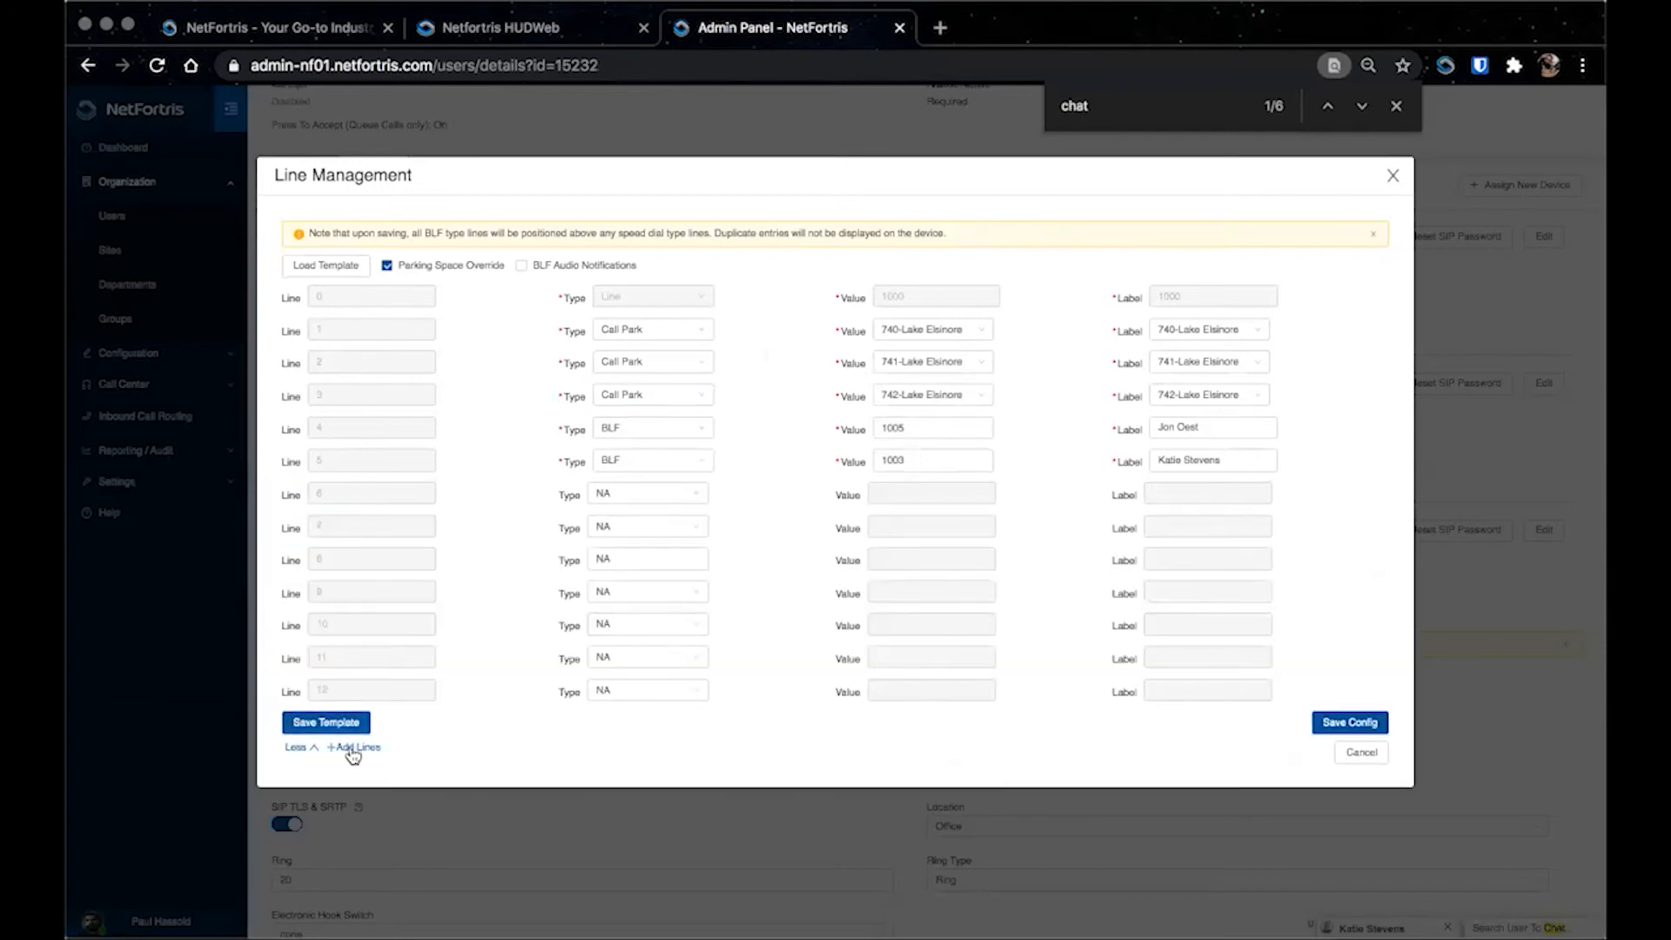
click(356, 746)
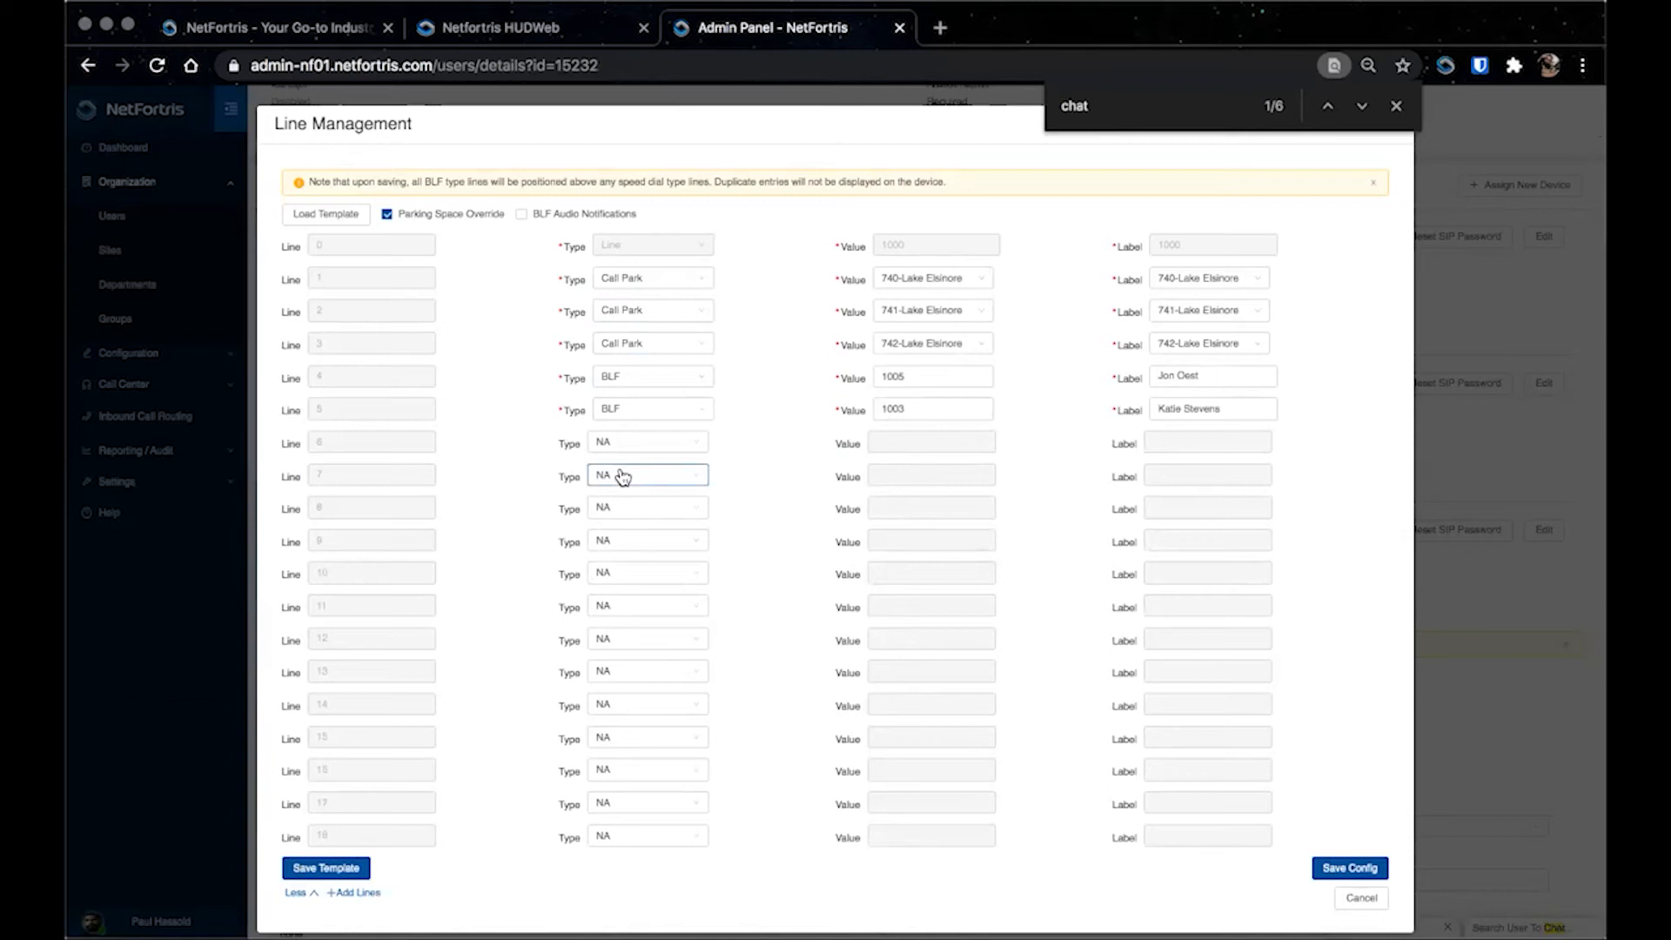
mouse_move(622, 475)
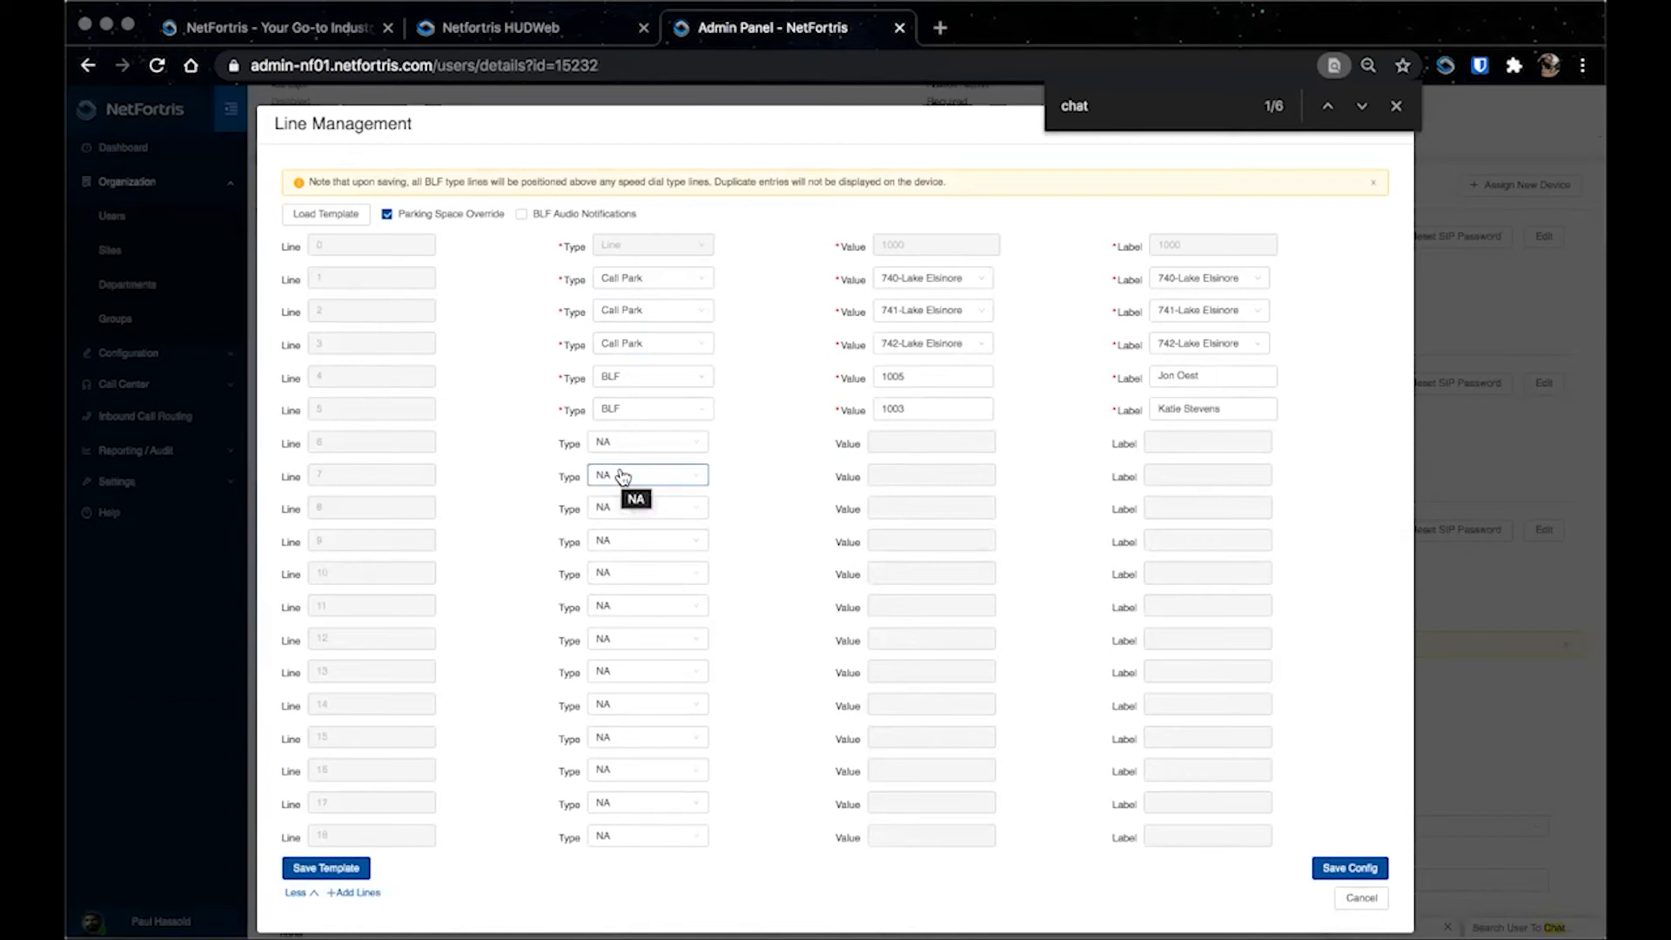
mouse_move(588, 507)
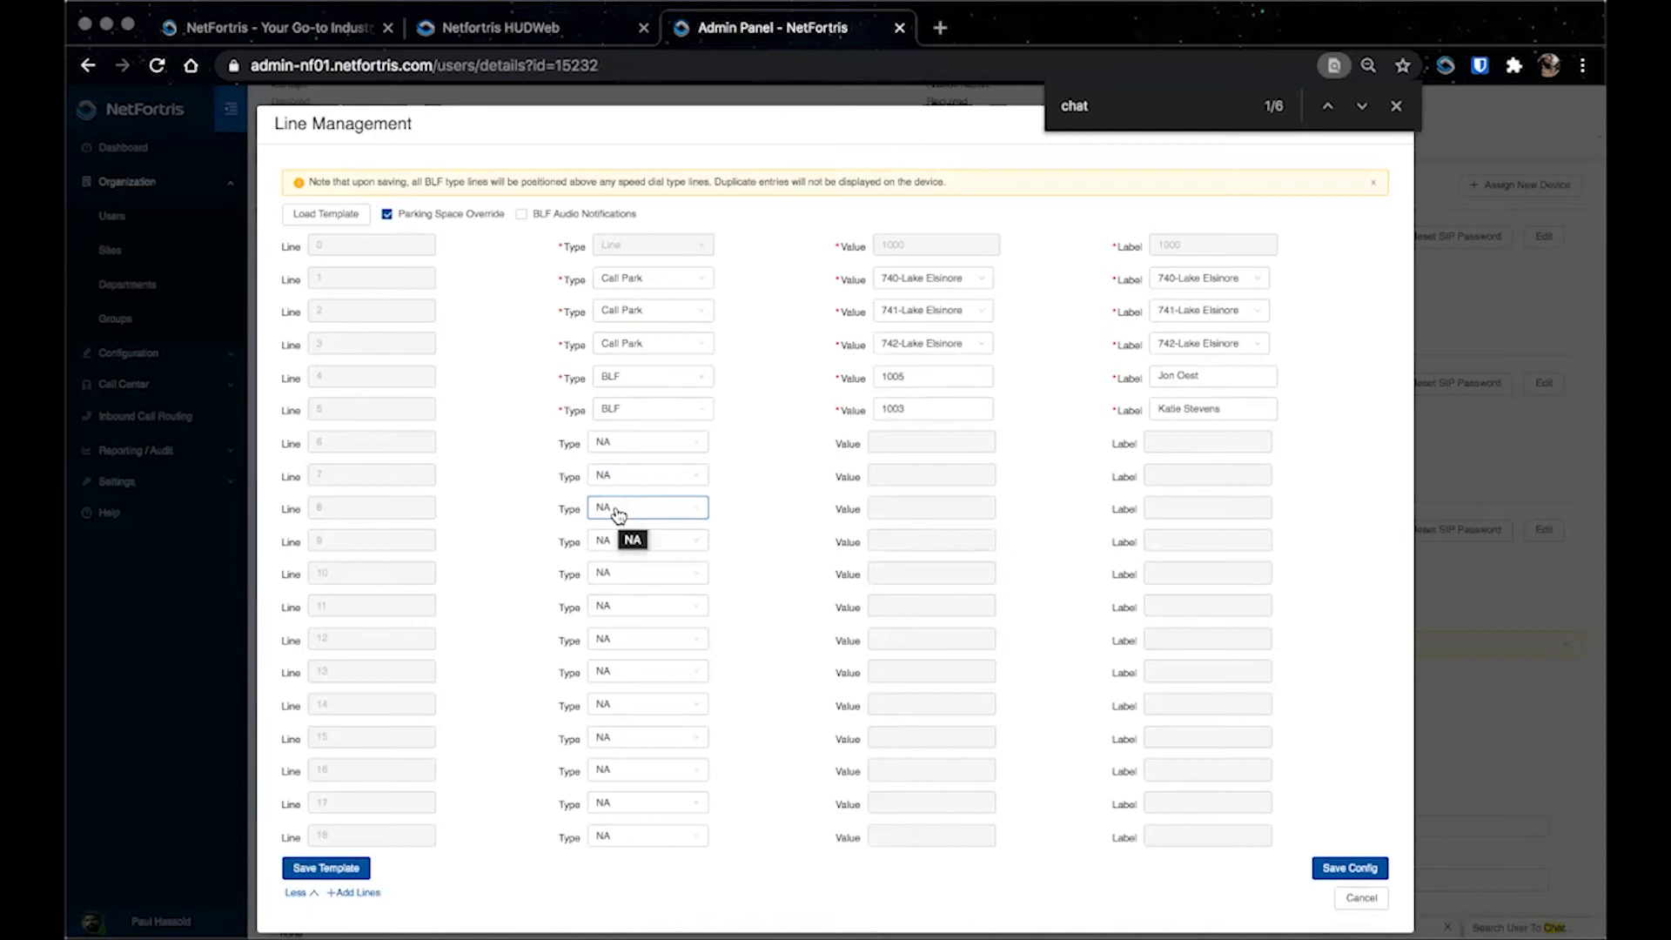
mouse_move(626, 820)
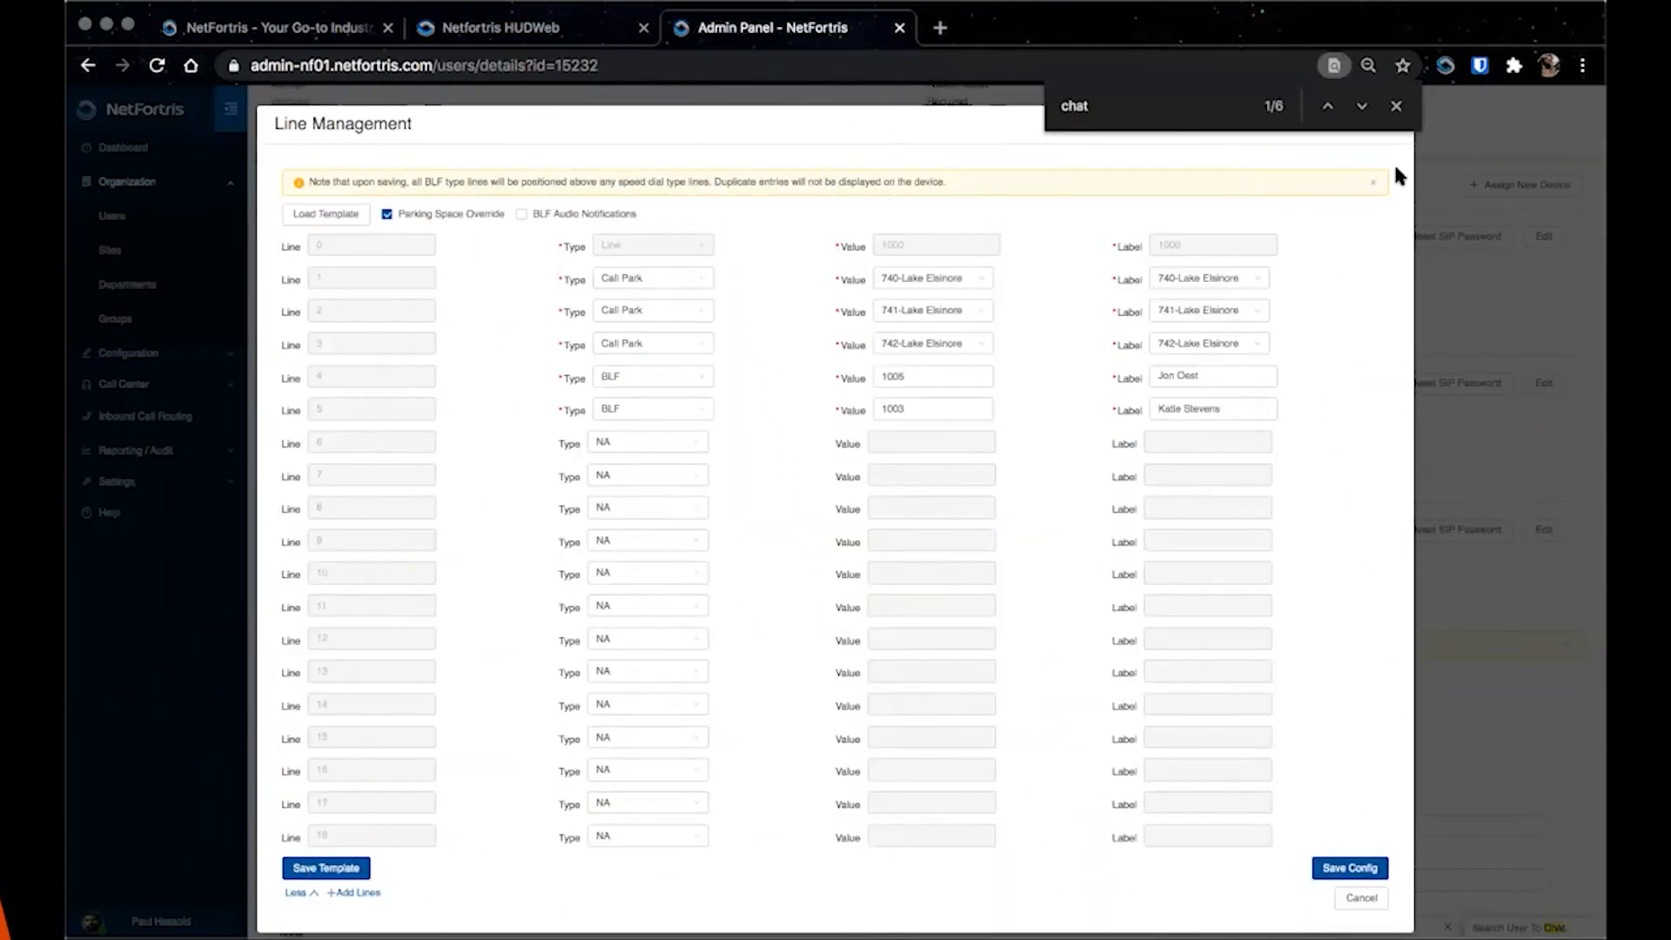
mouse_move(1527, 170)
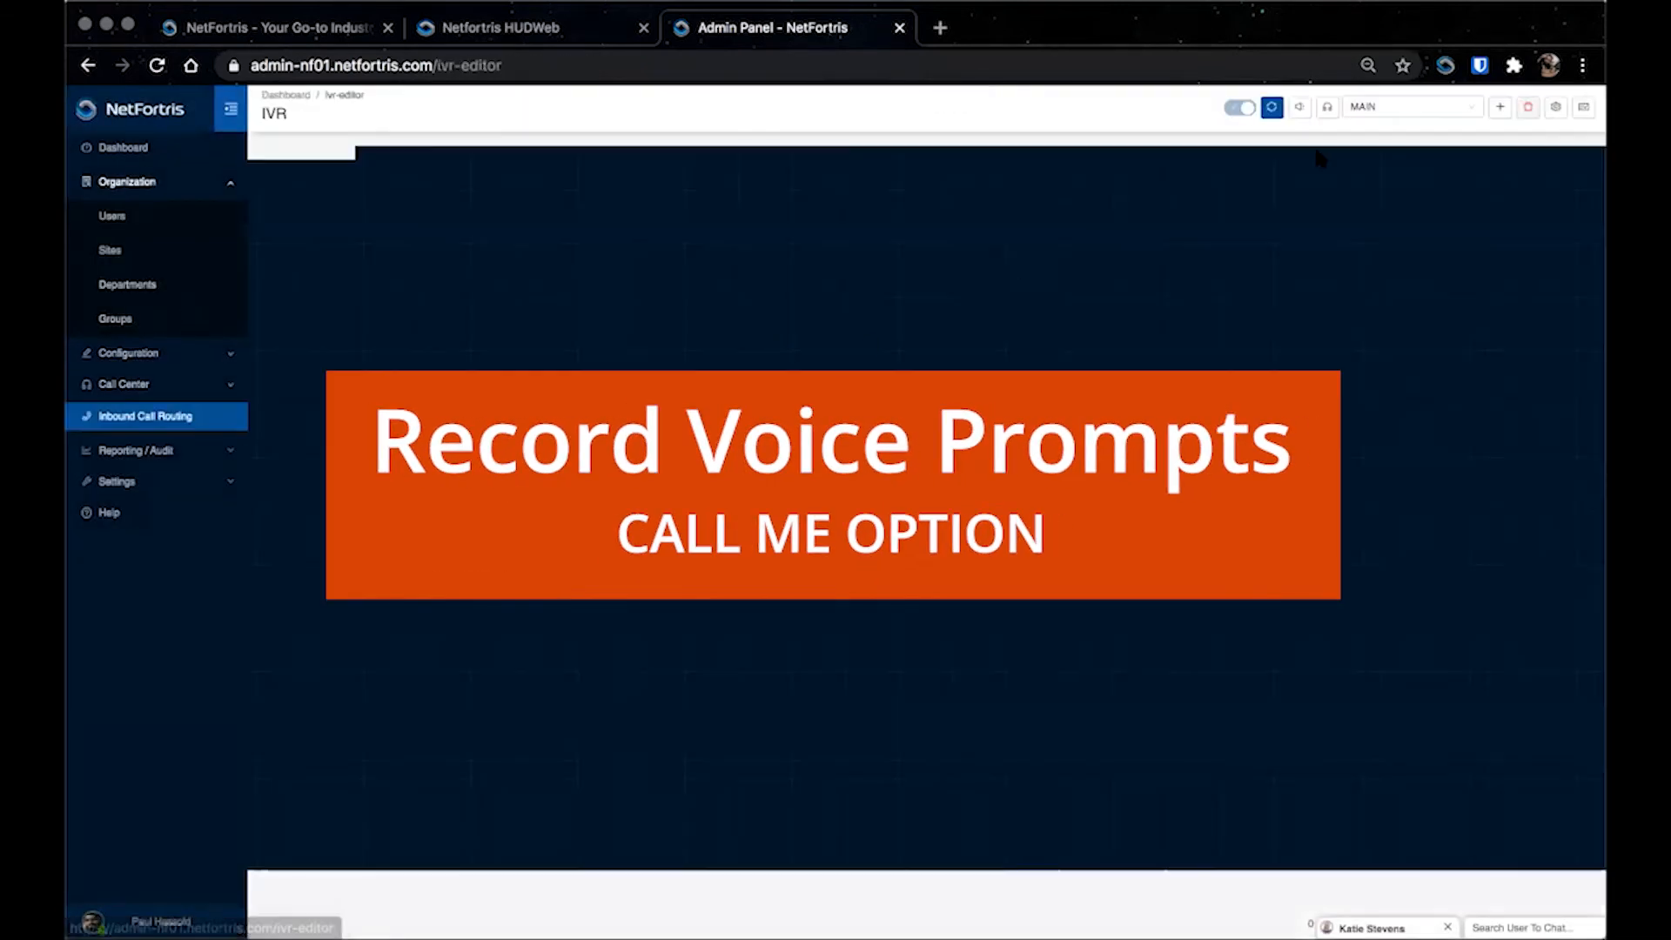
click(1299, 106)
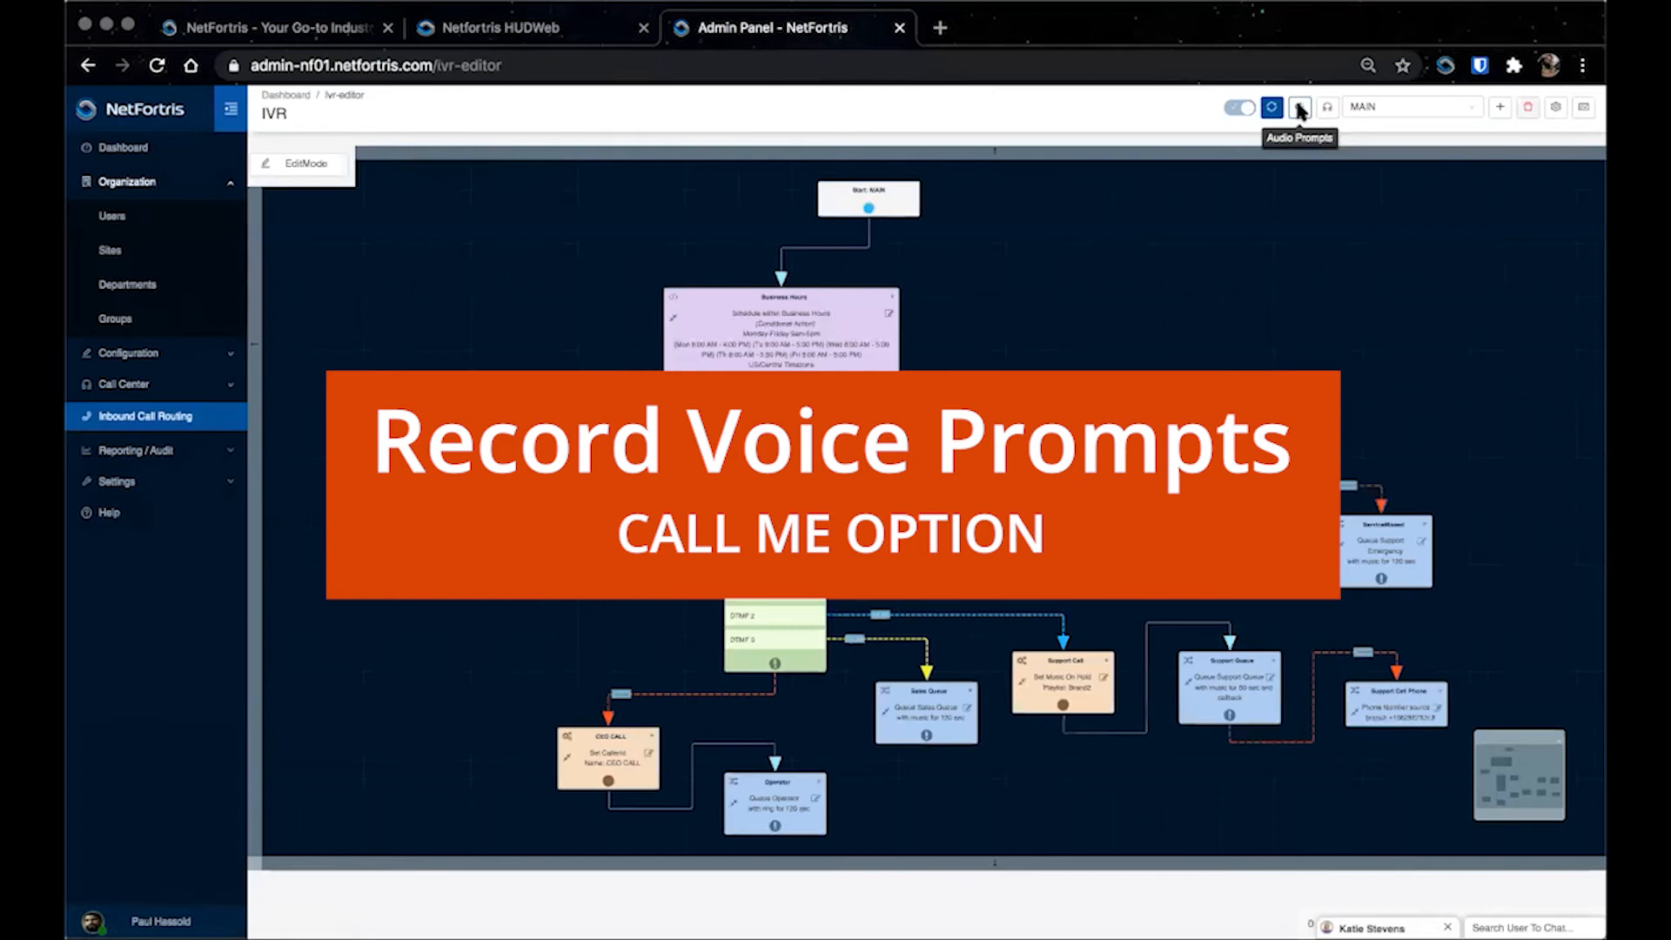
click(1296, 107)
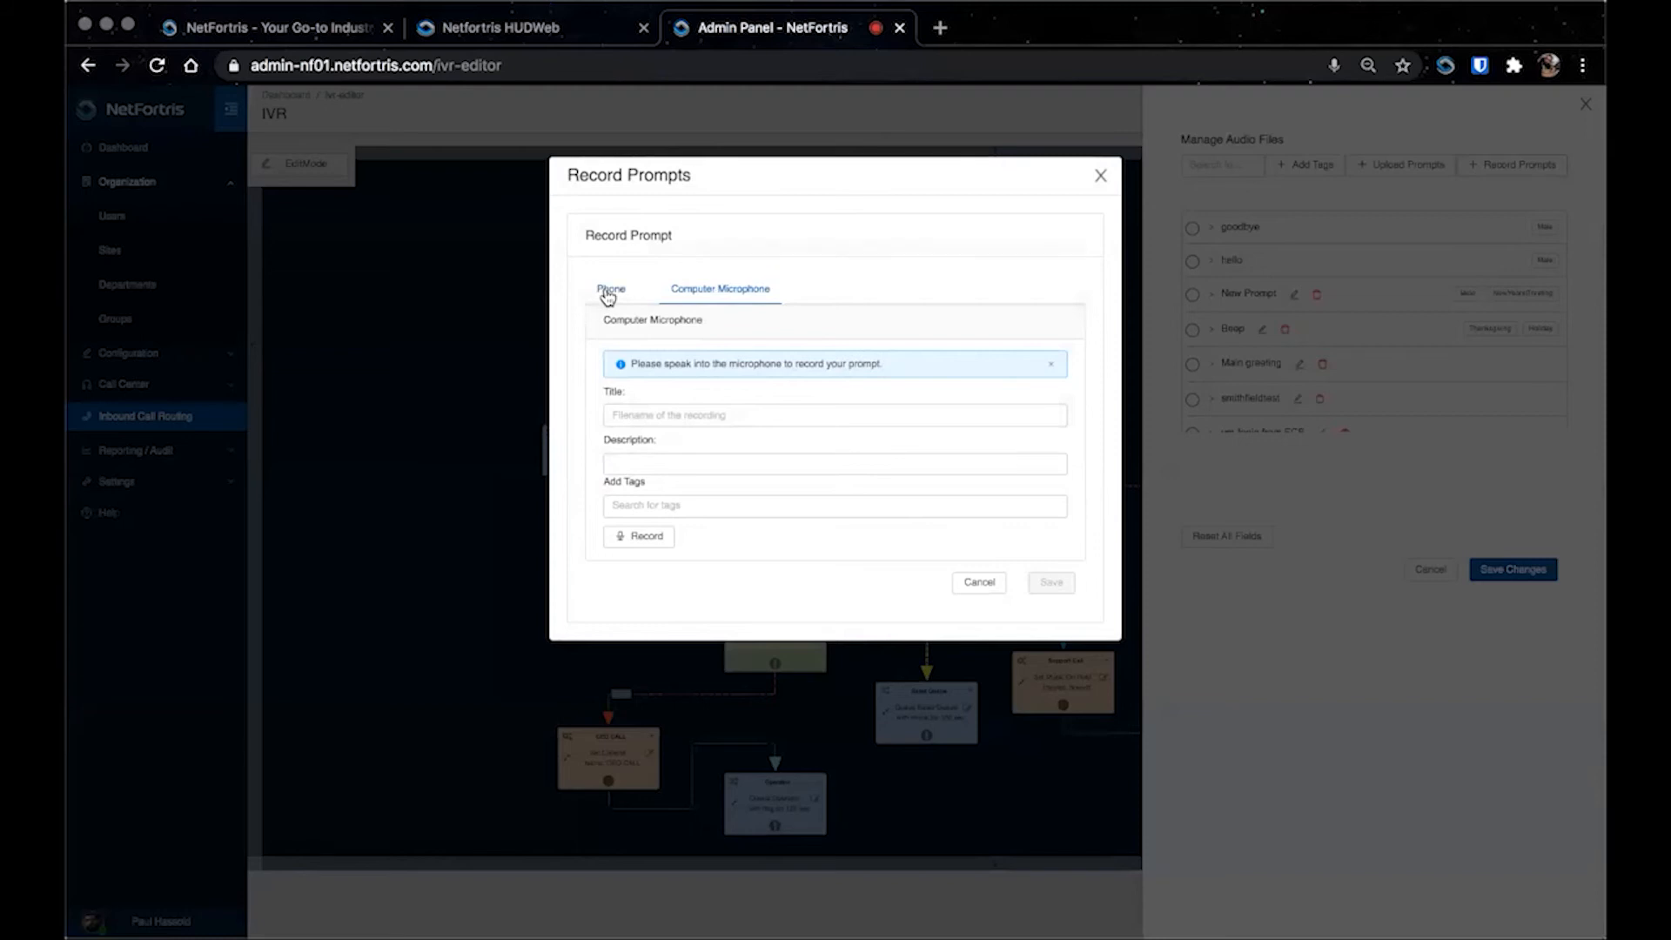
click(611, 289)
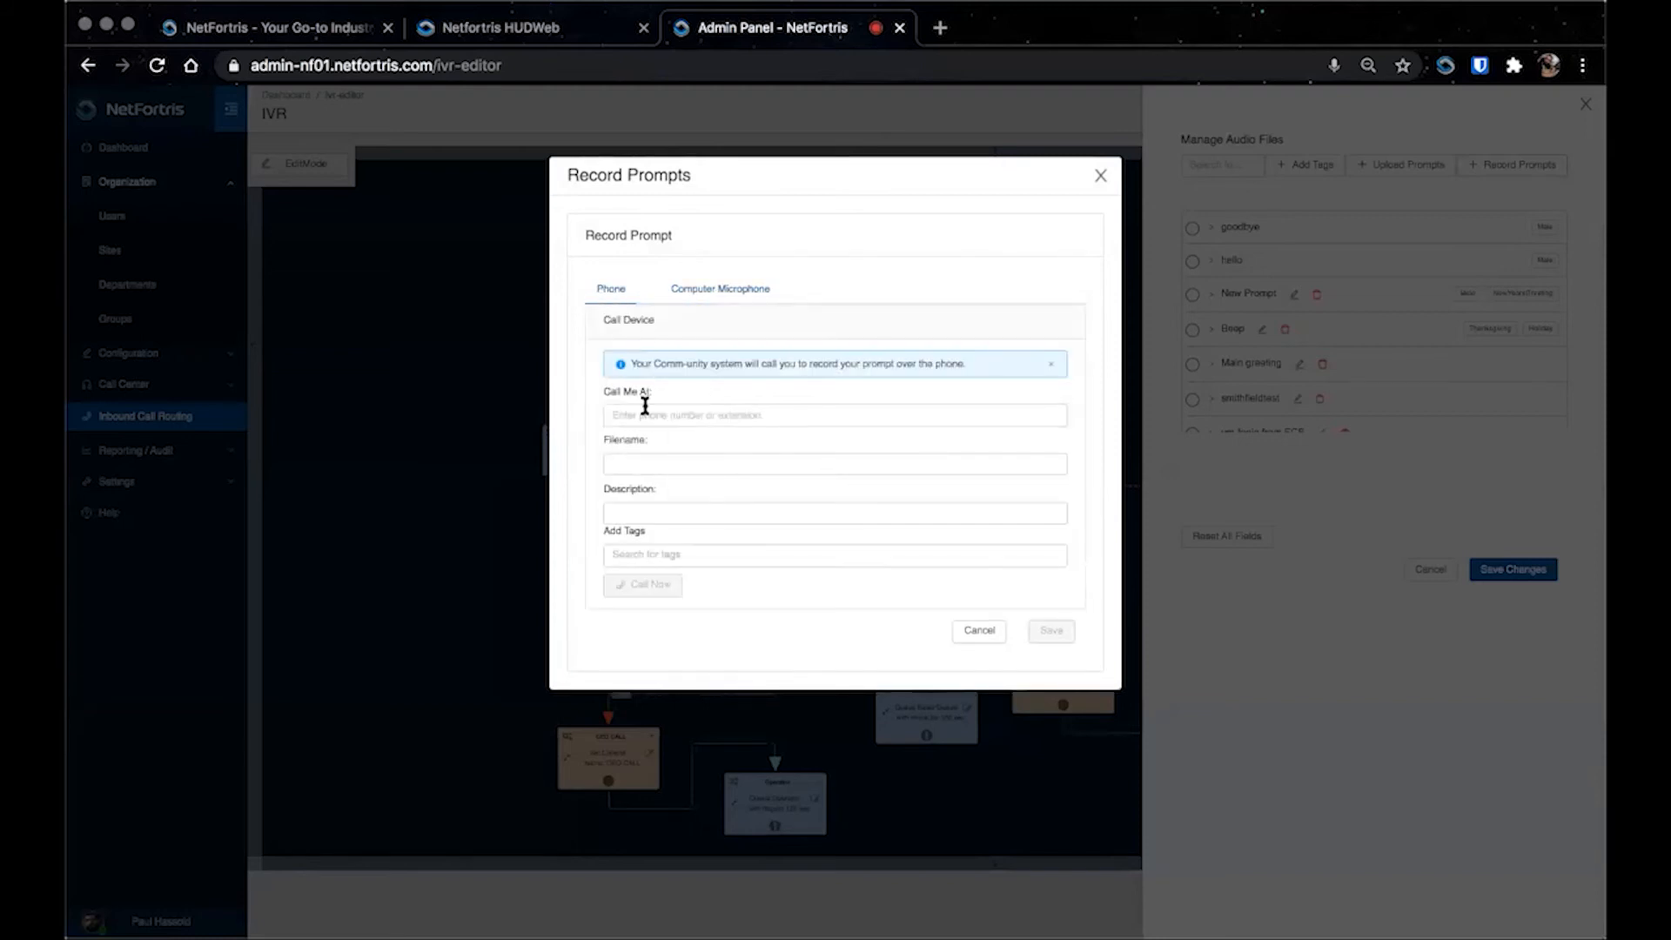
text(1000)
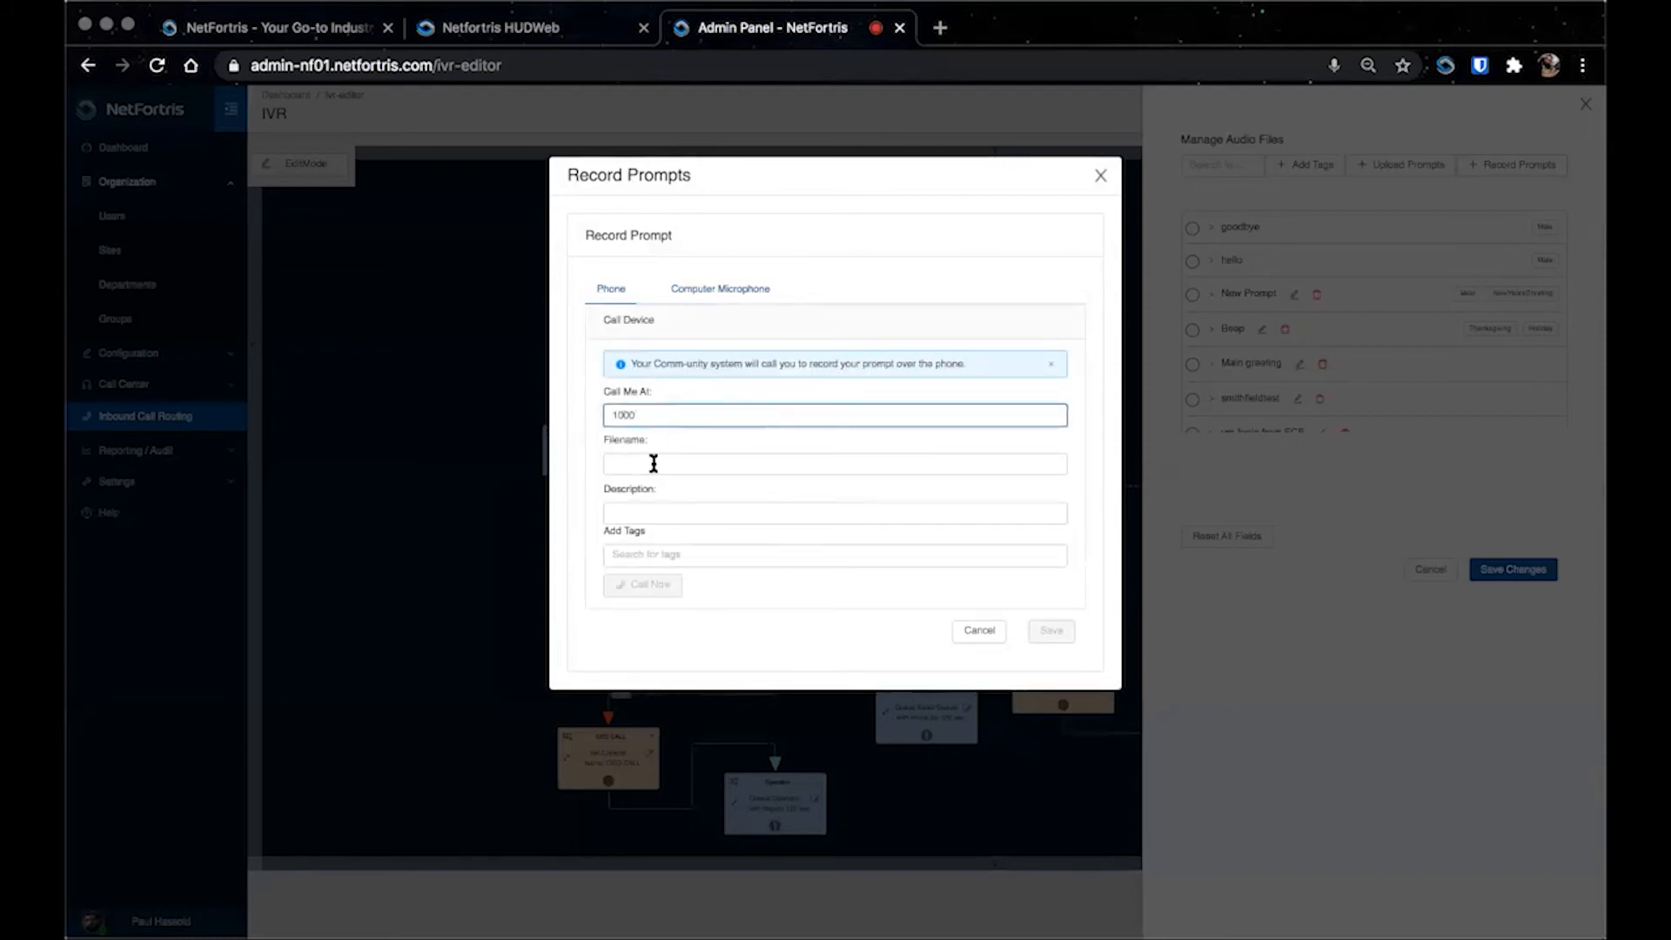
text(test)
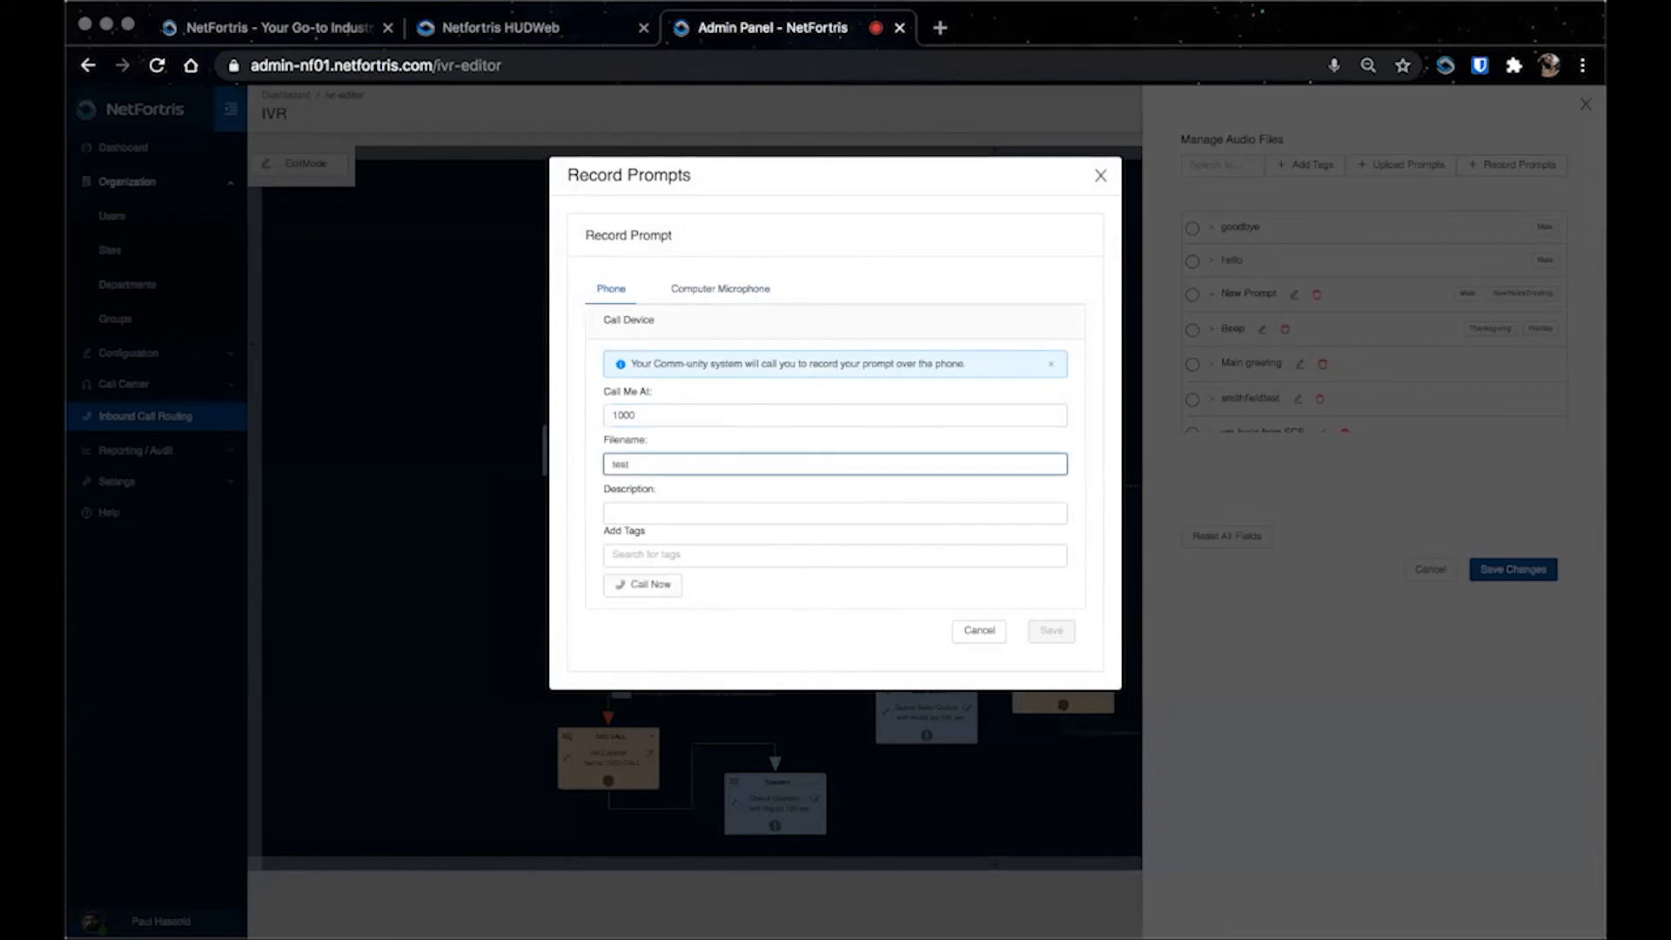
text(test name)
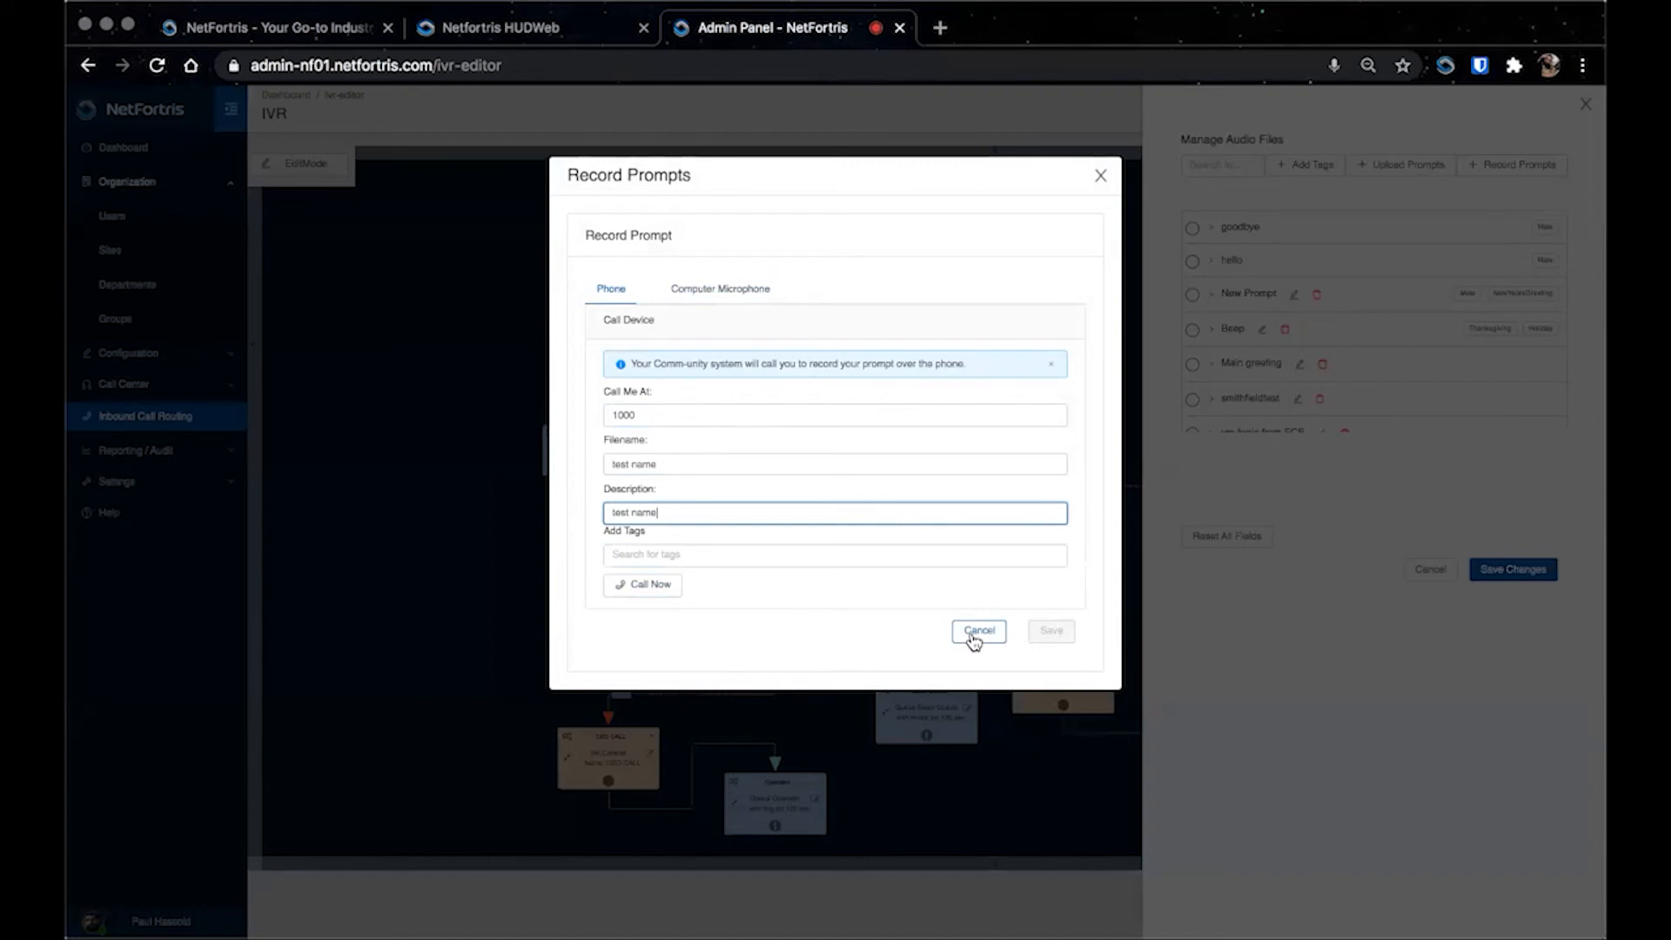
click(978, 630)
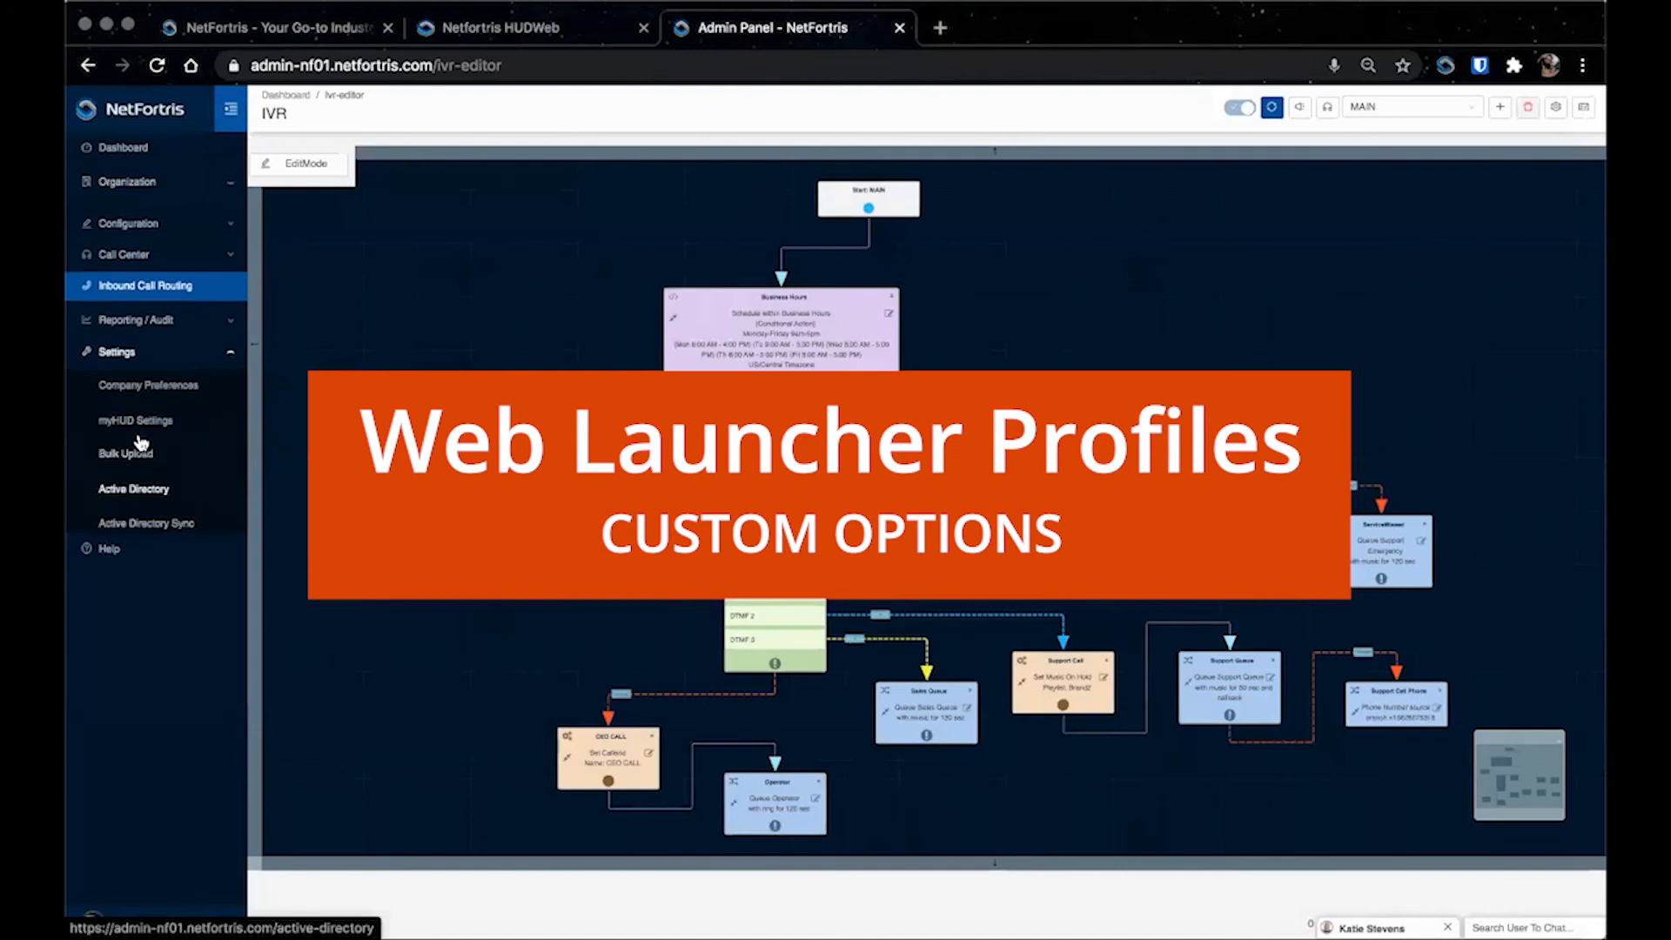
Step: Start a new web launcher profile from myHUD Settings and scroll to its URL Variables
click(134, 421)
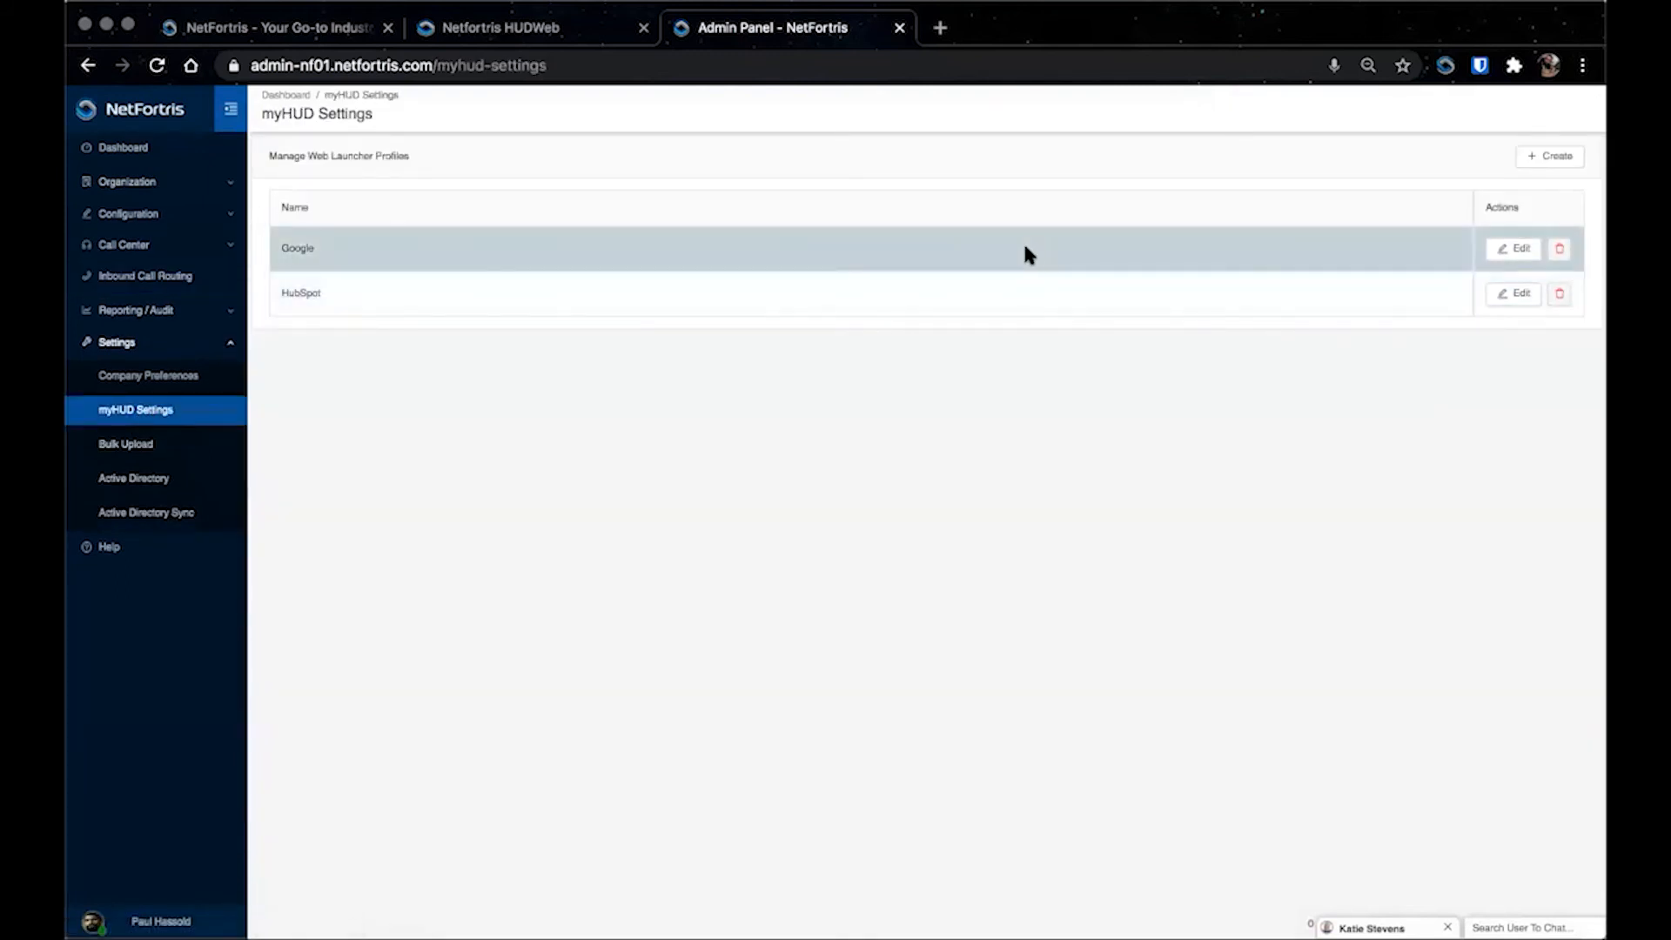
mouse_move(1041, 246)
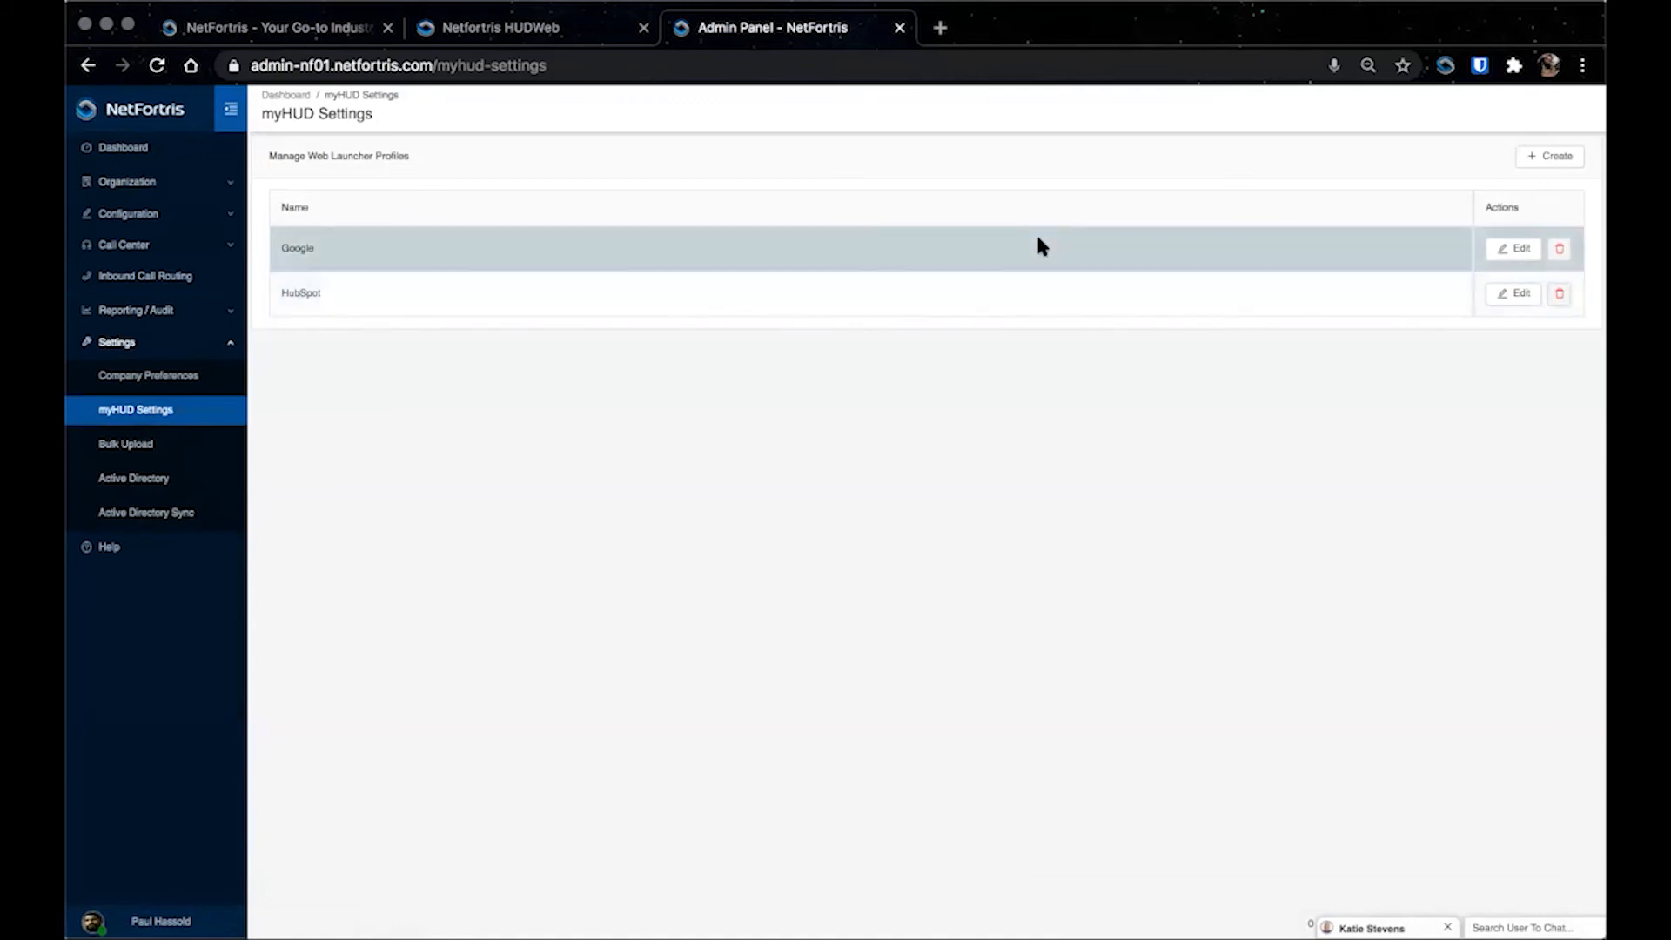
mouse_move(1549, 158)
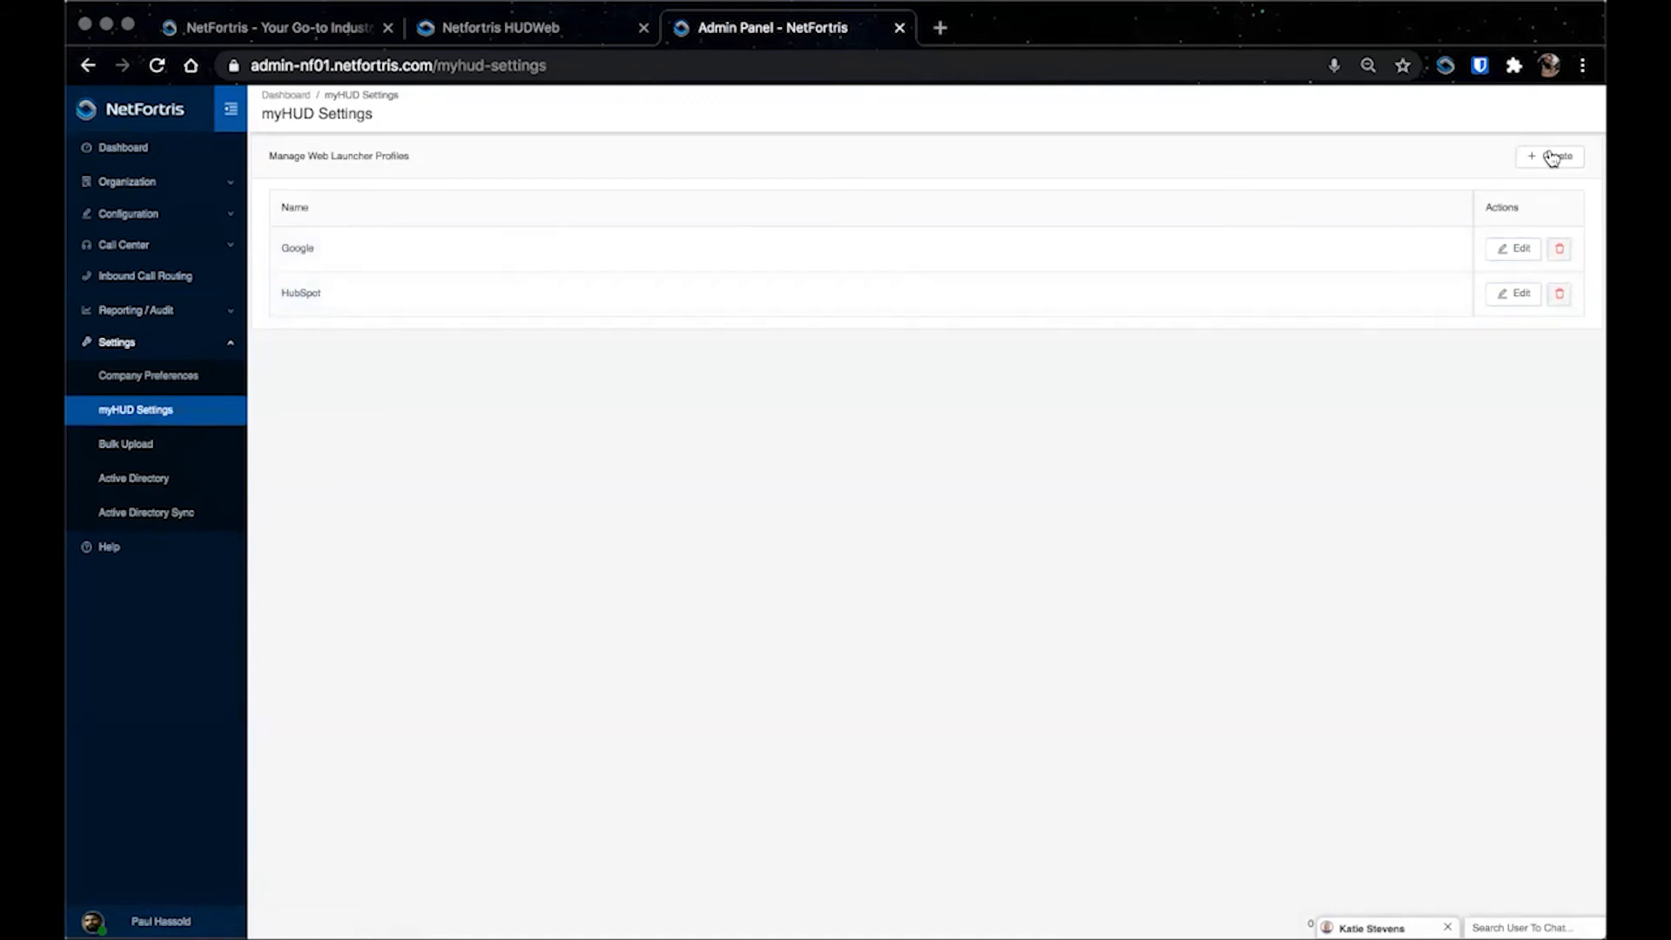
click(1549, 157)
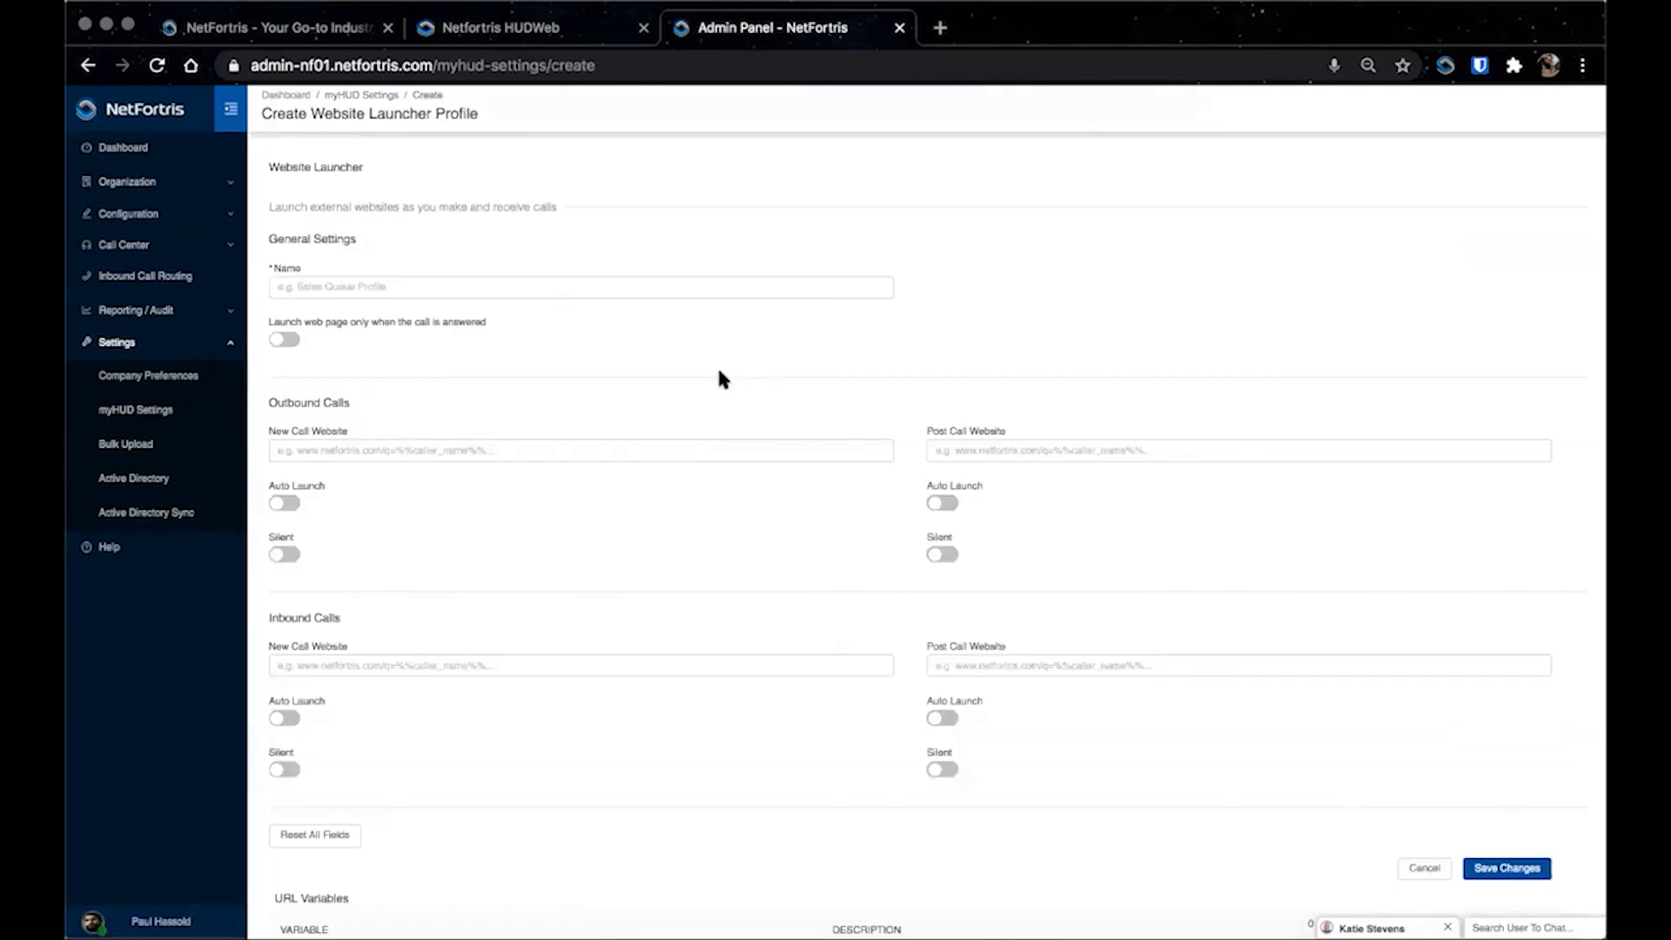
scroll(down, 3)
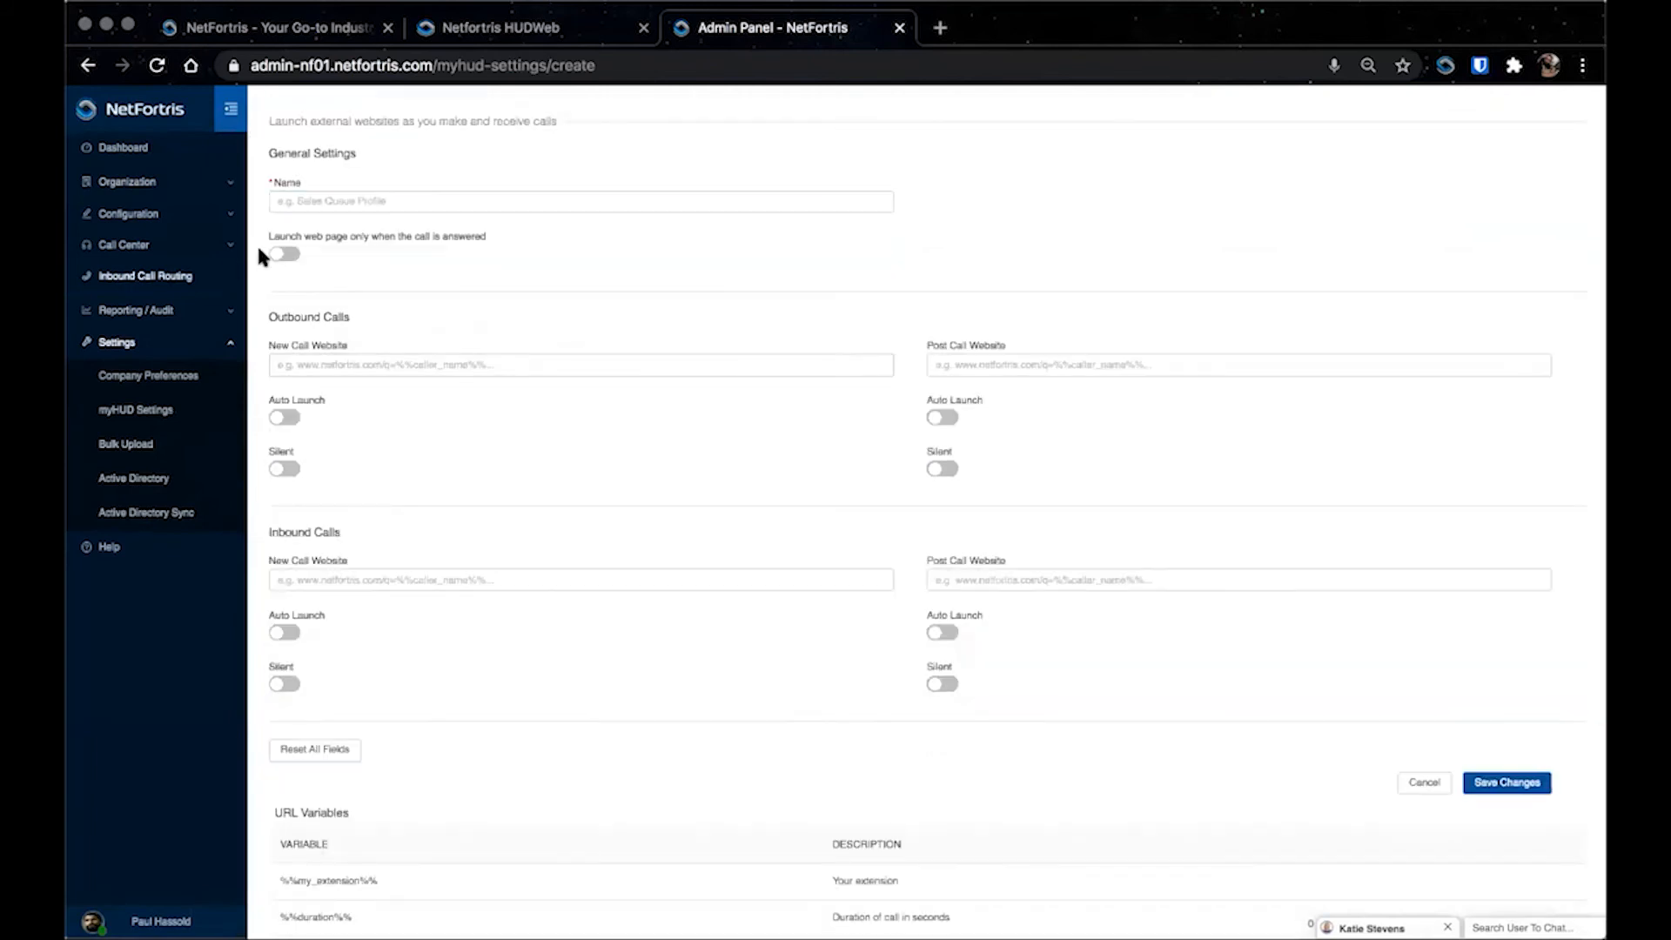
mouse_move(304, 664)
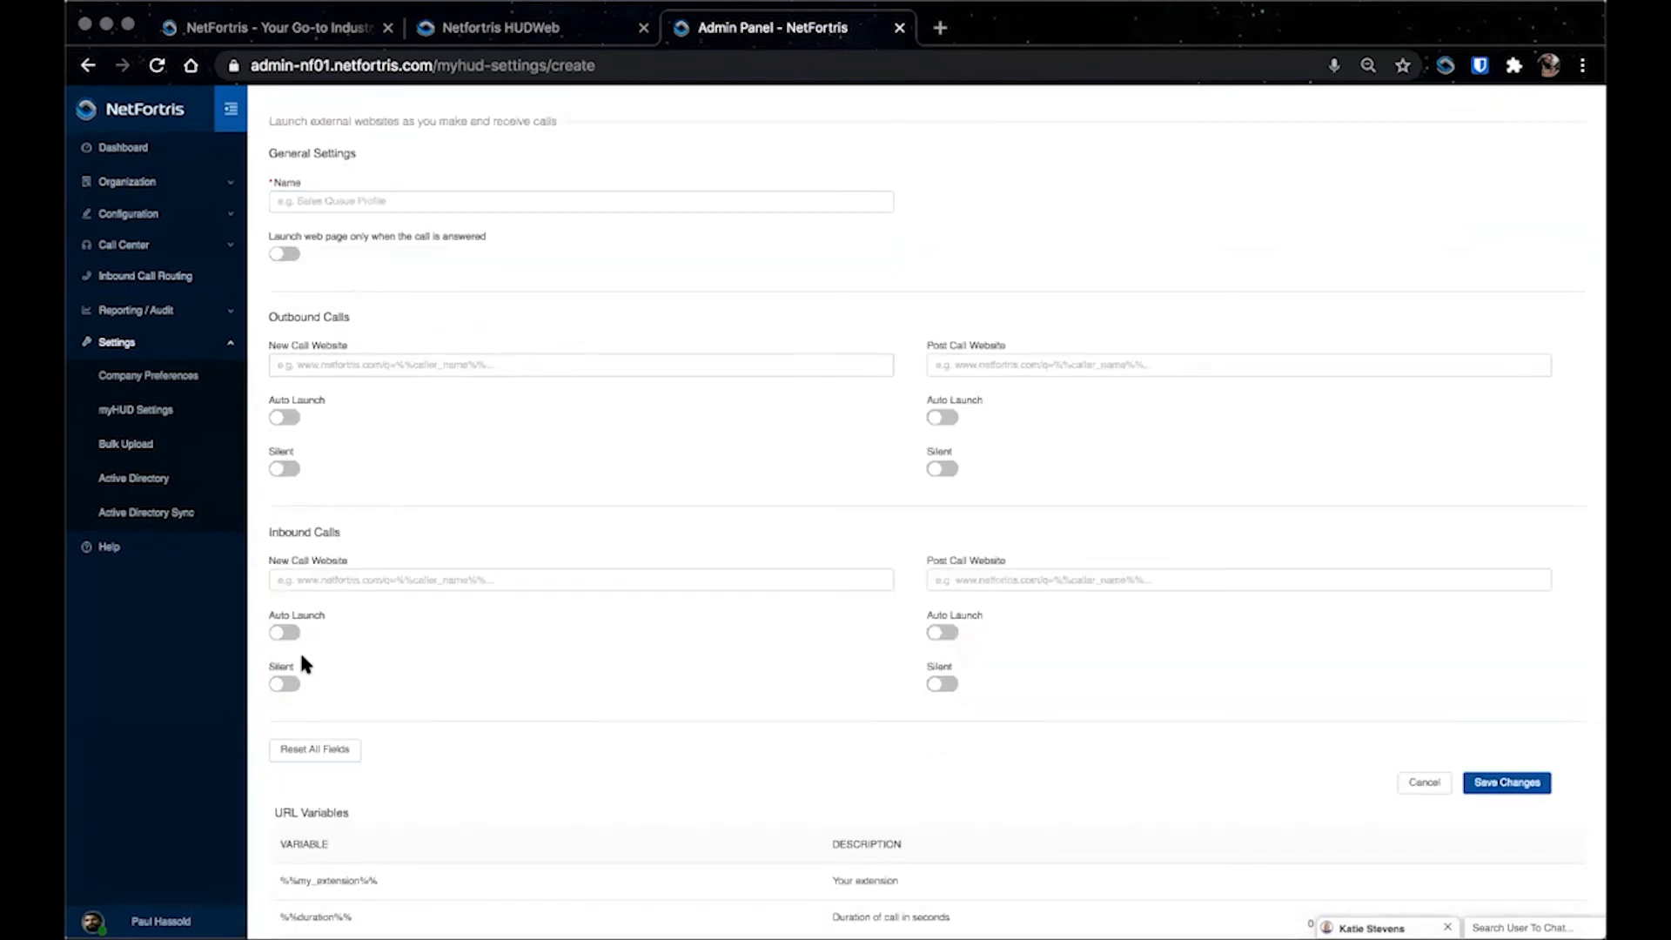
mouse_move(477, 640)
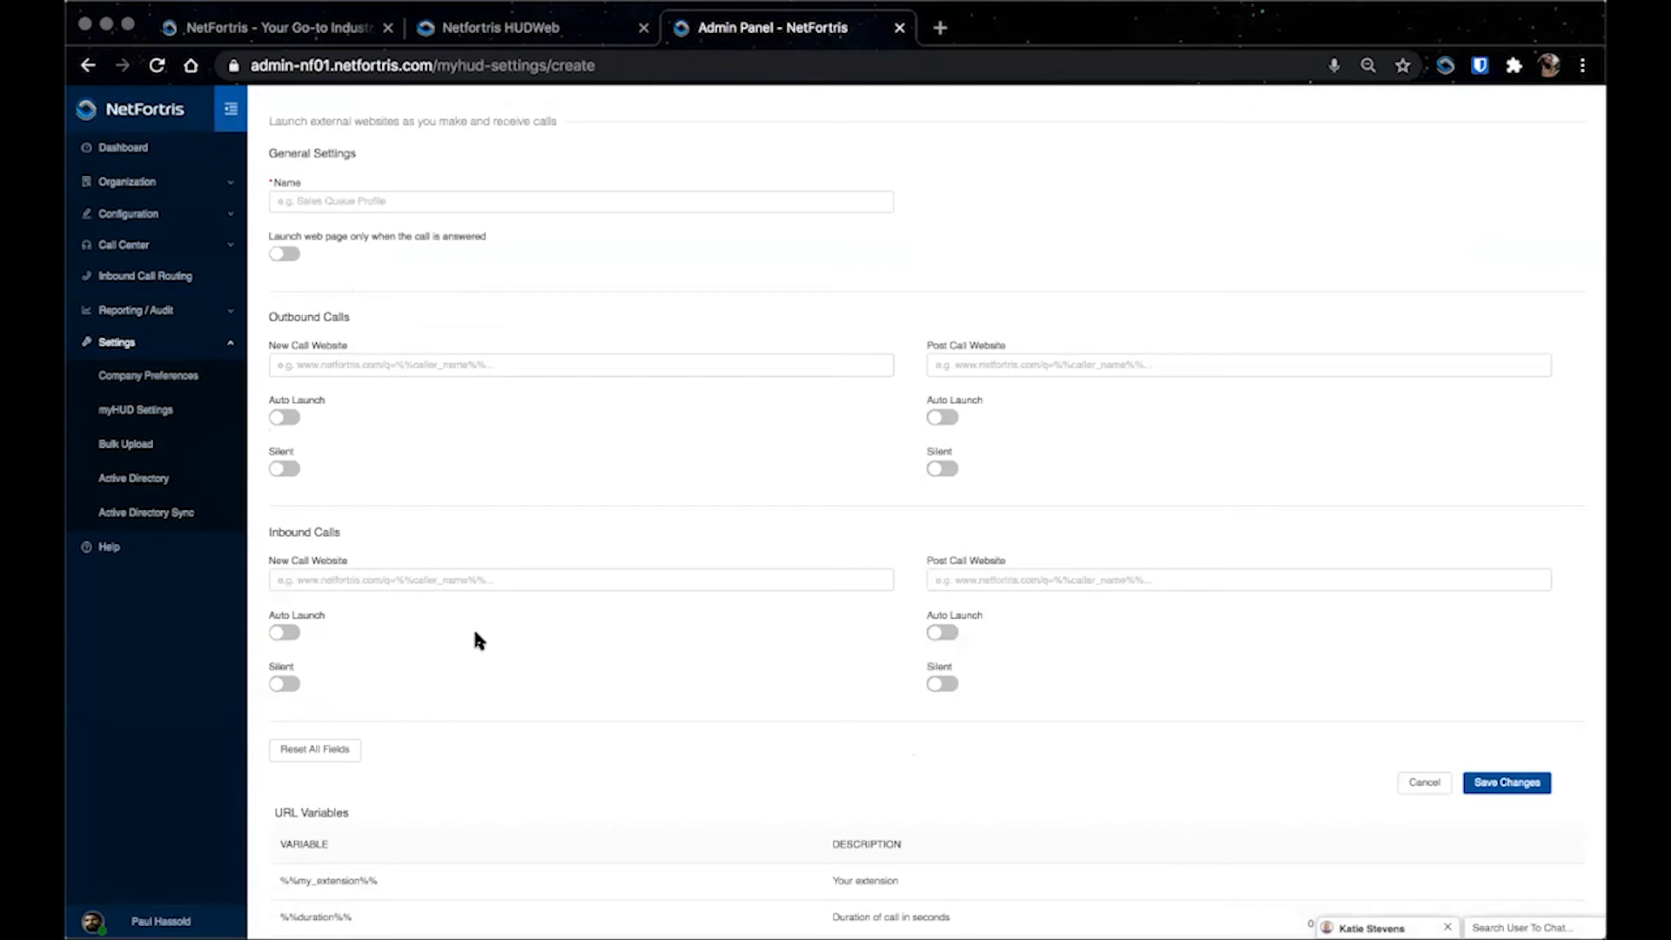
scroll(down, 3)
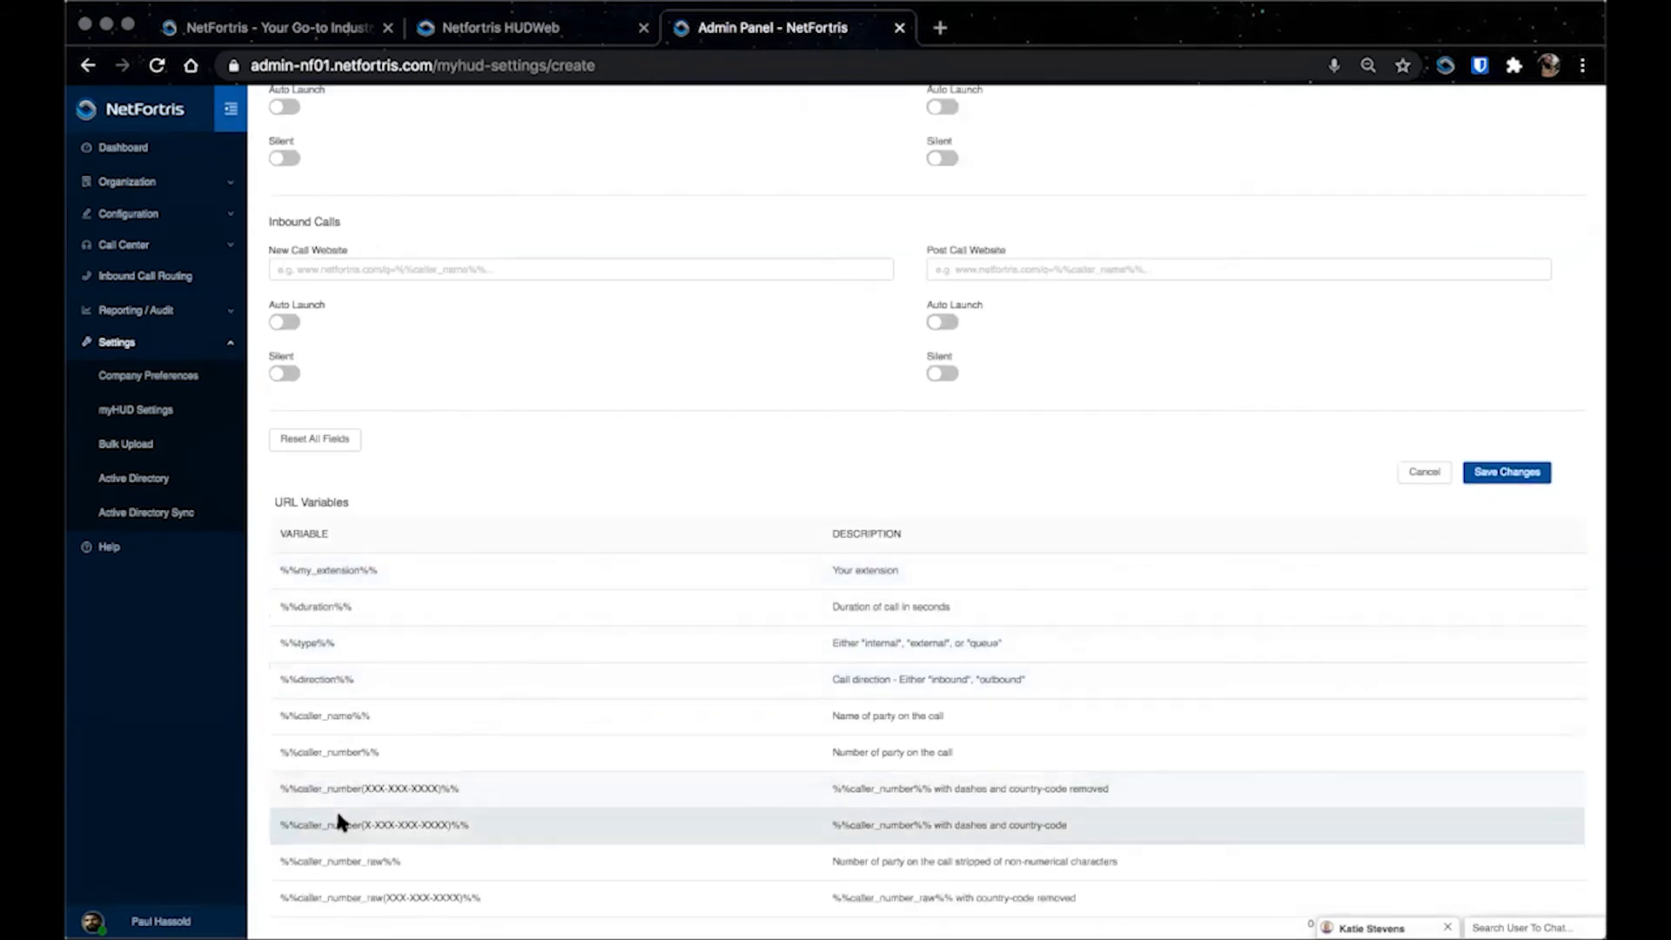
mouse_move(343, 825)
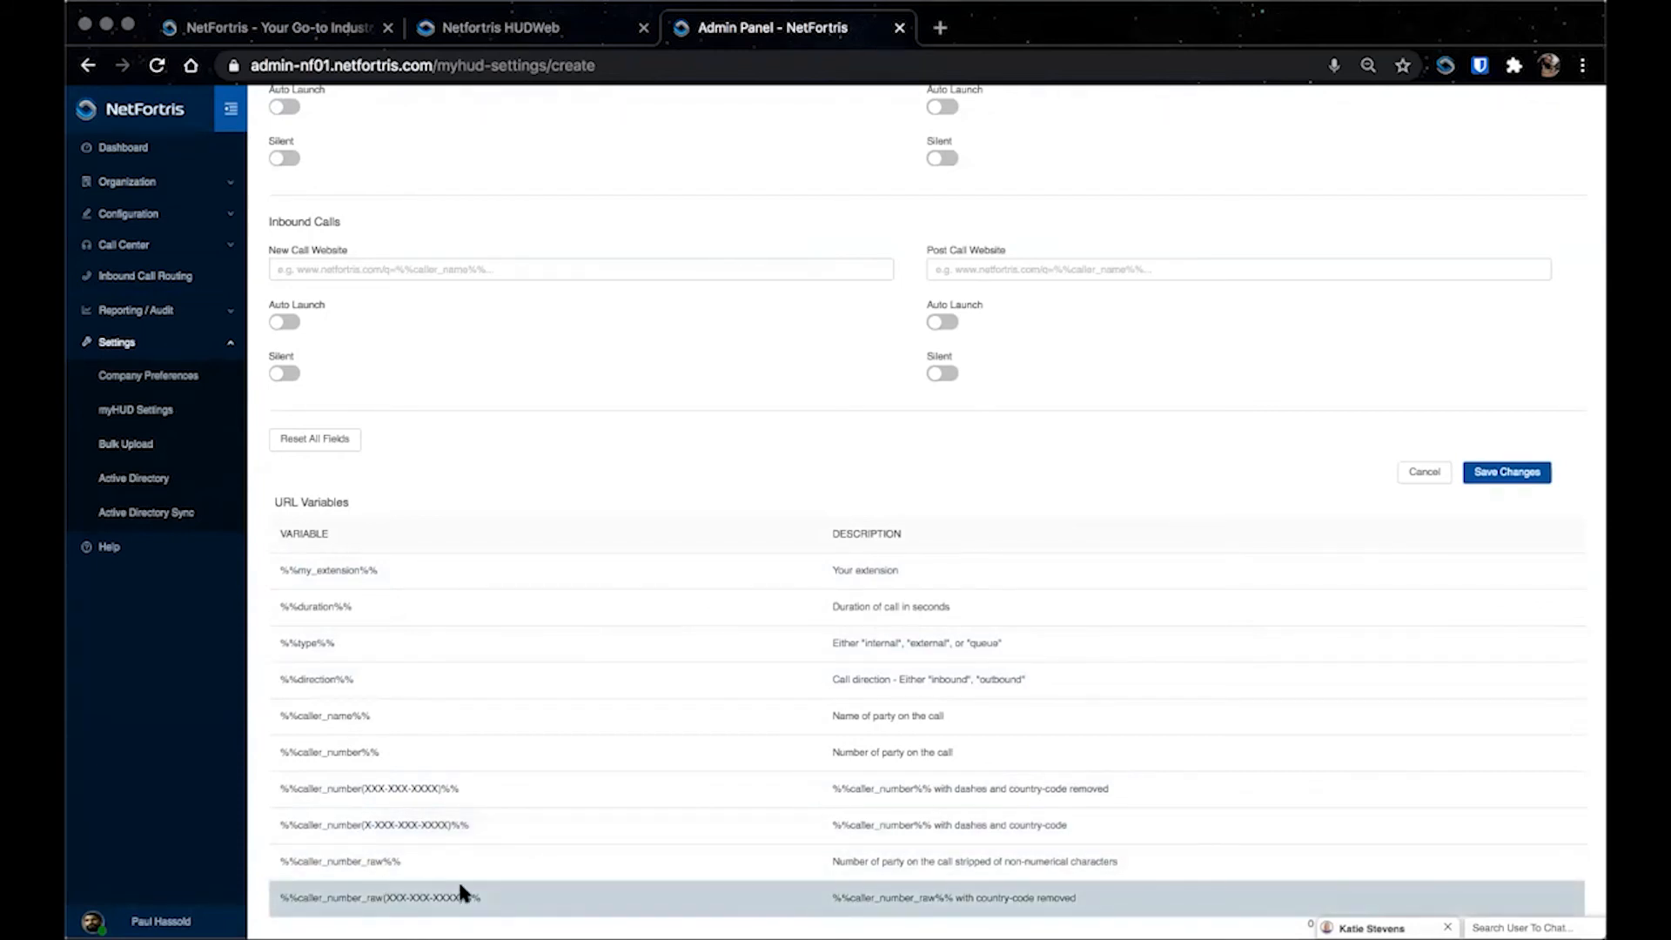
mouse_move(353, 752)
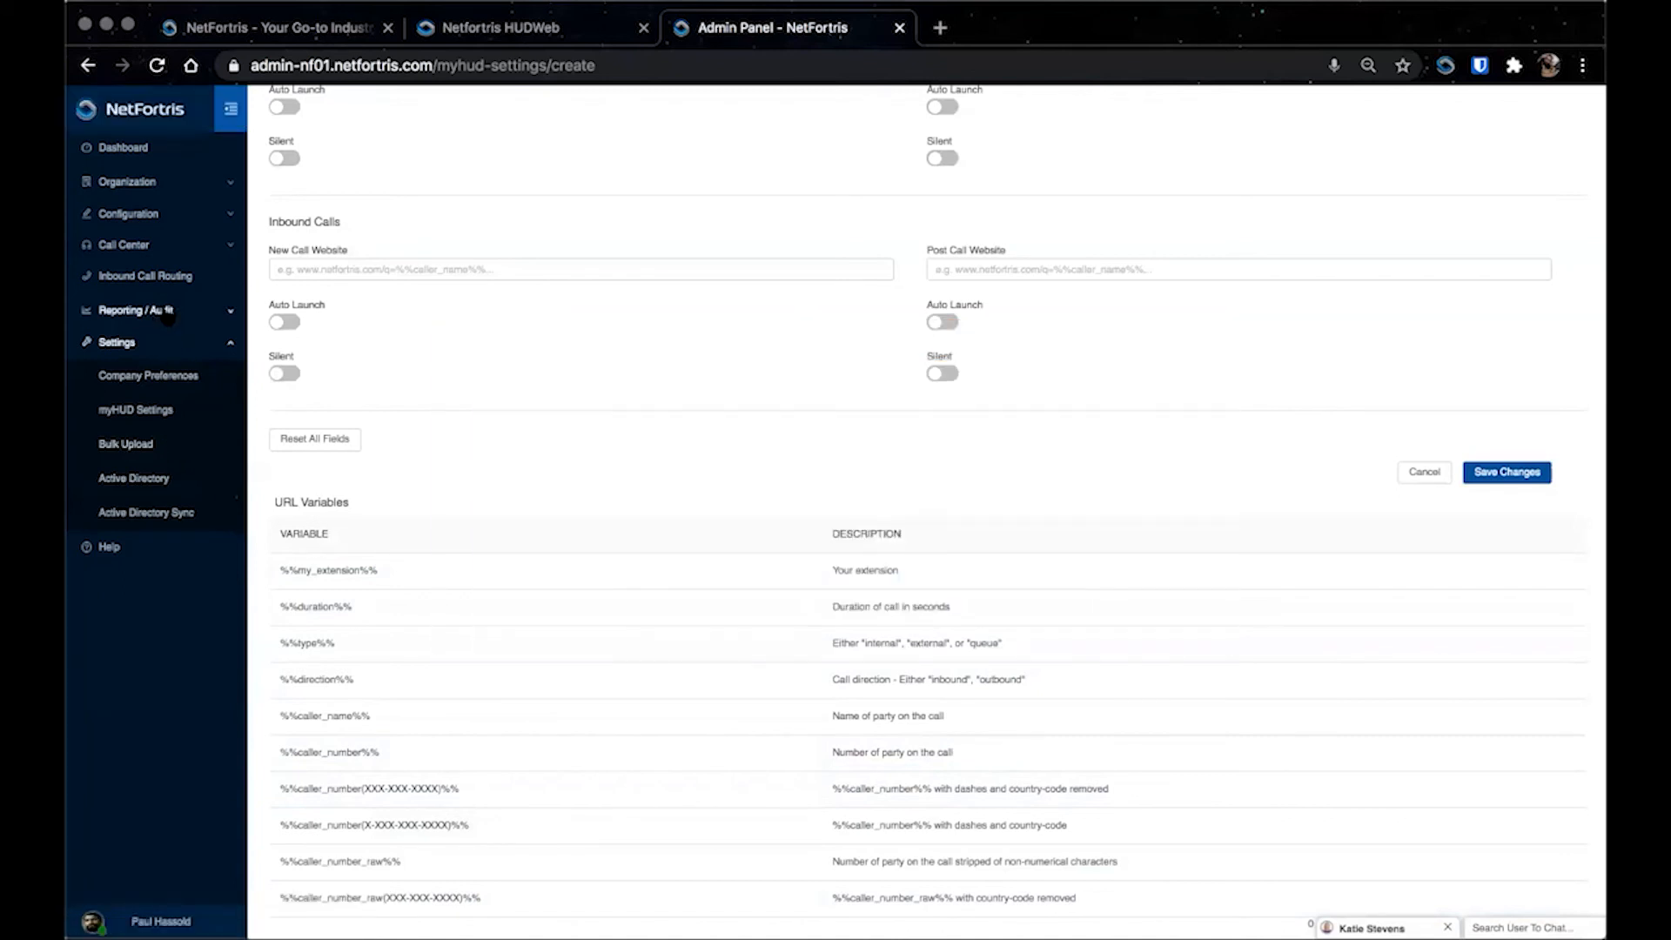
Step: Run a Queue Details report under Reporting / Audit > Queue Reports for the past week's Support Queue calls
click(135, 309)
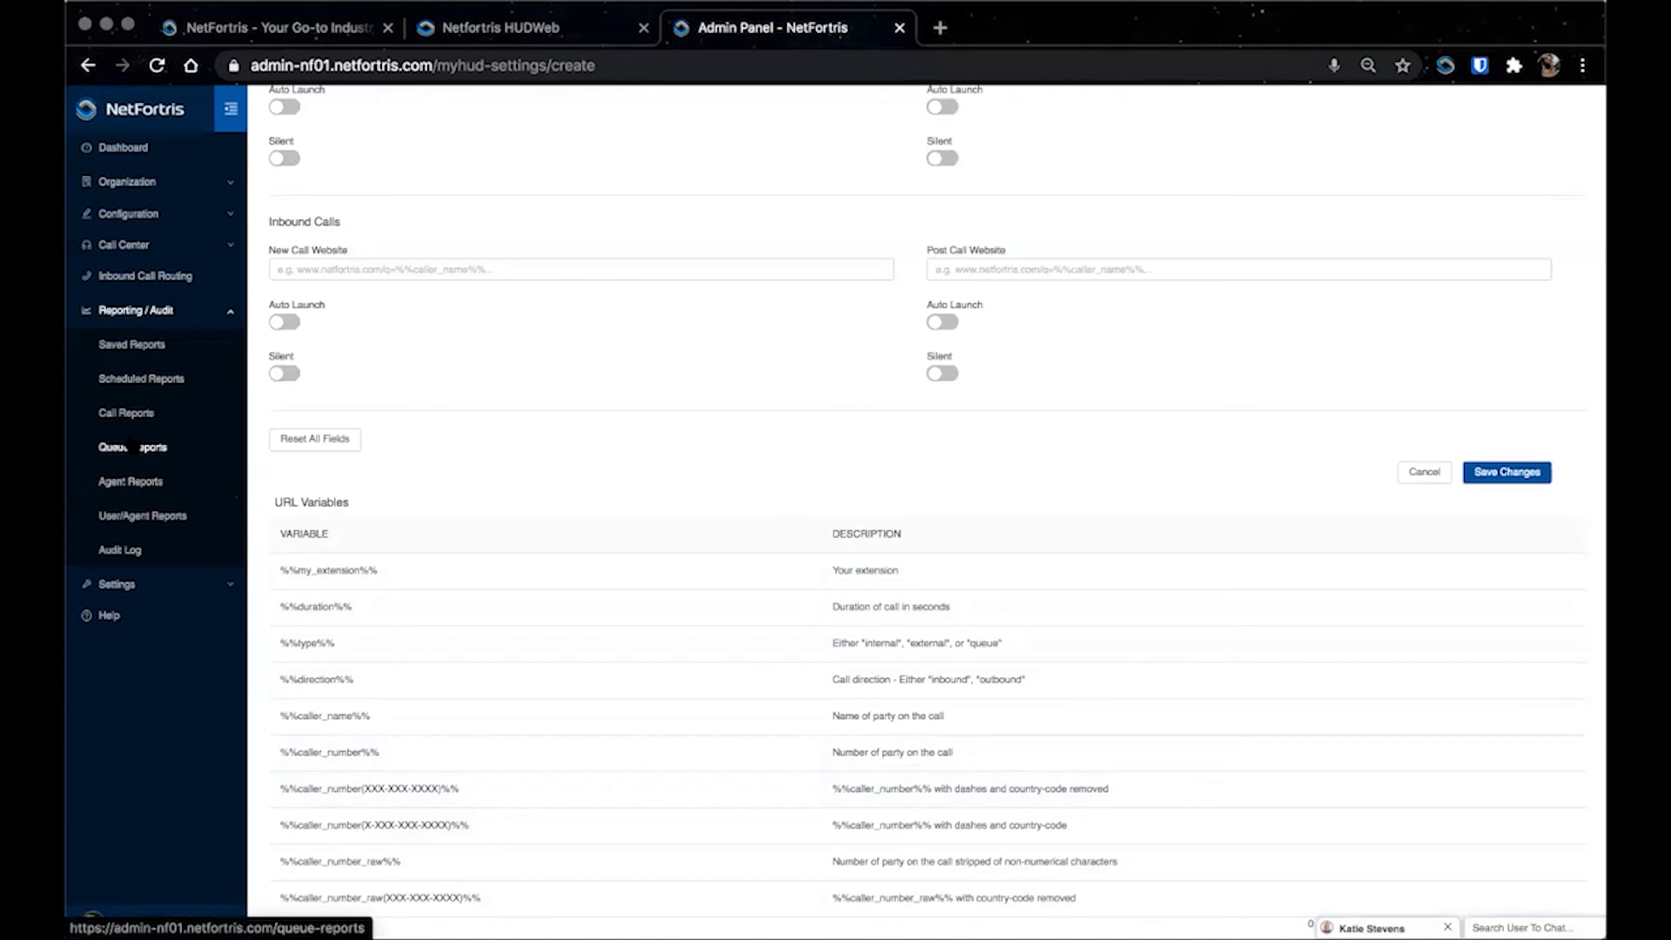
click(132, 446)
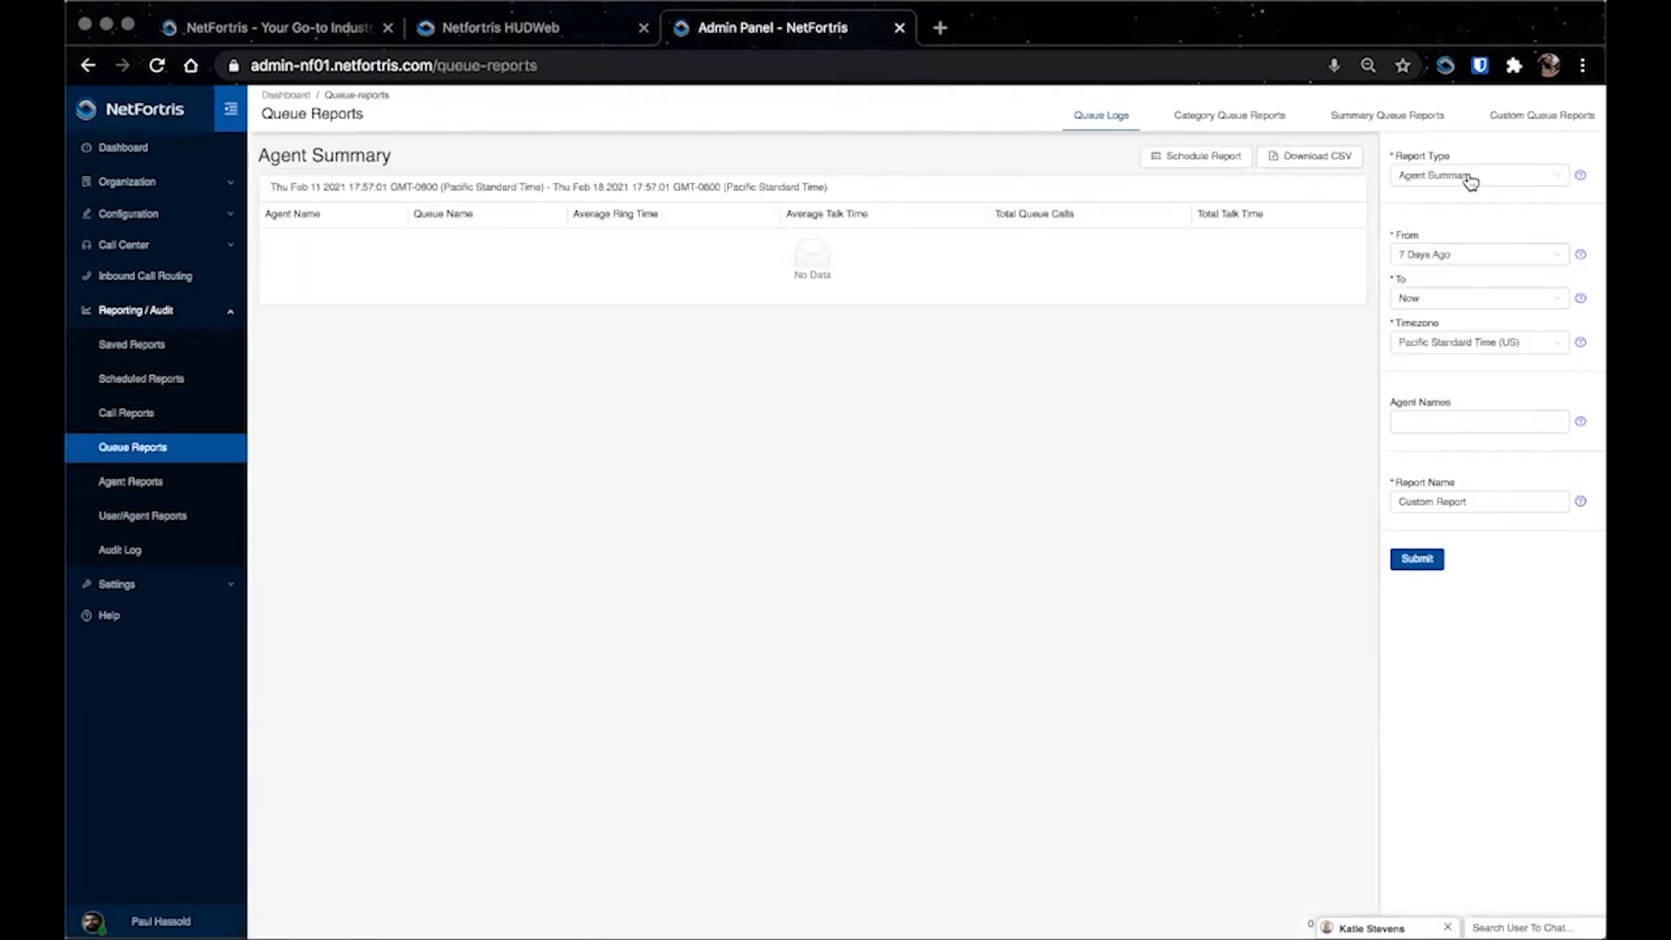
click(1478, 175)
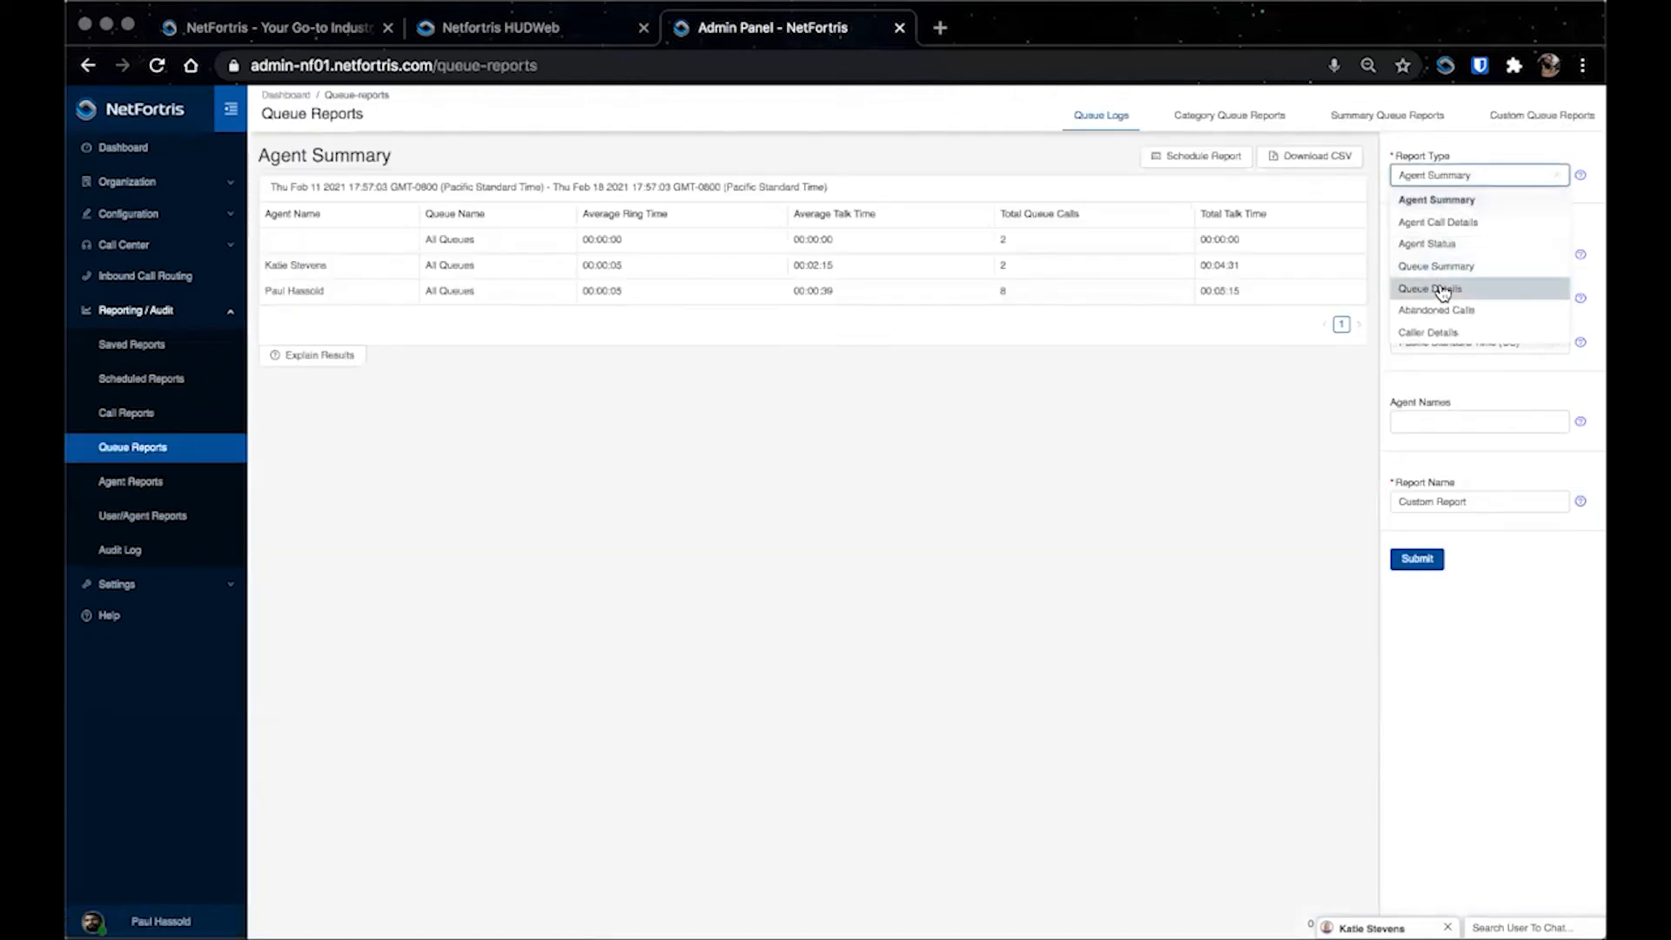
click(1427, 288)
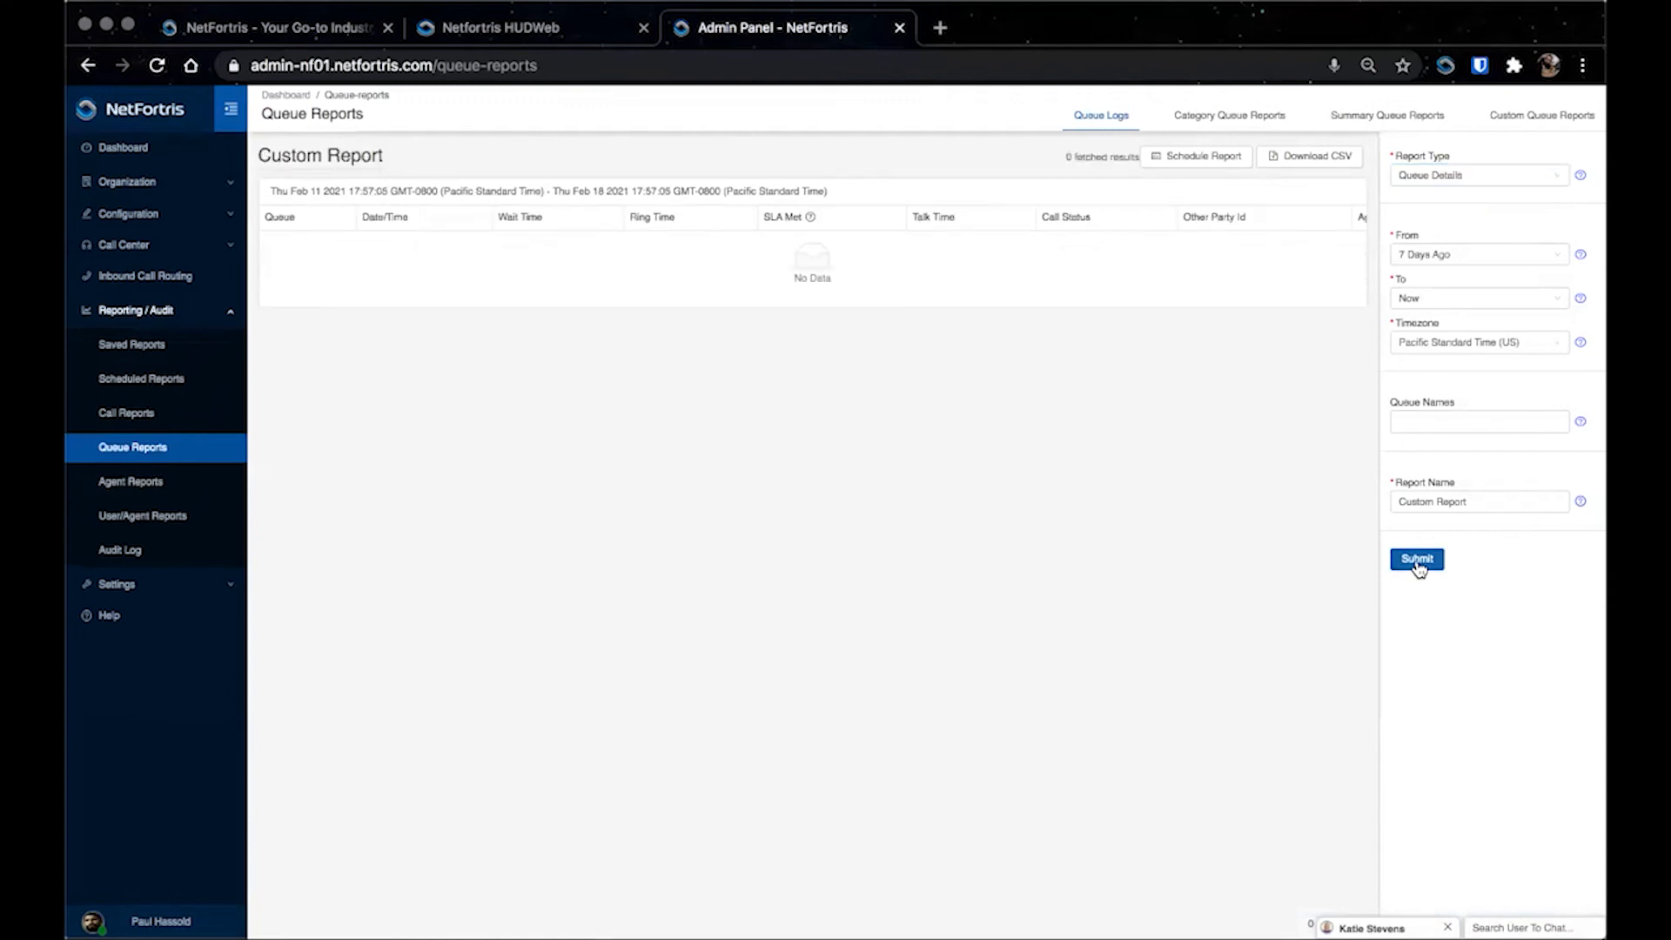
click(1416, 559)
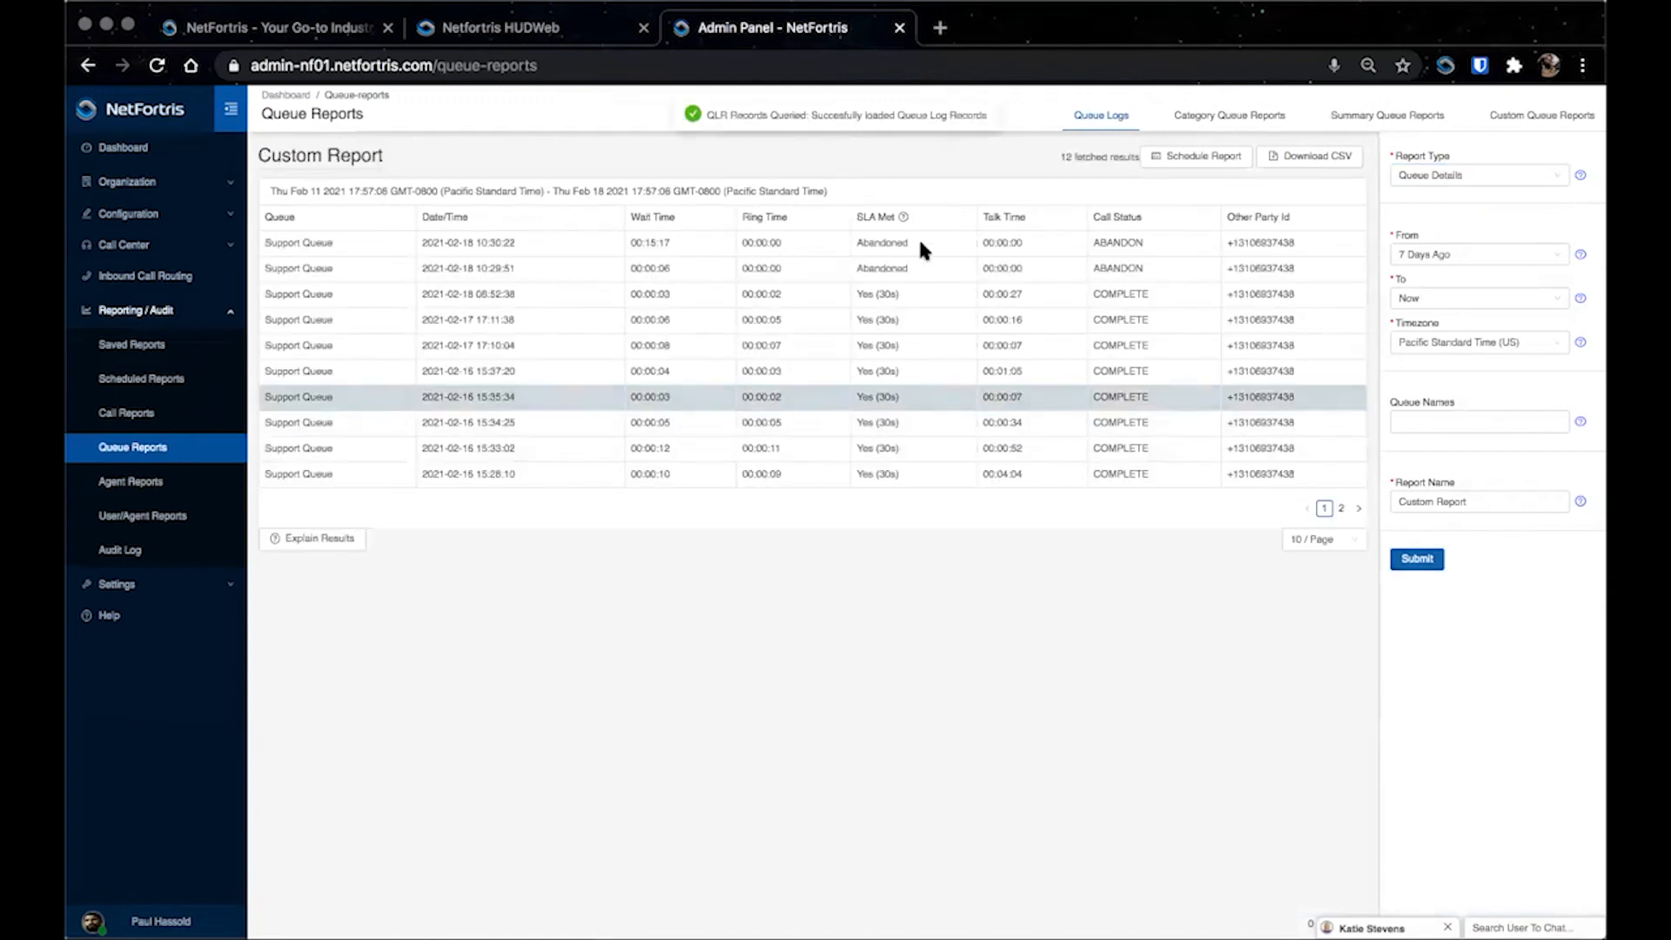
mouse_move(876, 228)
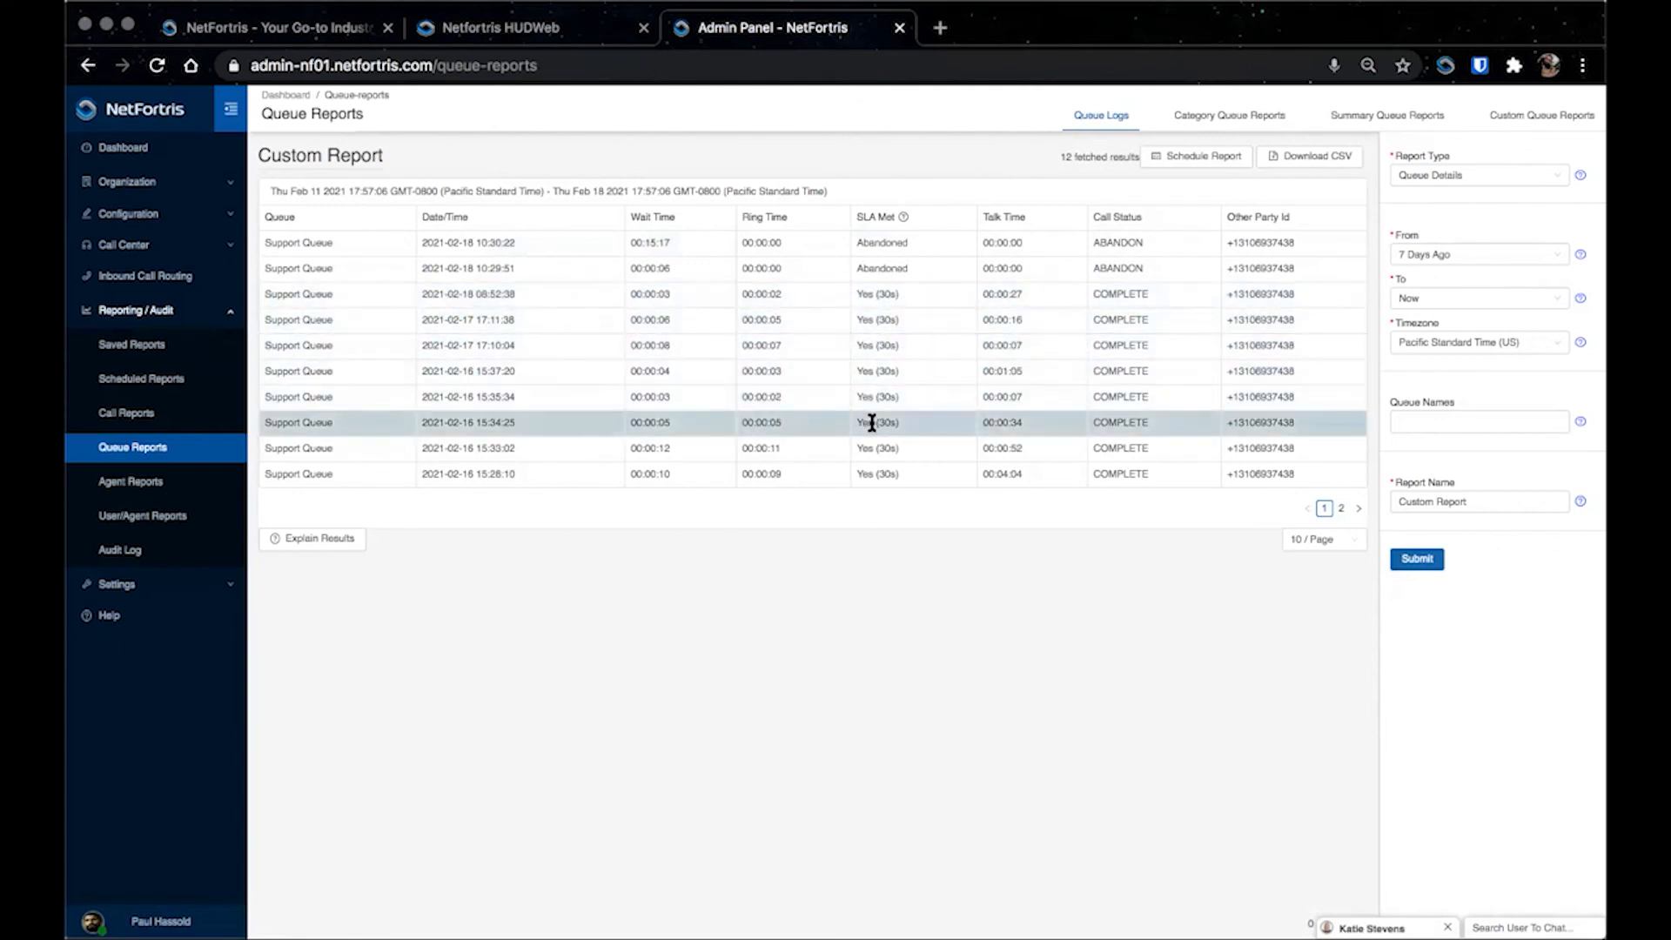
mouse_move(873, 436)
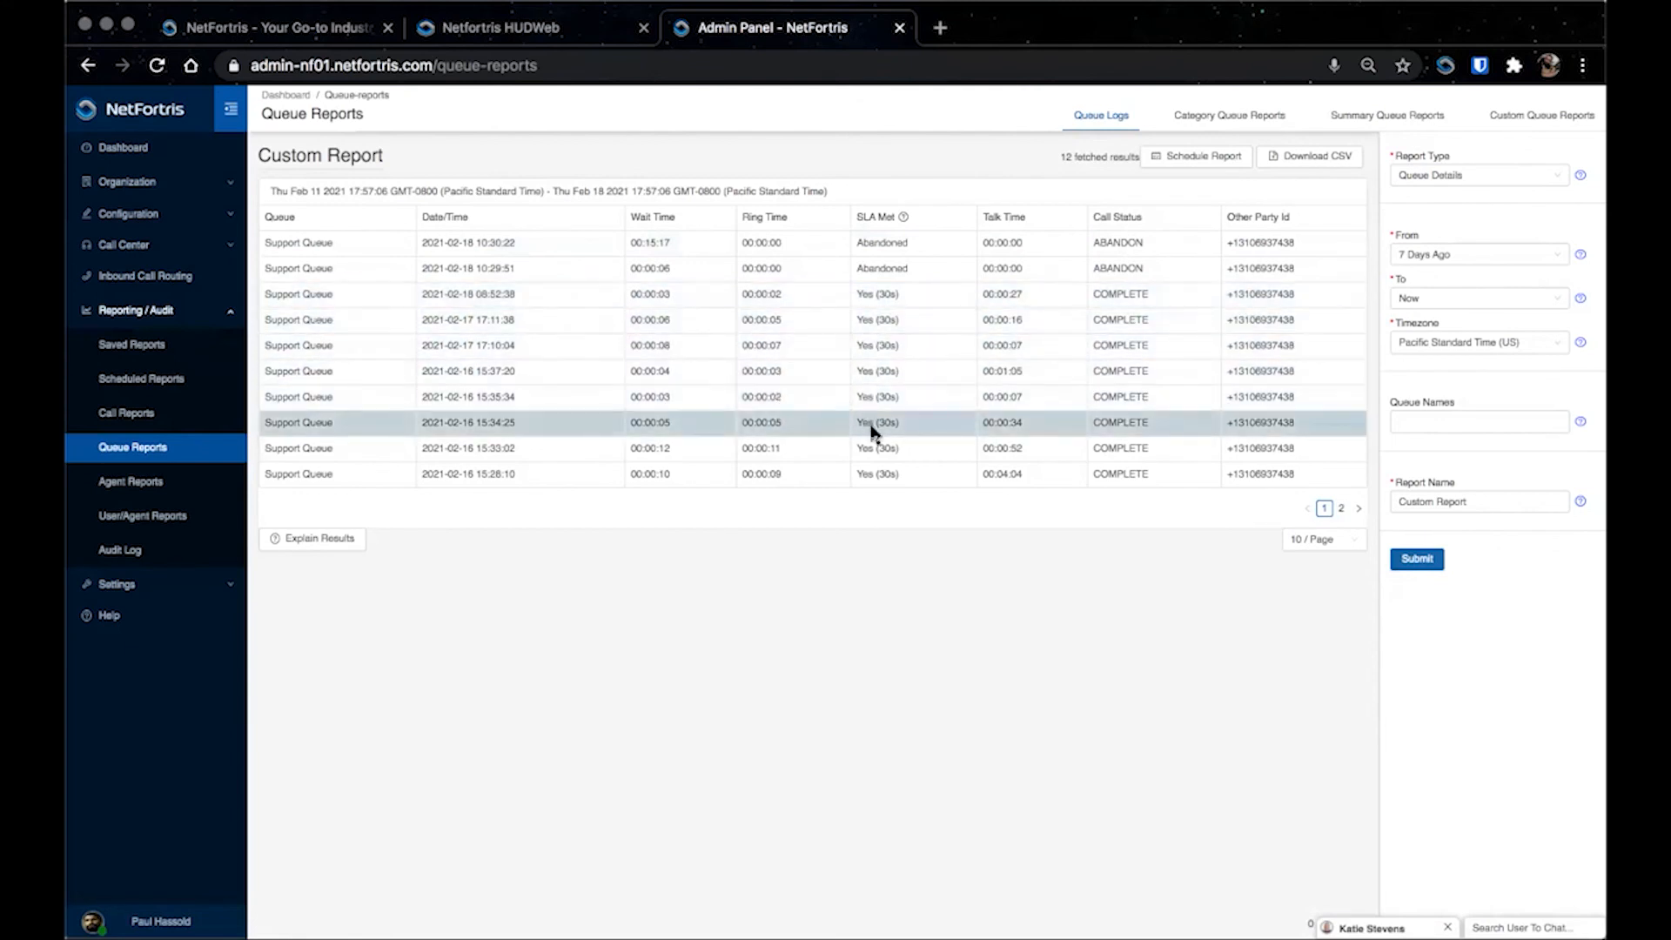
mouse_move(1071, 515)
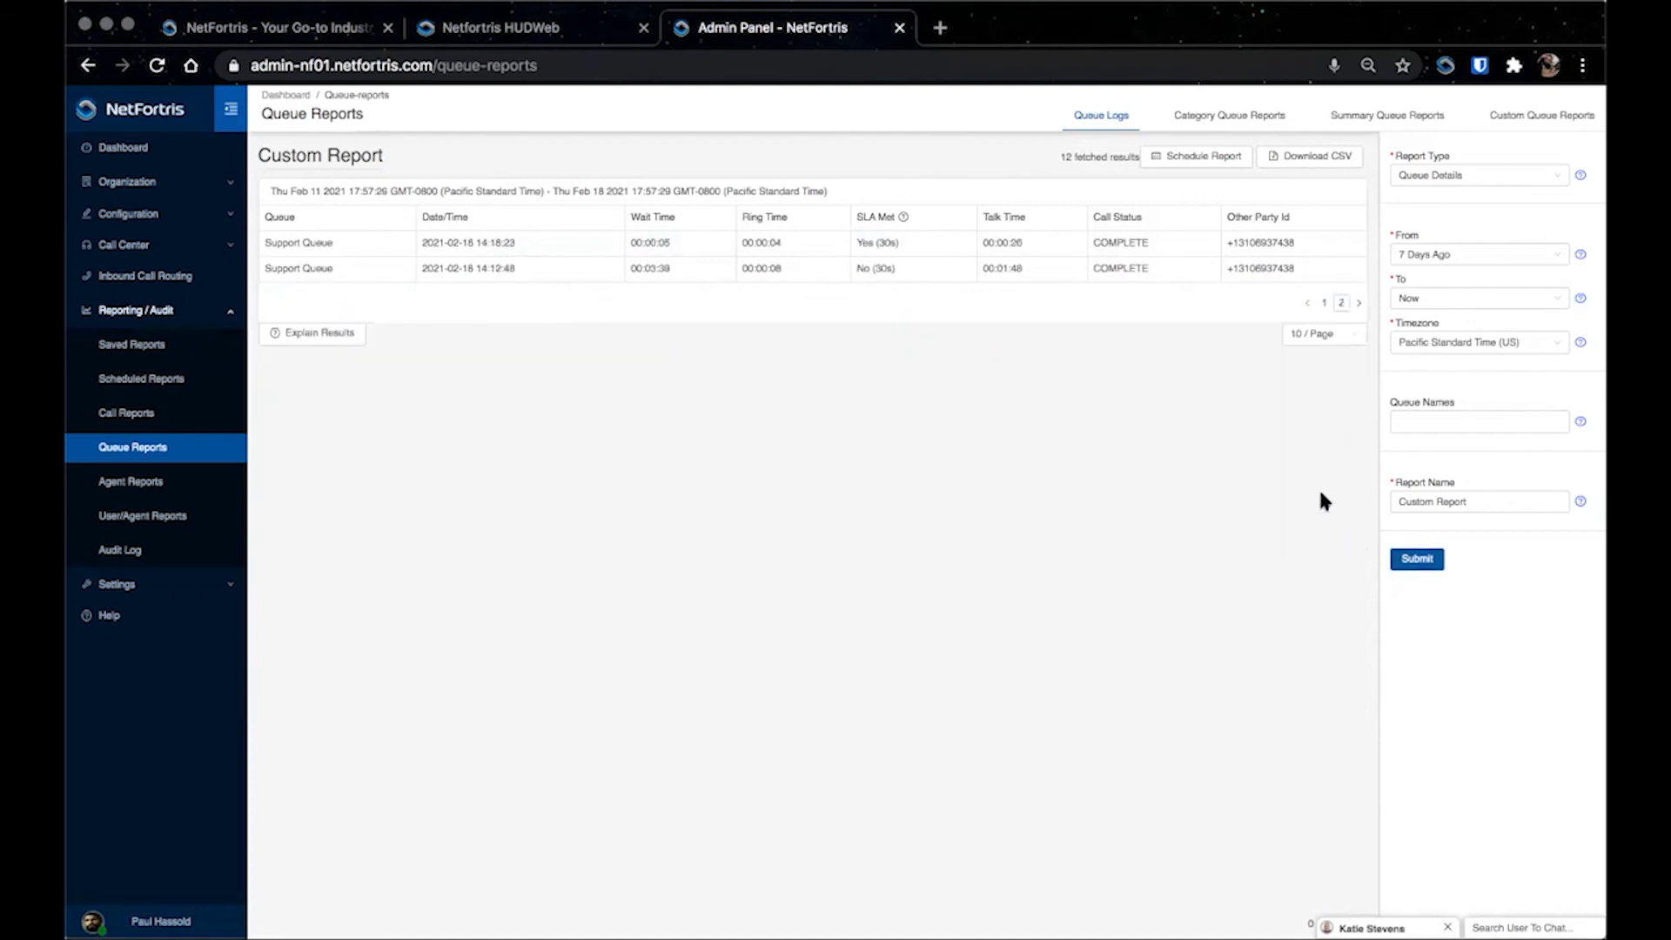
mouse_move(647, 277)
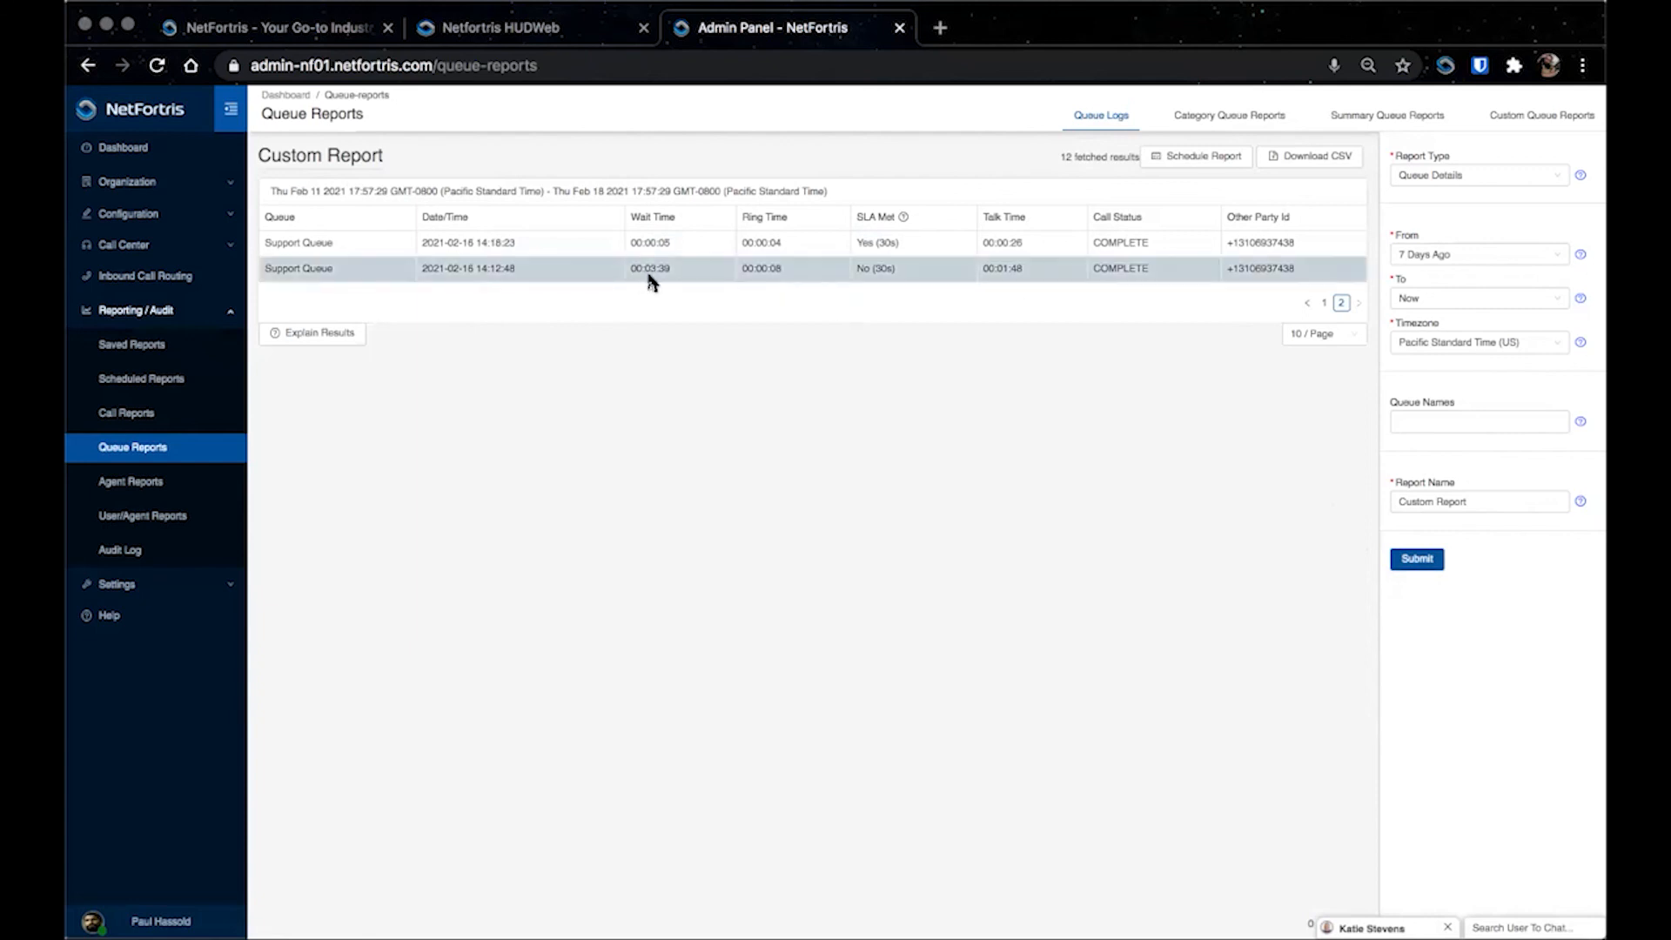
mouse_move(665, 278)
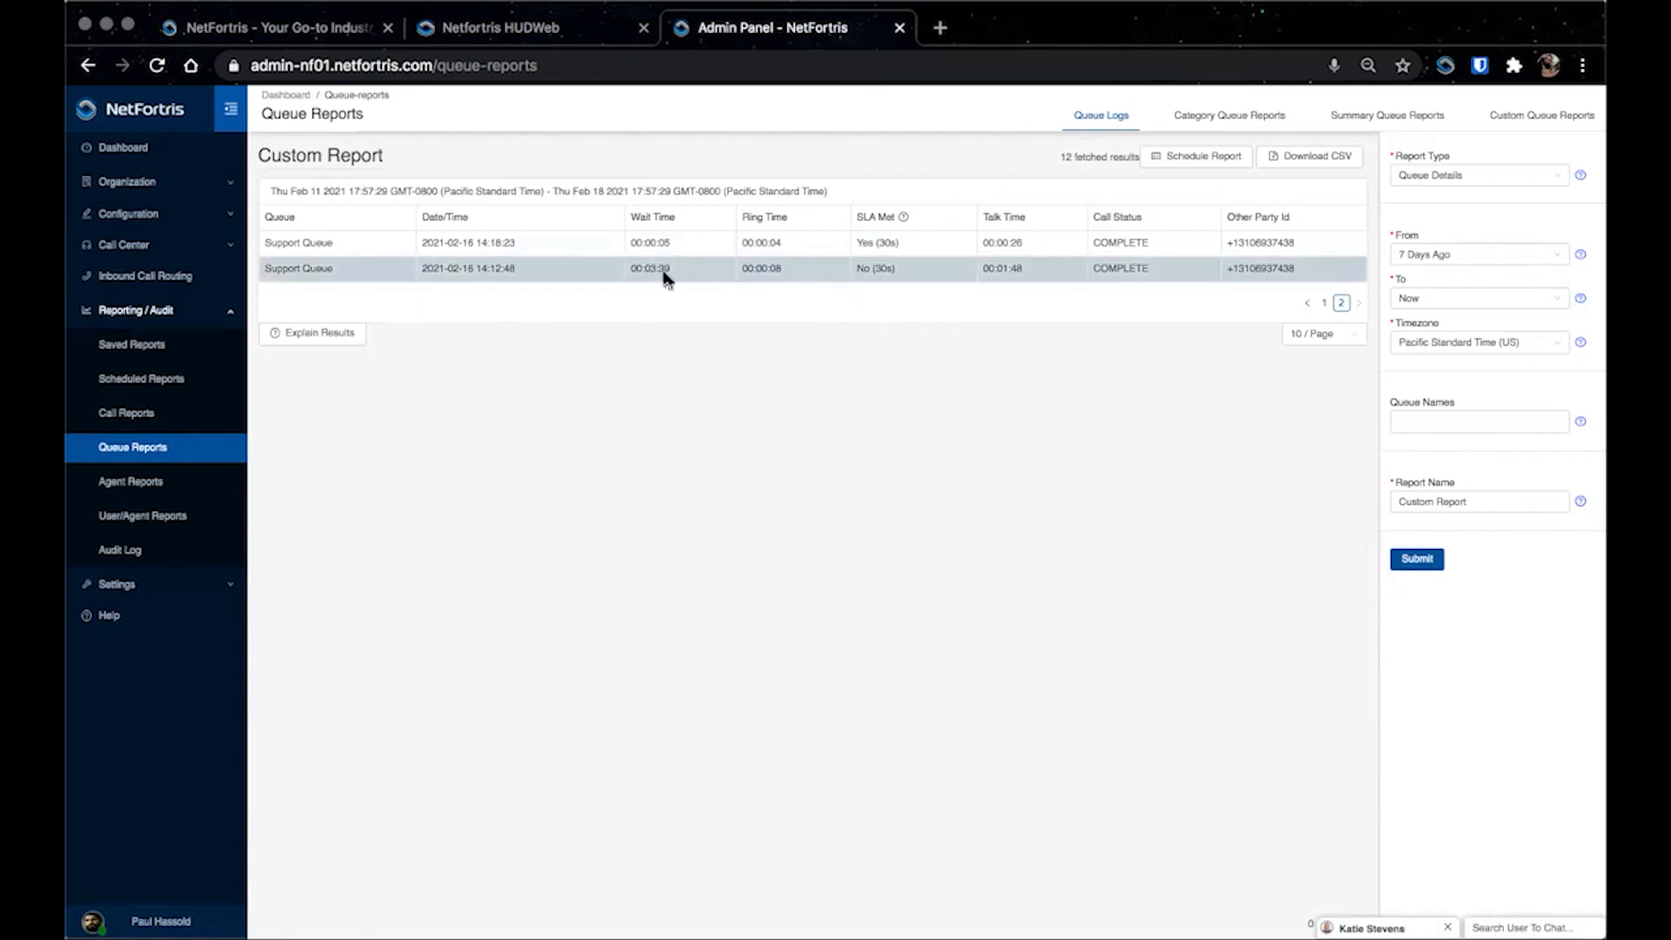